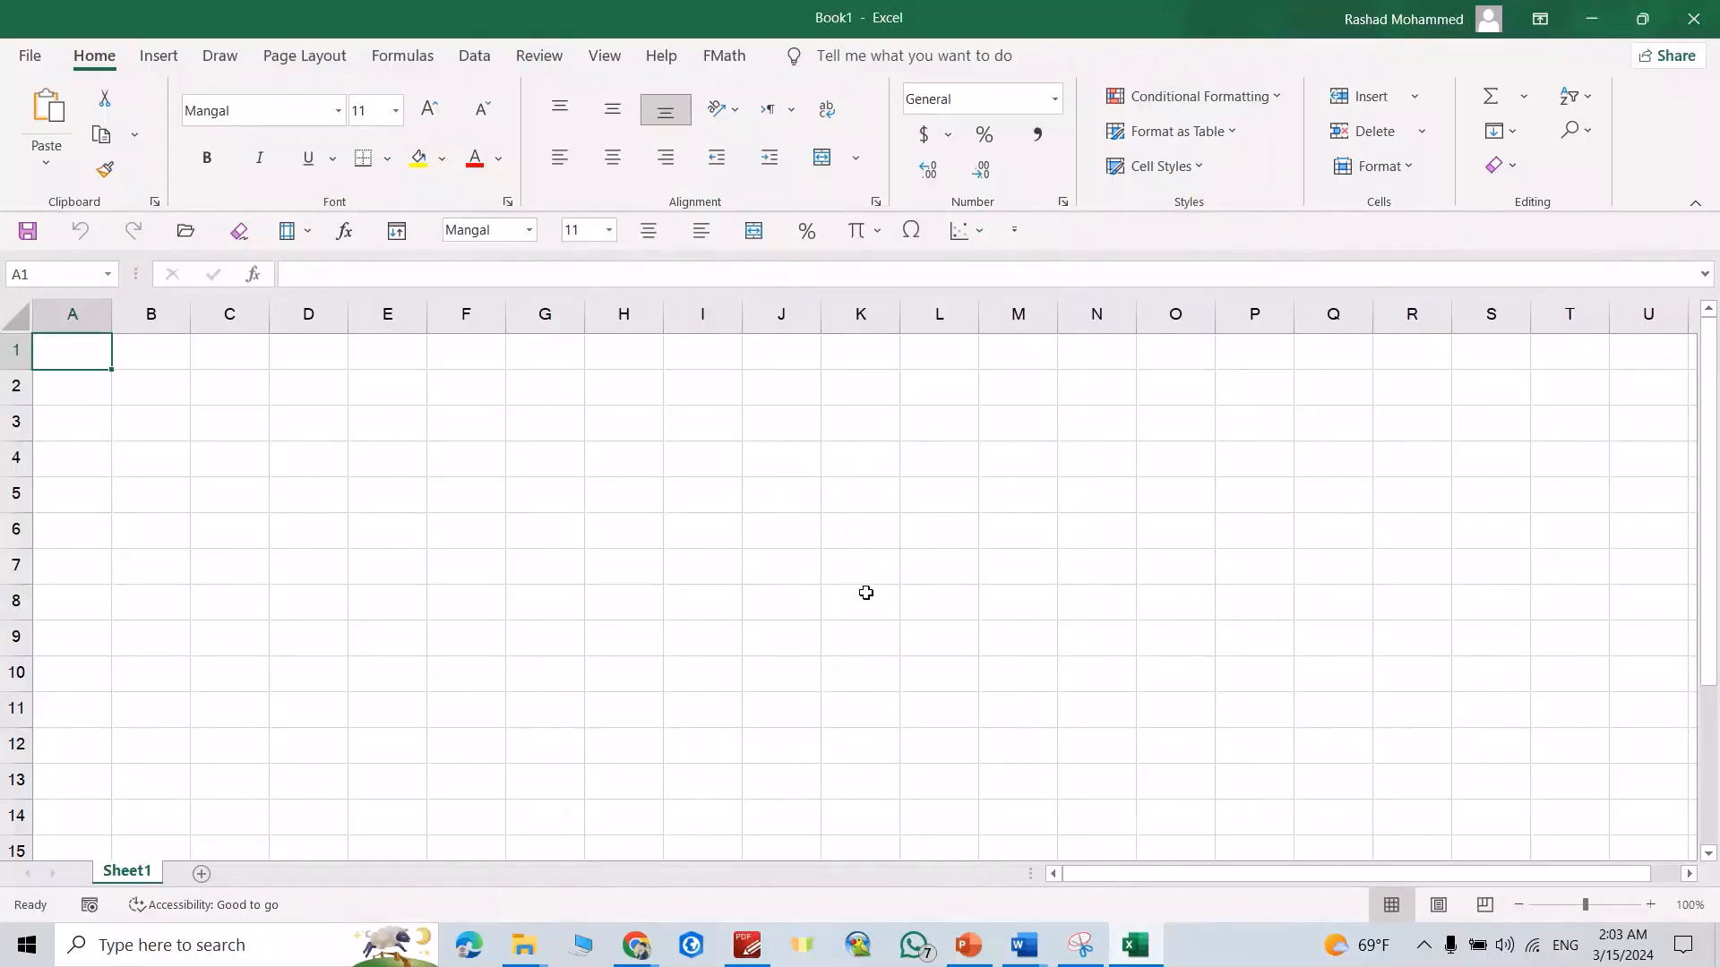
mouse_move(763, 401)
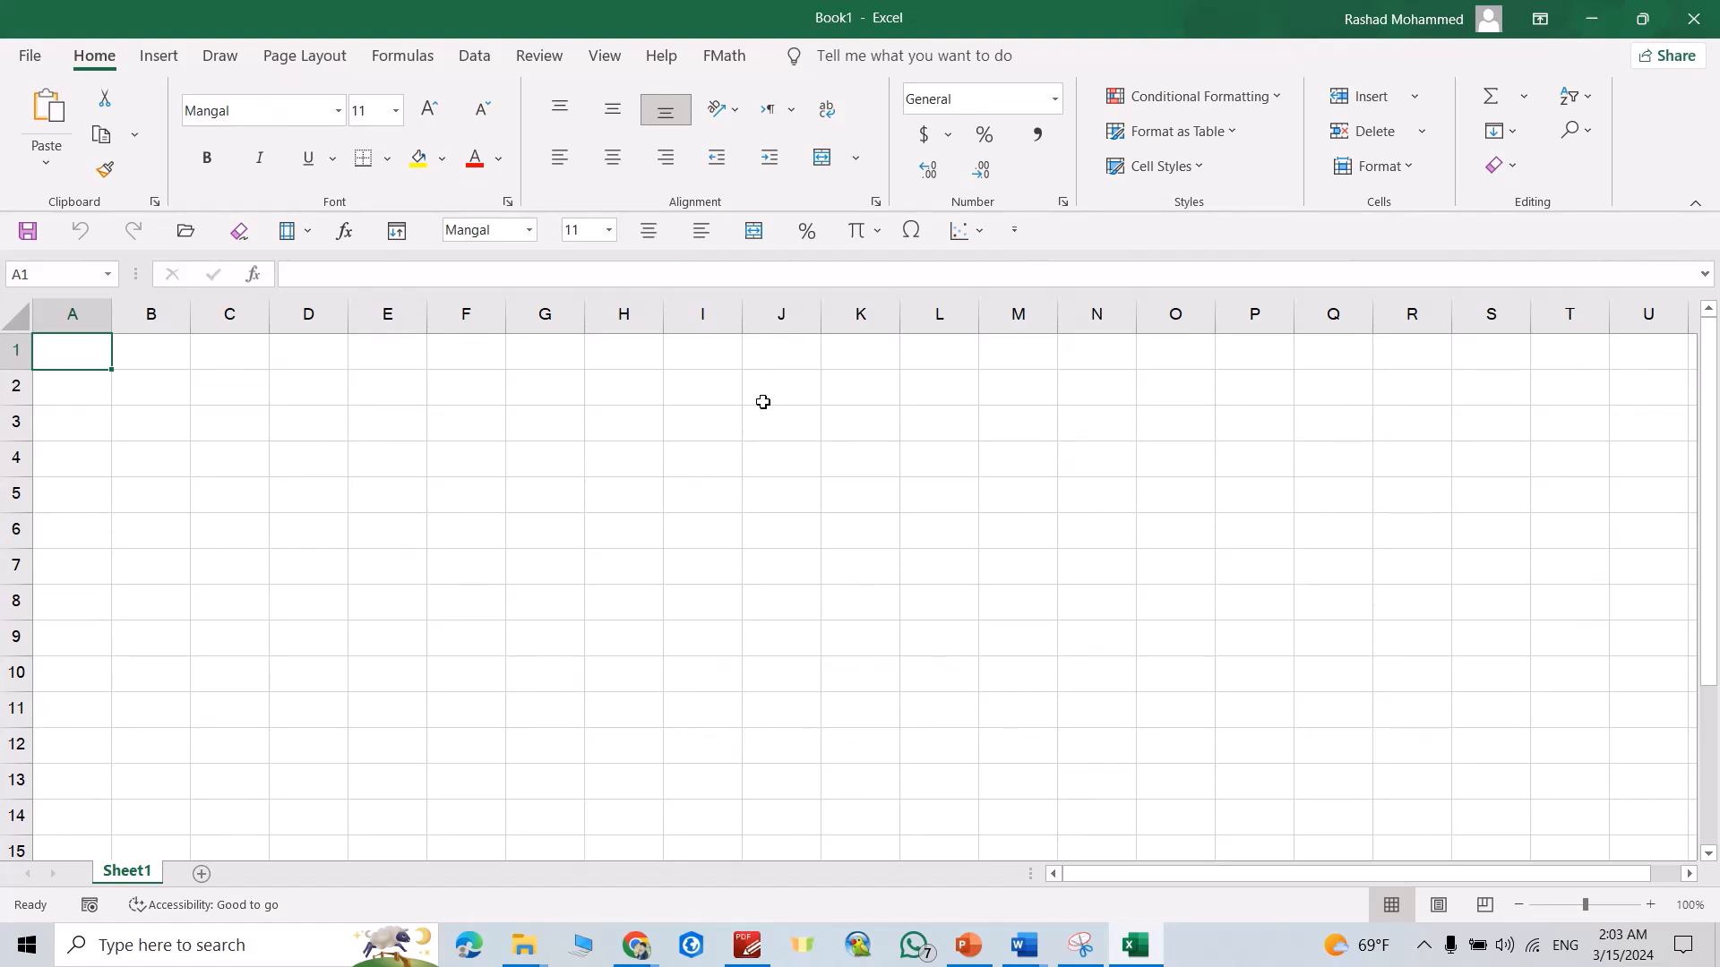
mouse_move(555, 387)
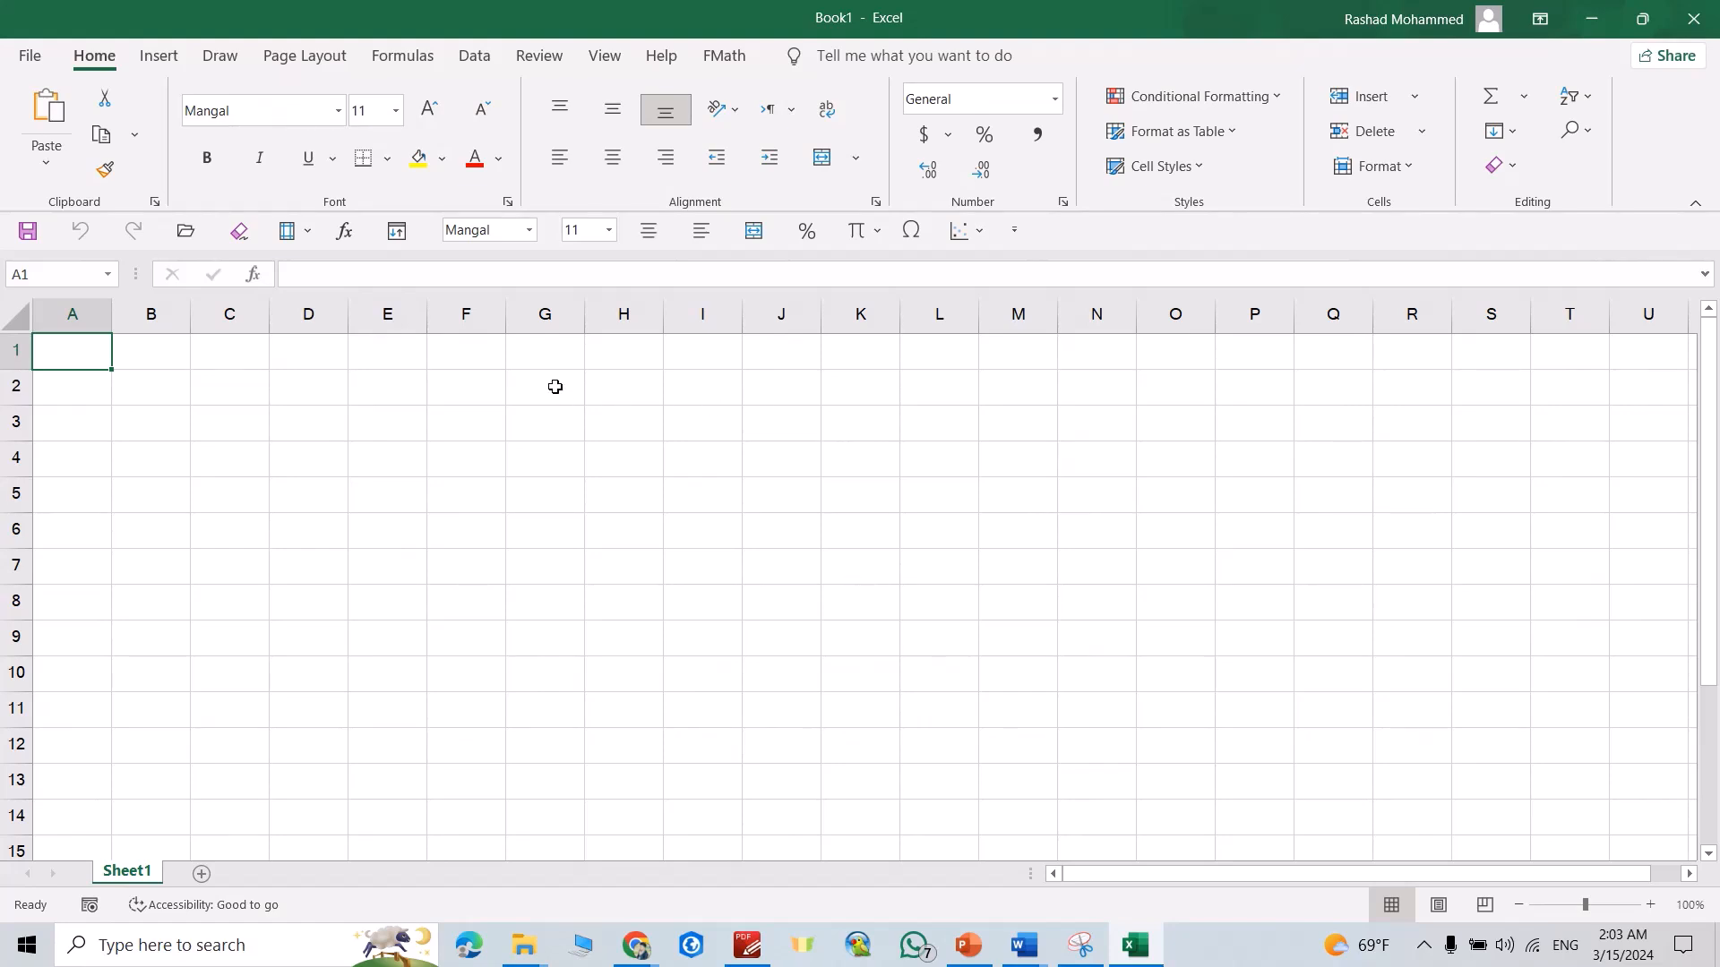
Step: Review the external data source options on the Data ribbon without choosing one
left_click(473, 56)
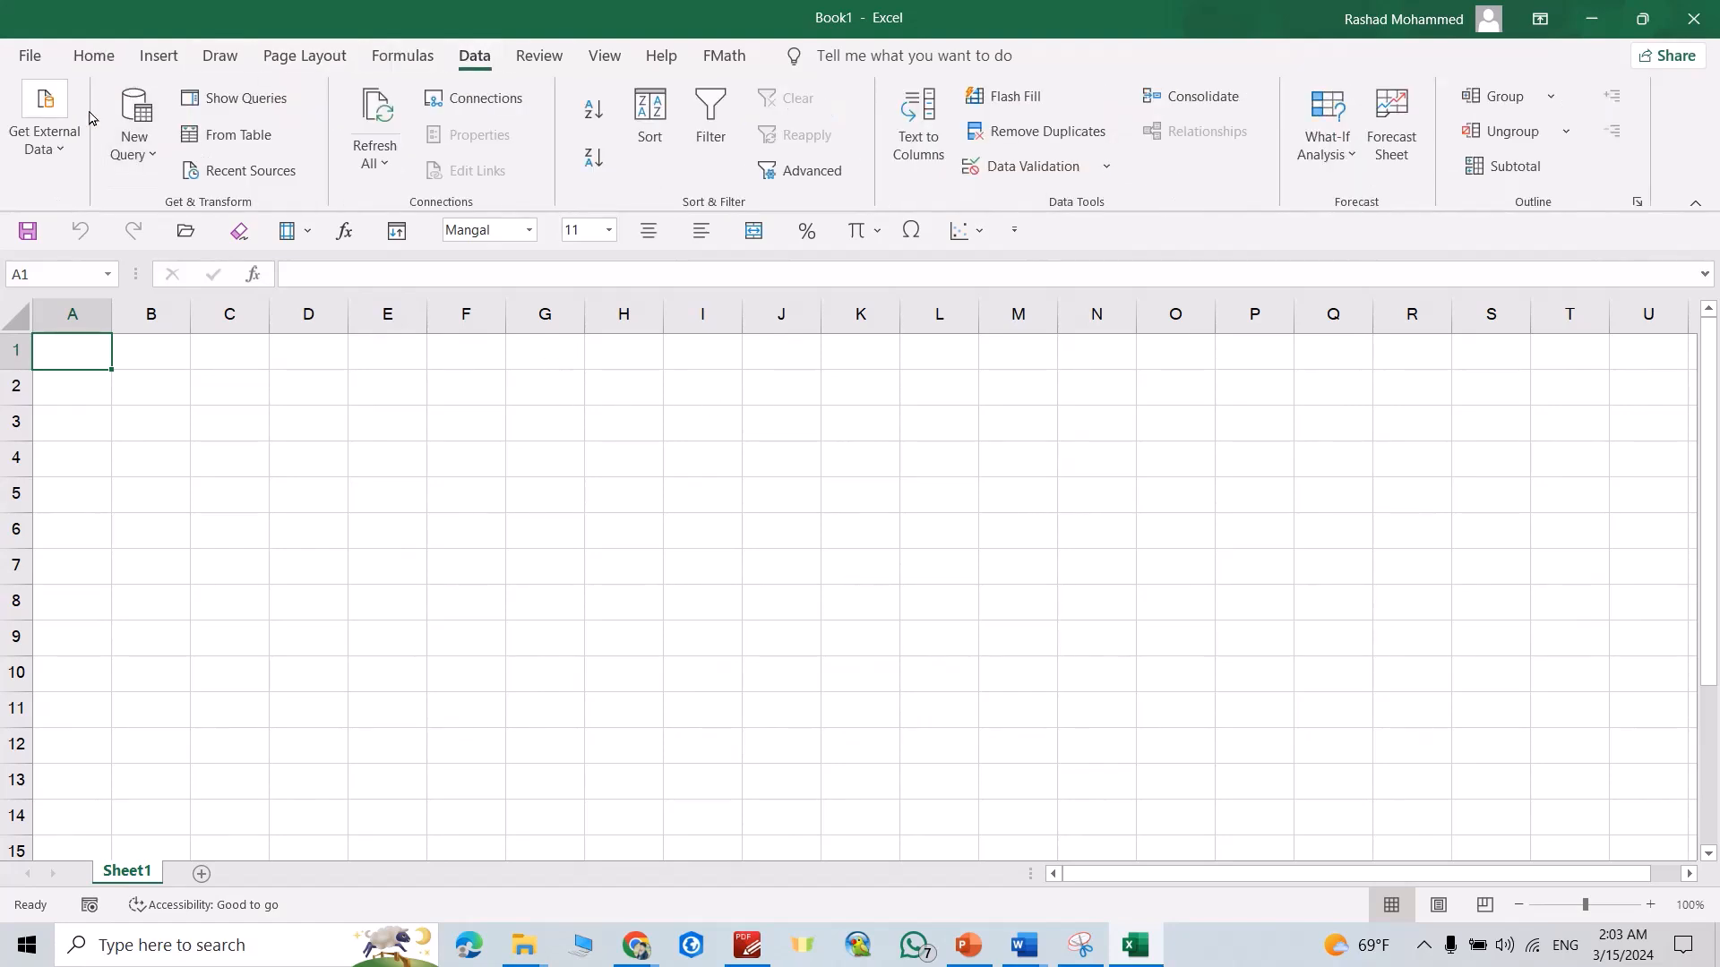
left_click(43, 120)
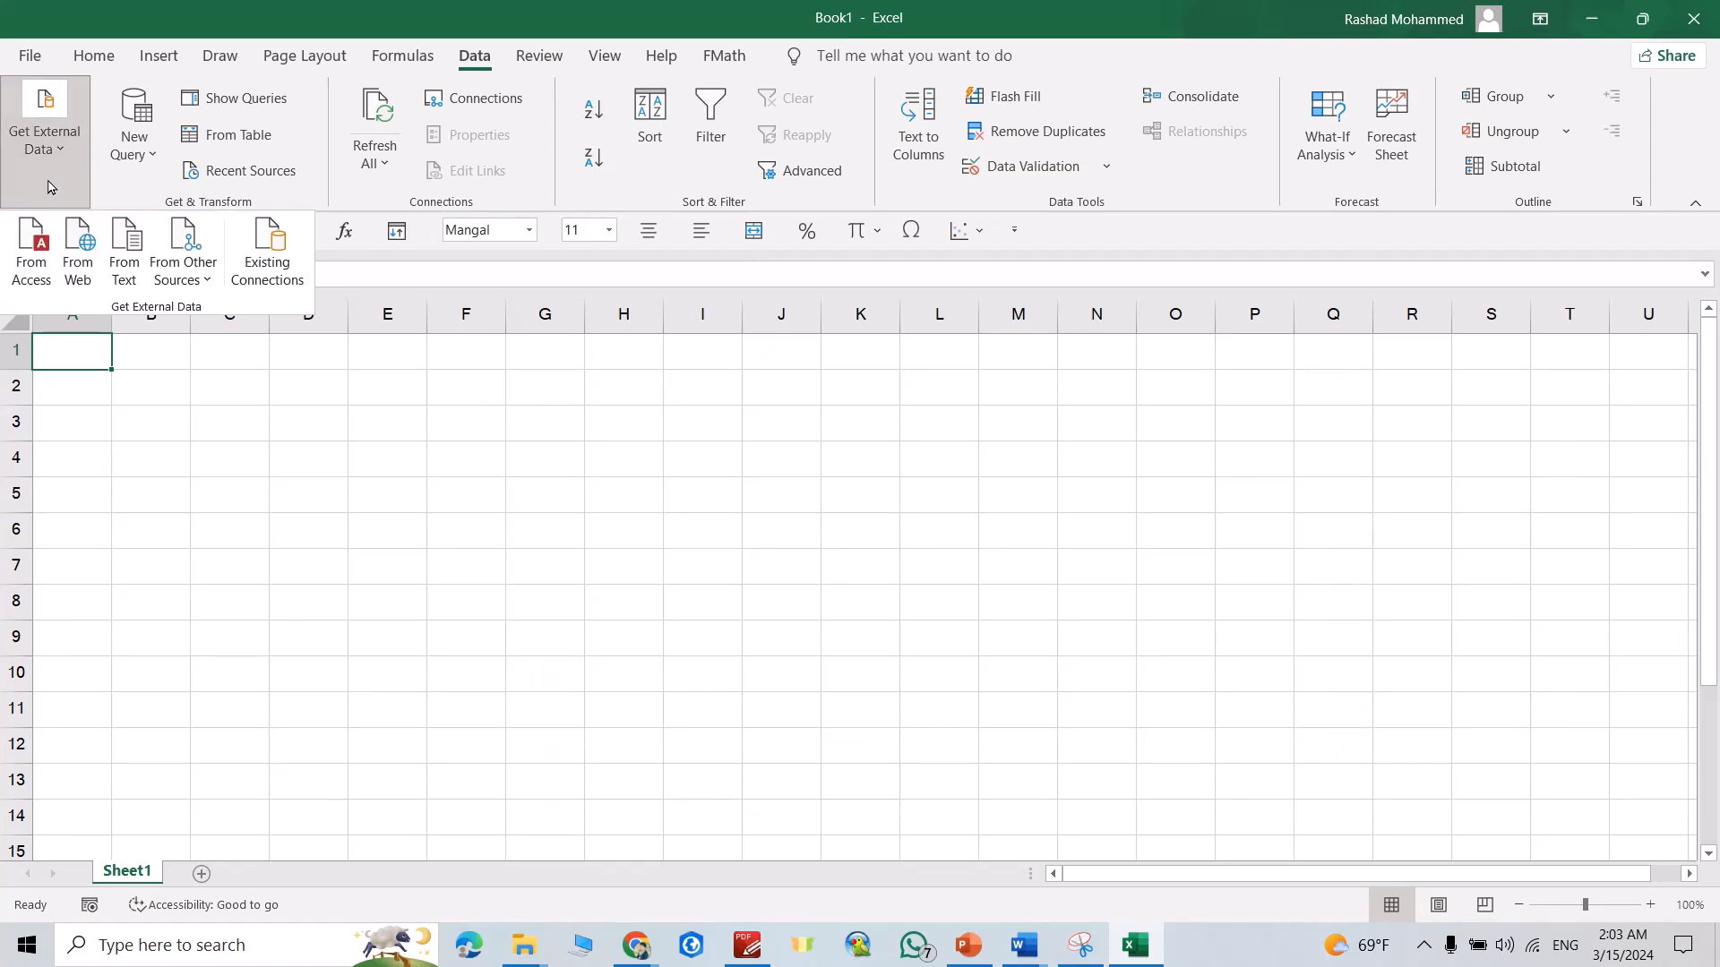
left_click(183, 252)
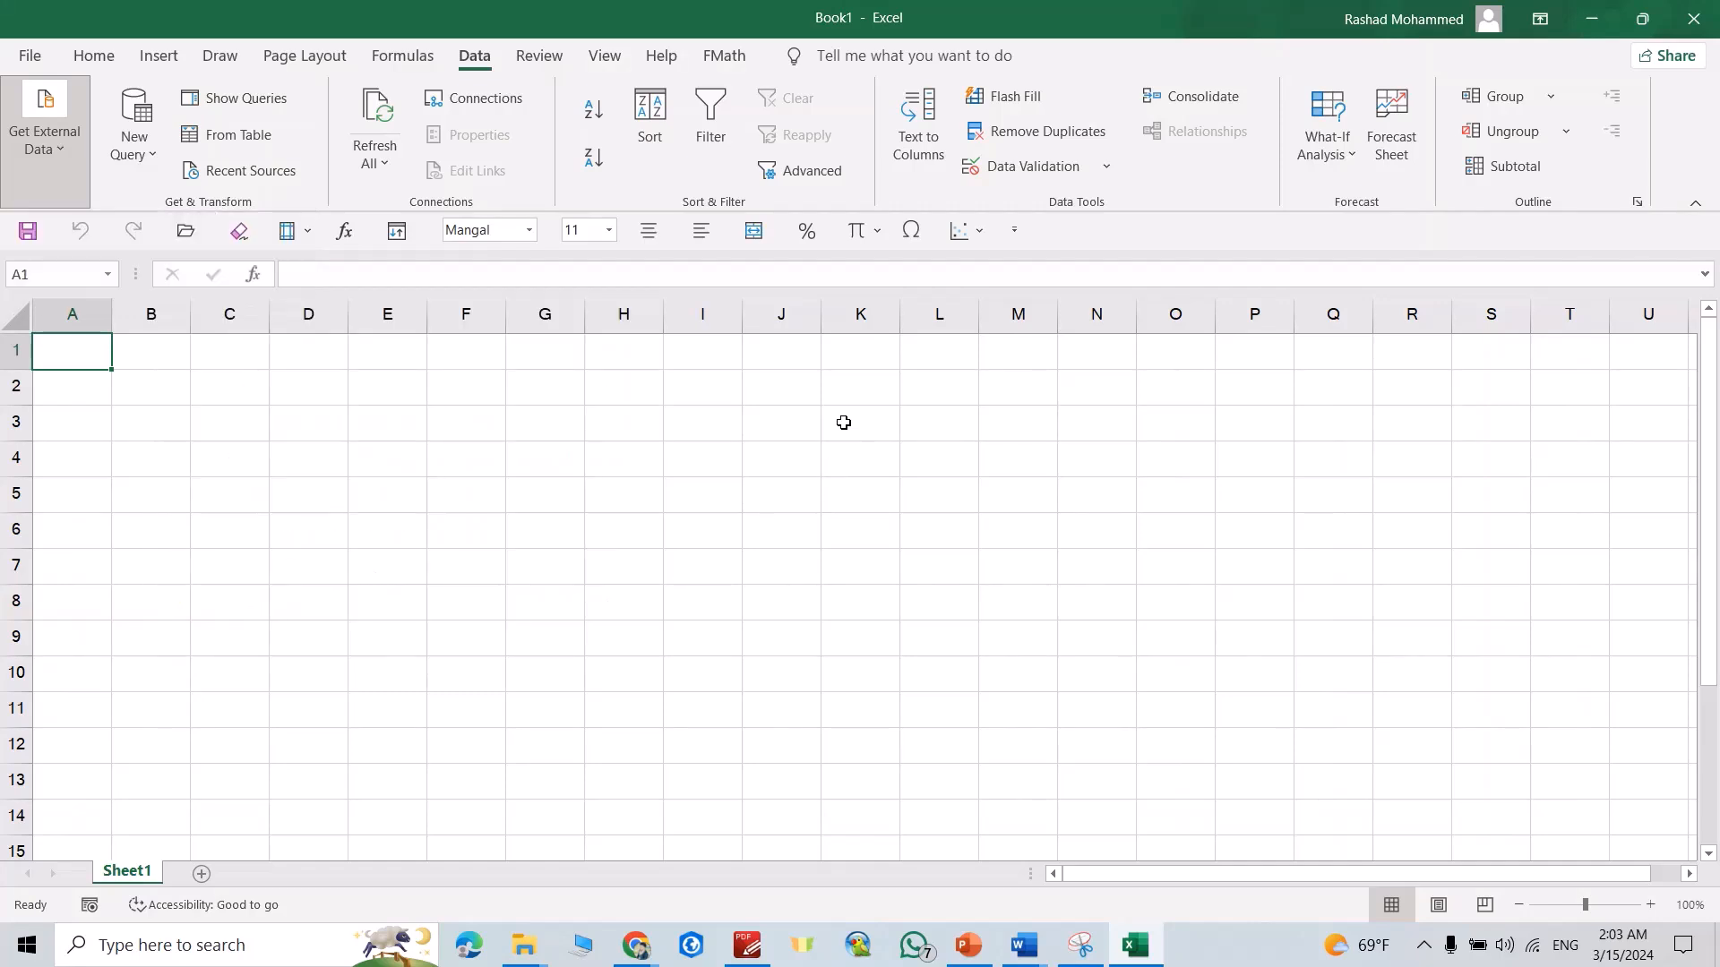
mouse_move(159, 163)
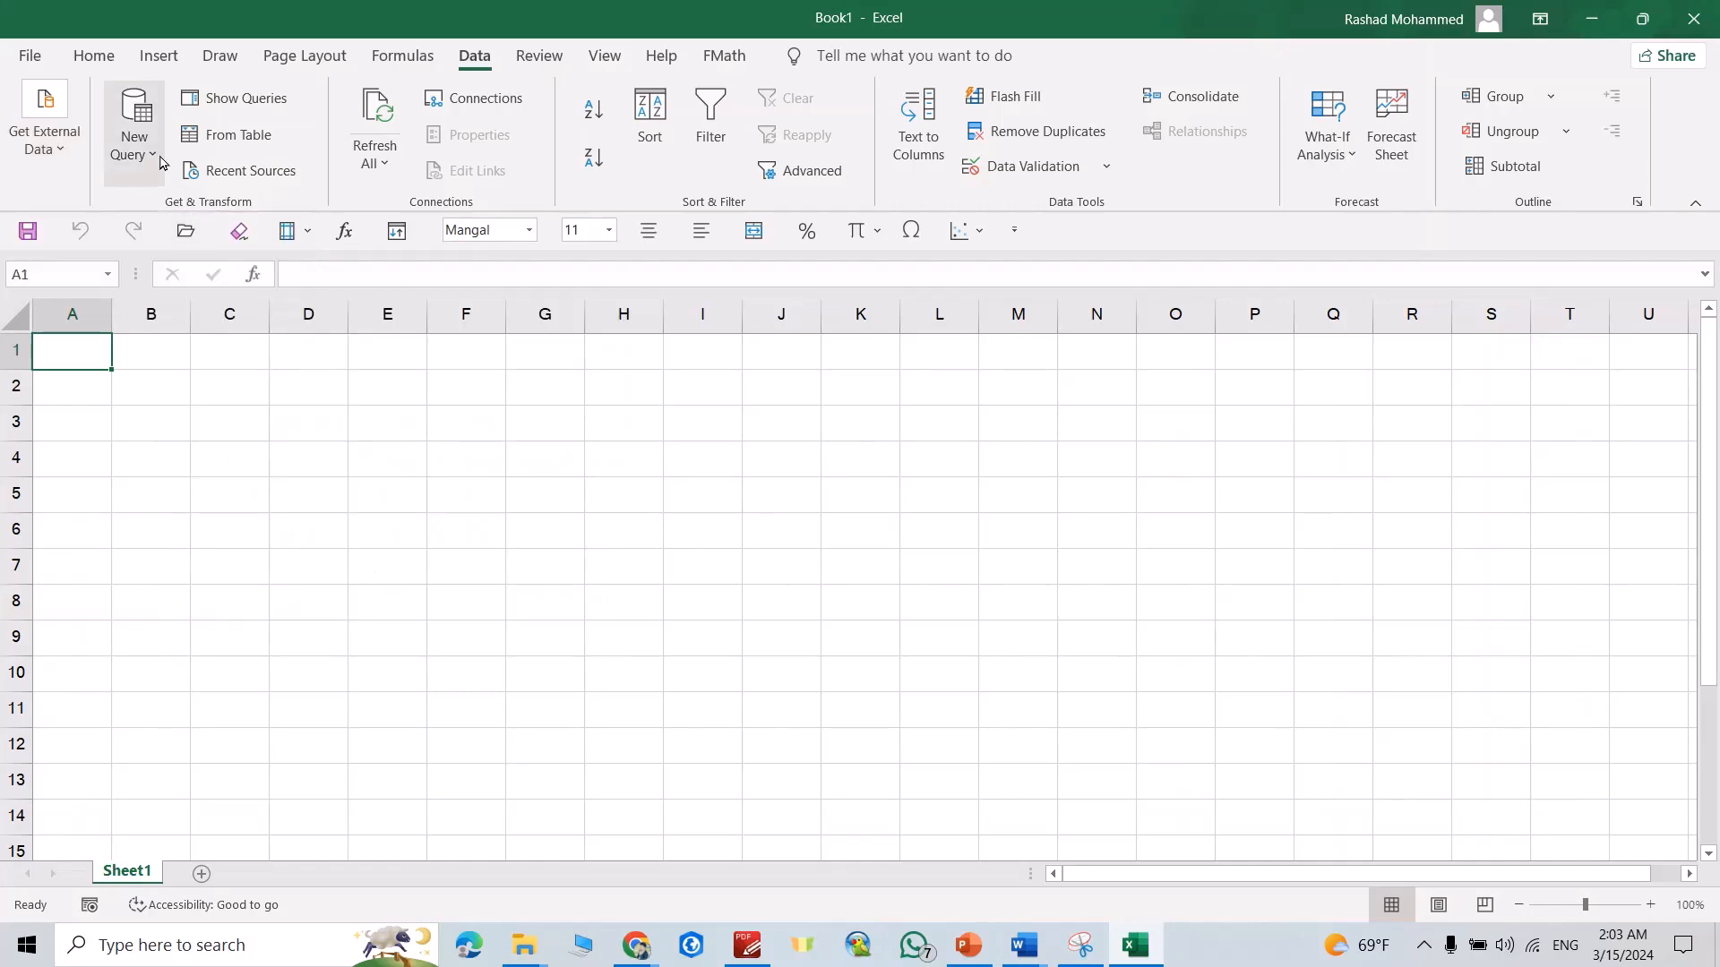
Step: Copy the Pdf.Tables formula from the Tech Community answer in Chrome
left_click(133, 126)
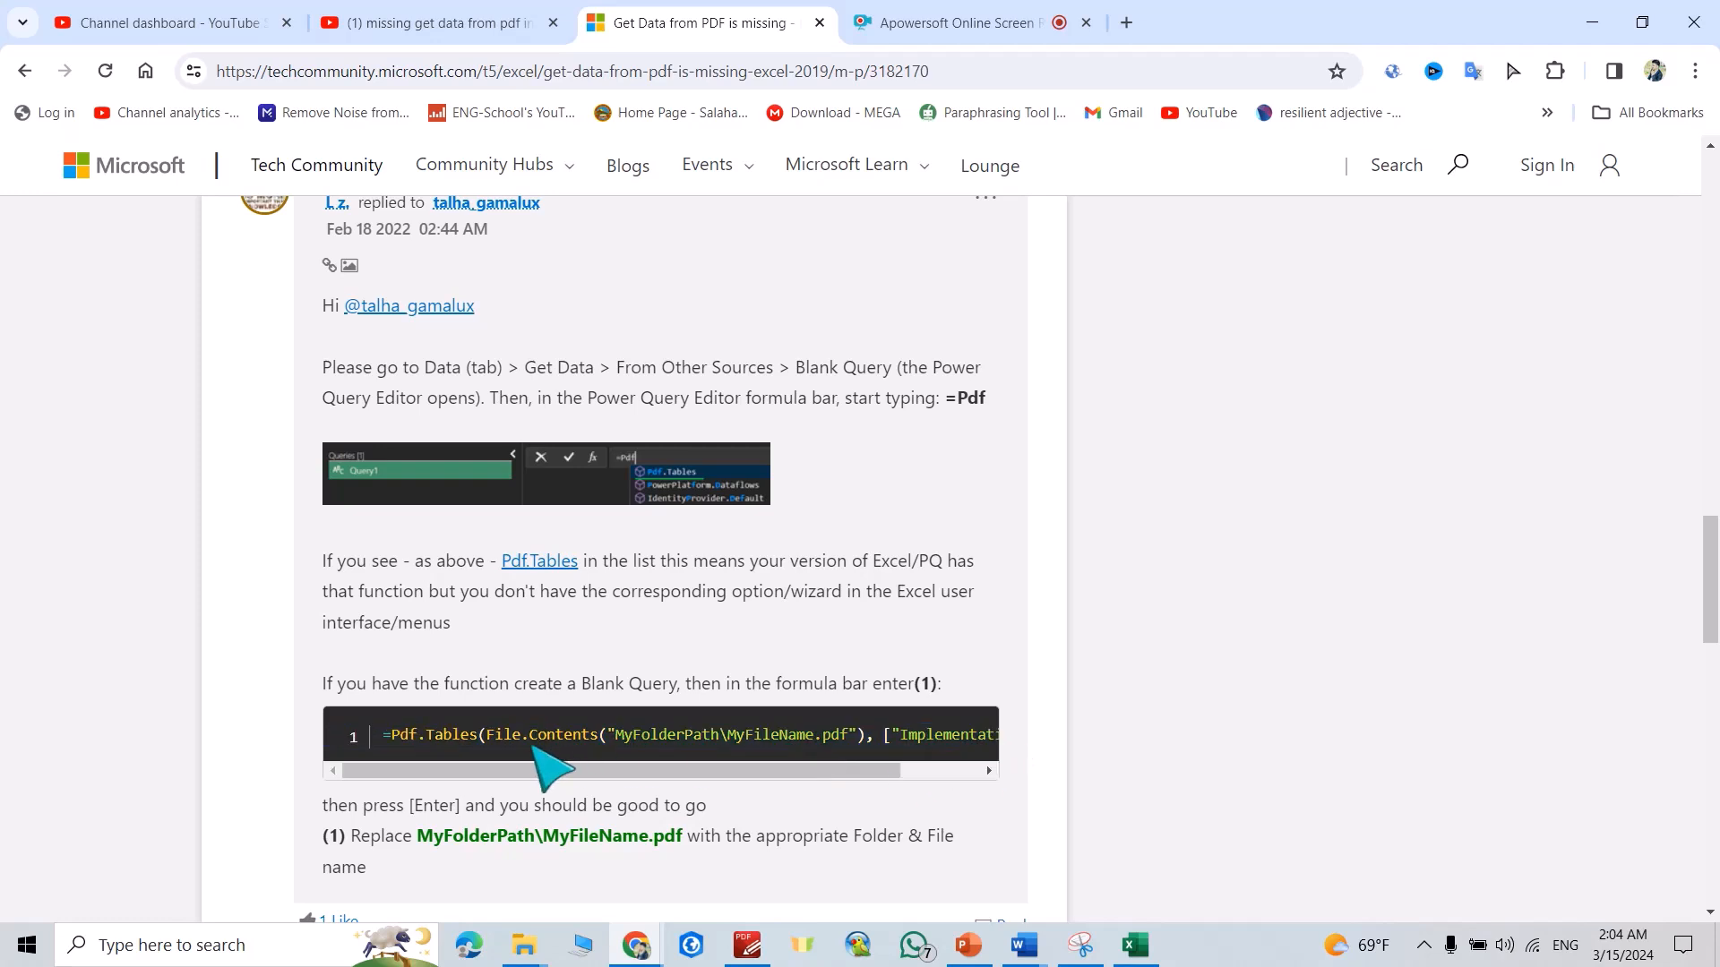
mouse_move(394, 750)
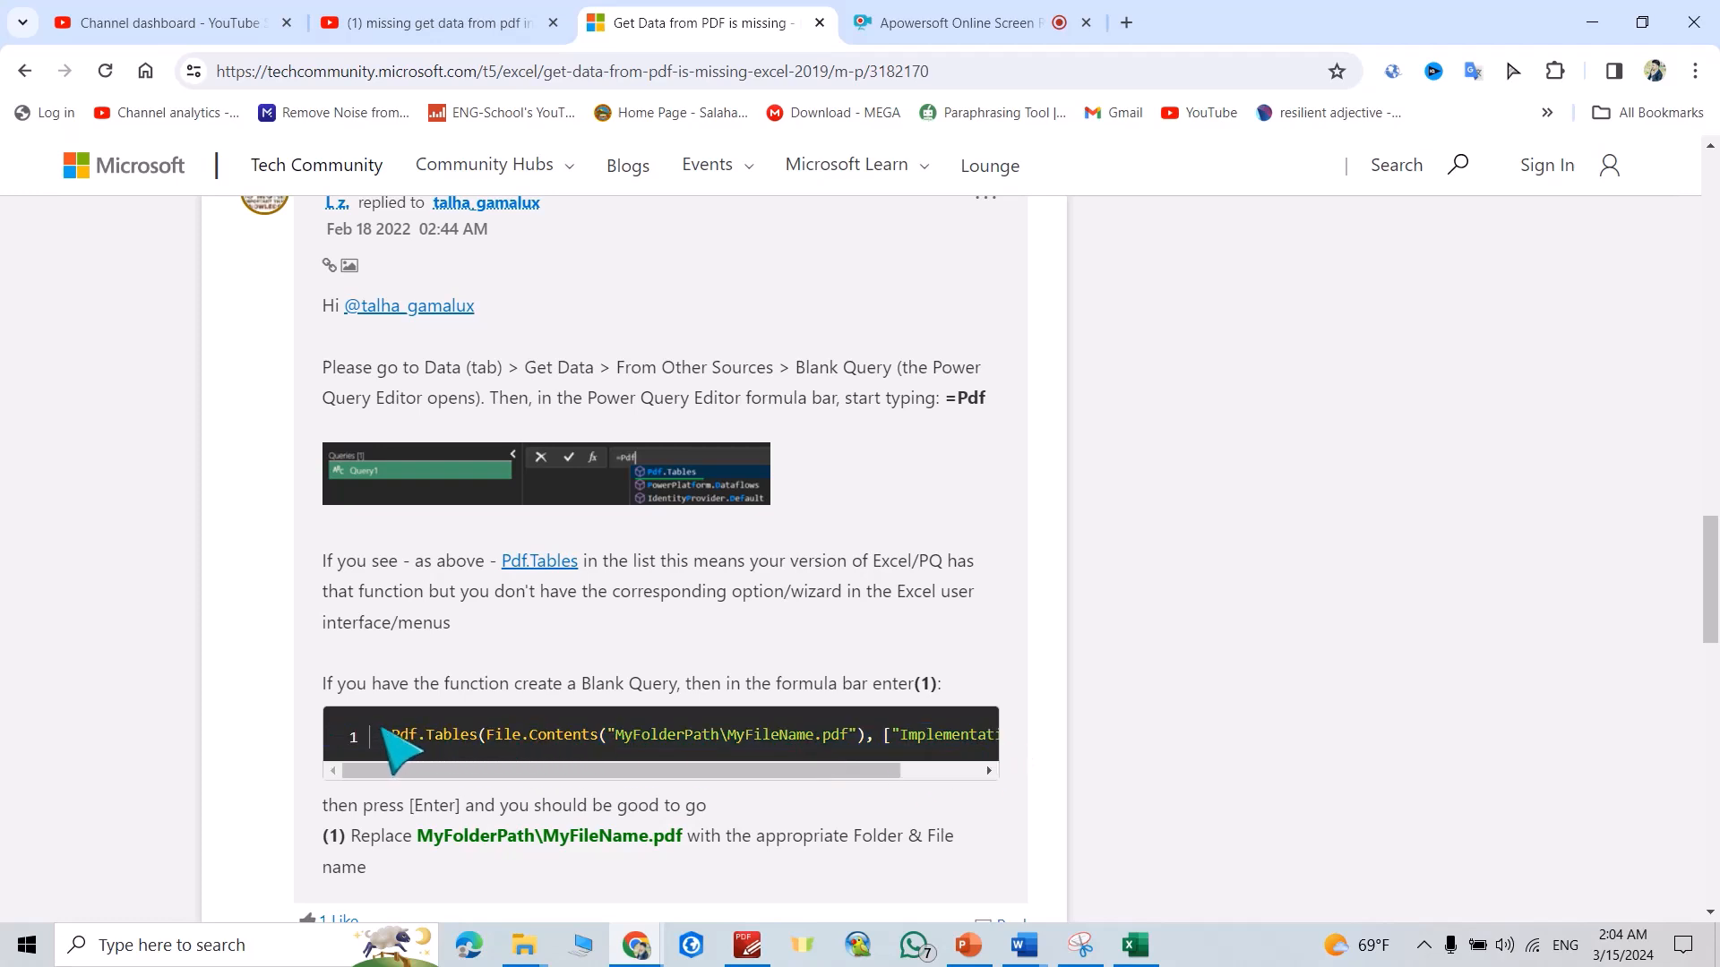
left_click_drag(395, 734, 987, 735)
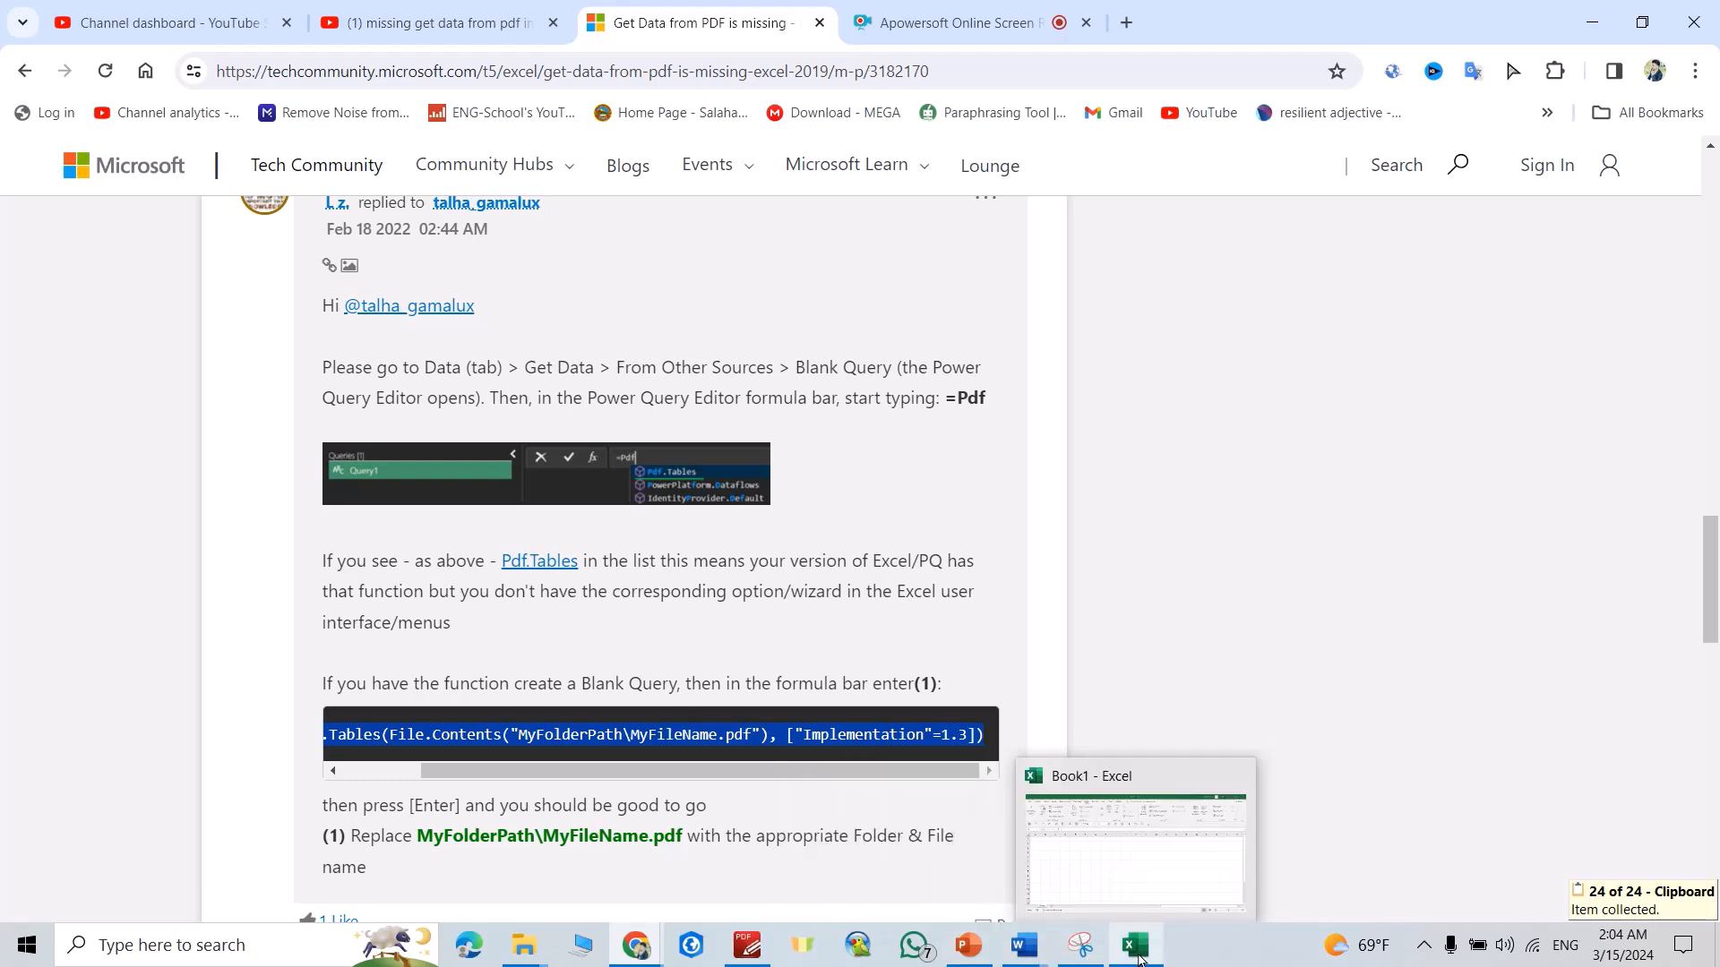
Step: Paste the Pdf.Tables formula into Query1 and remove the MyFolderPath\MyFileName.pdf placeholder
left_click(1132, 944)
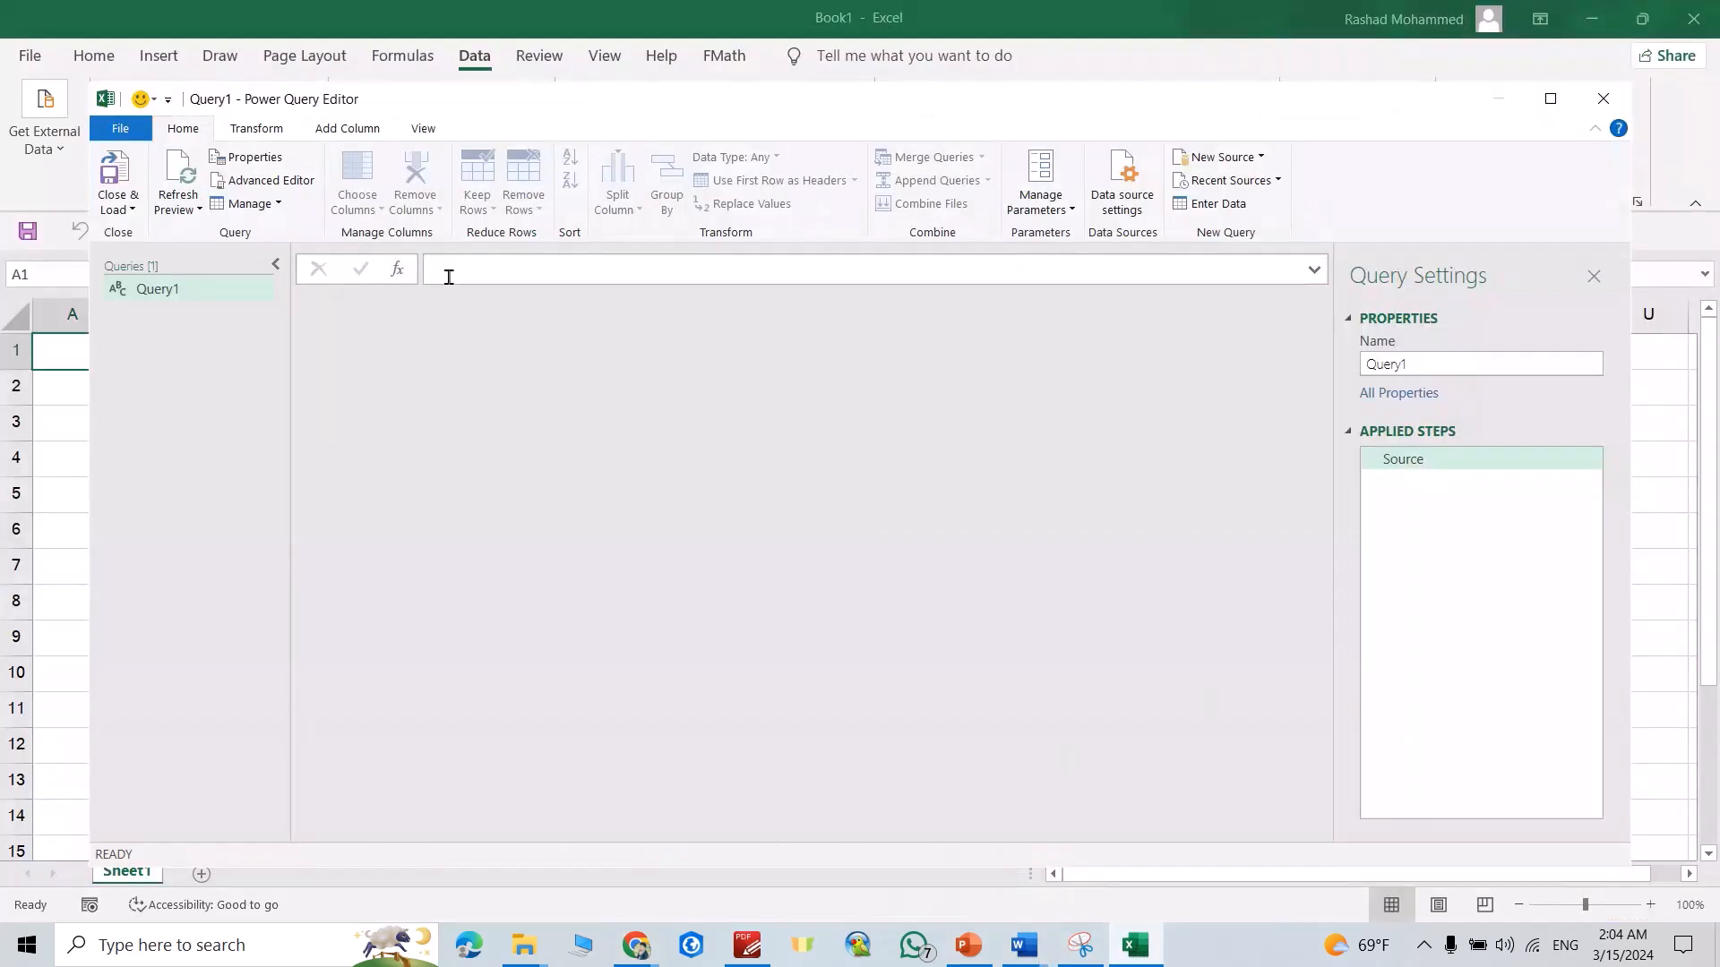
type("=Pdf.Tables(File.Contents(\"MyFolderPath\\MyFileName.pdf\"), [\"Implementation\"=1.3])")
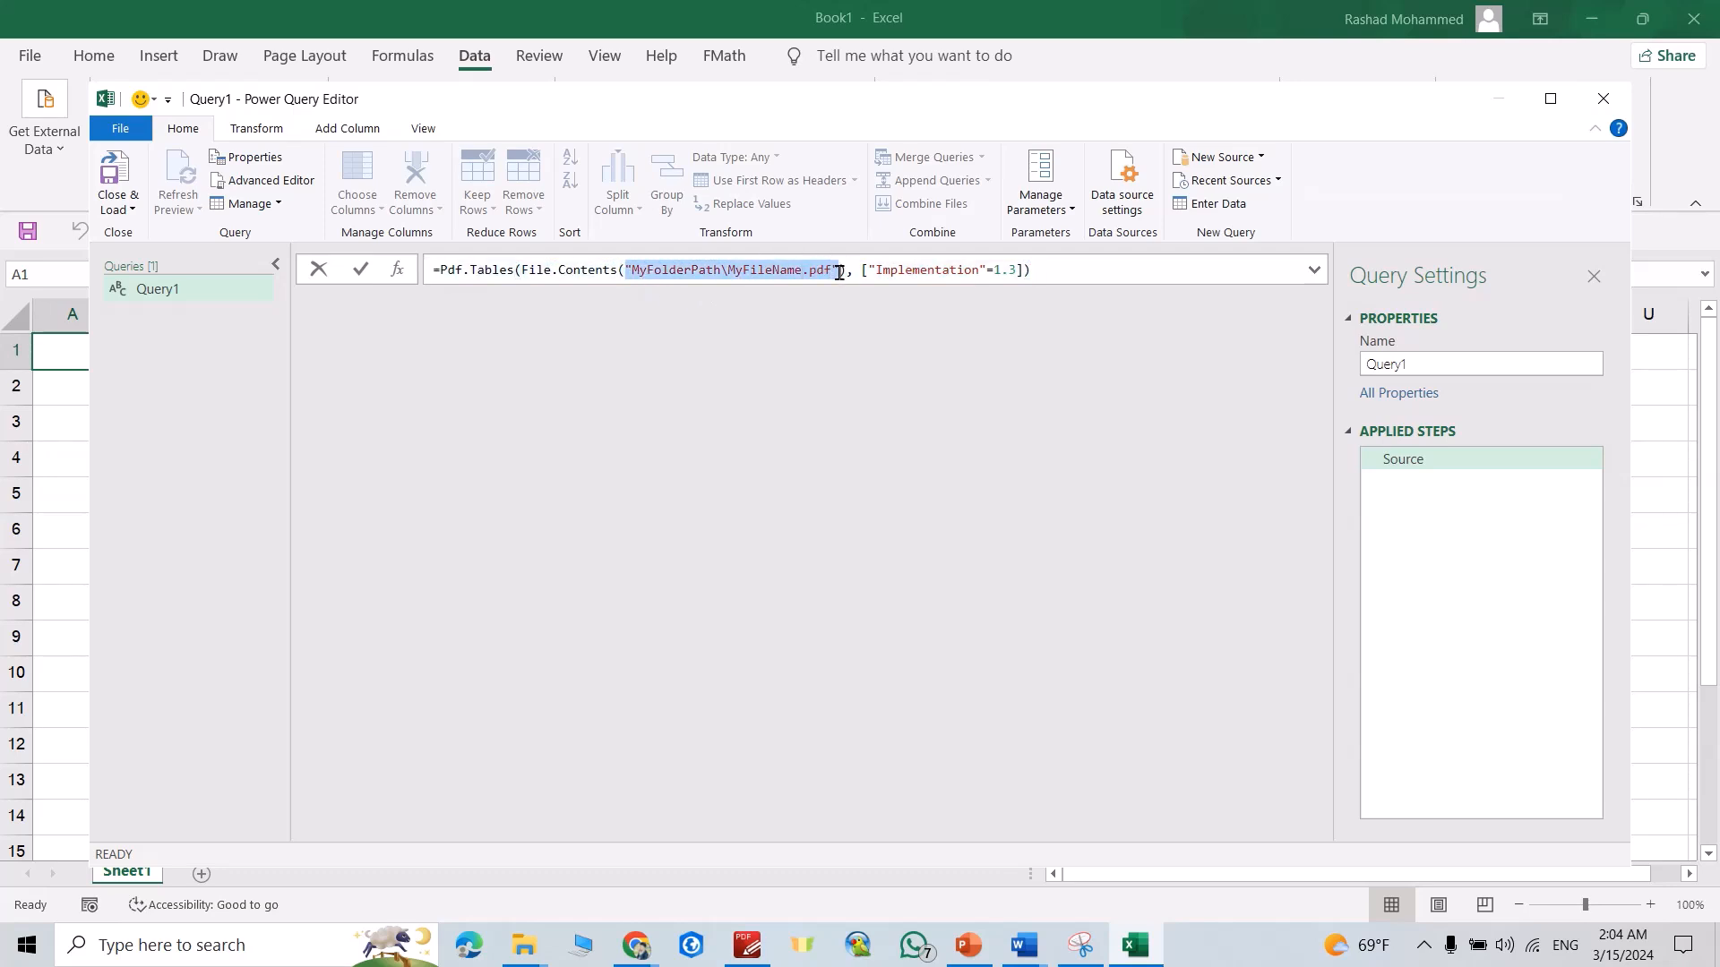
key("Delete")
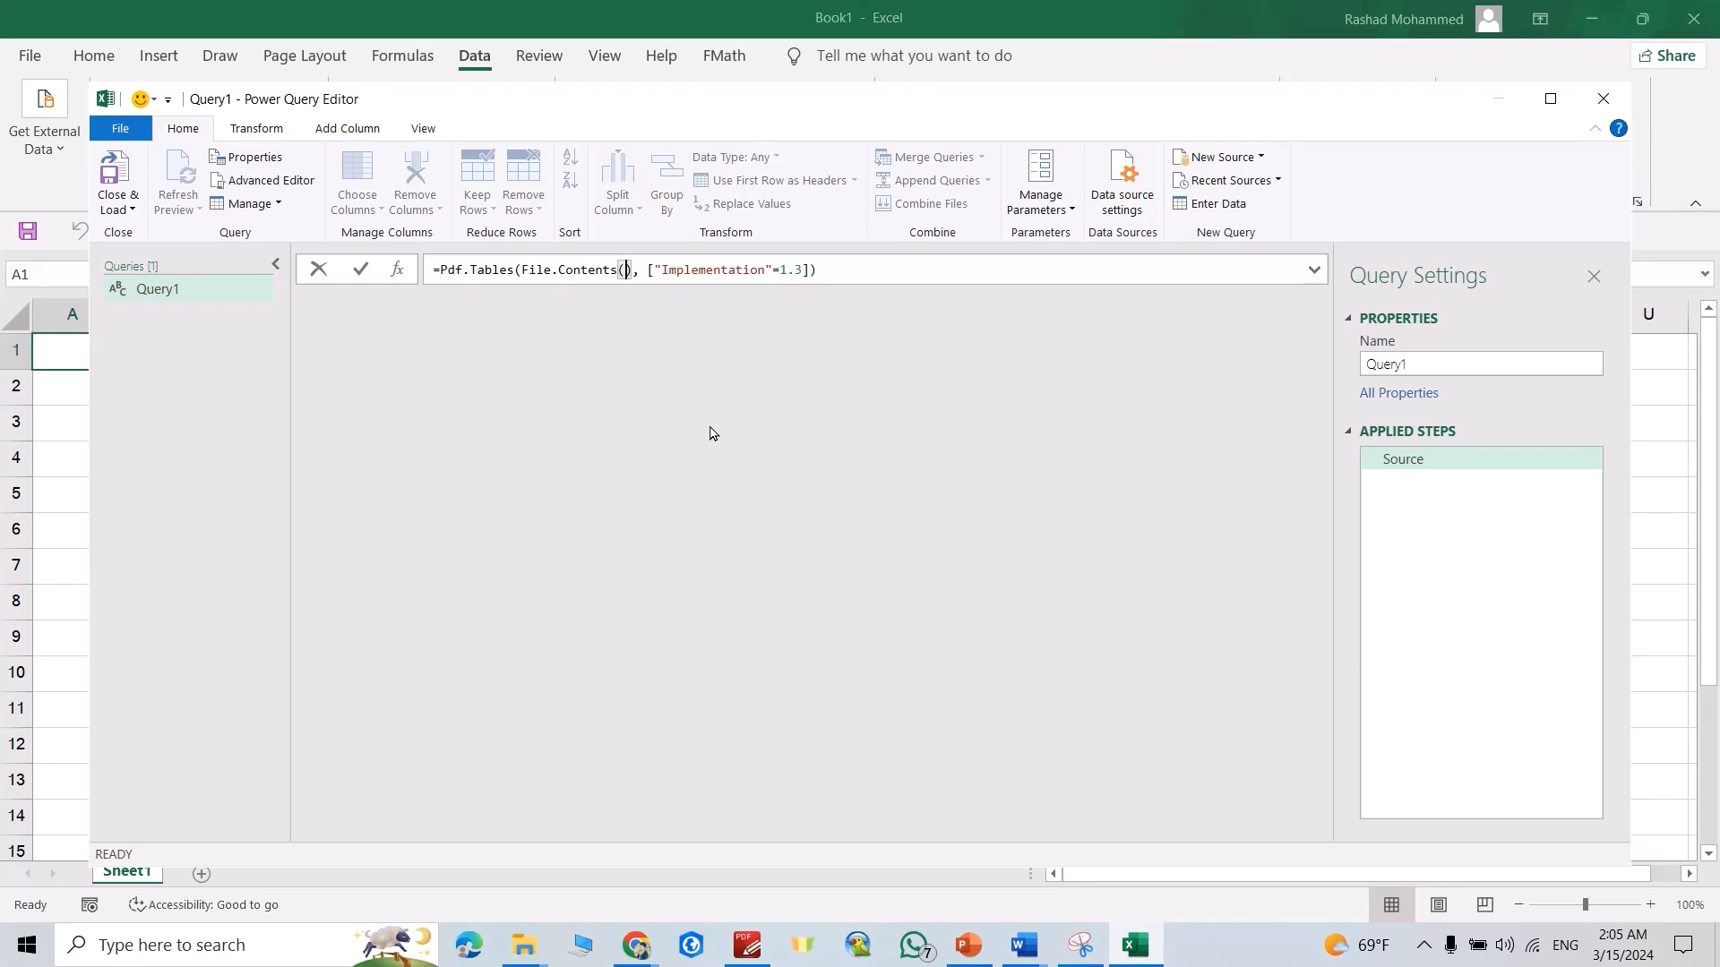
mouse_move(523, 944)
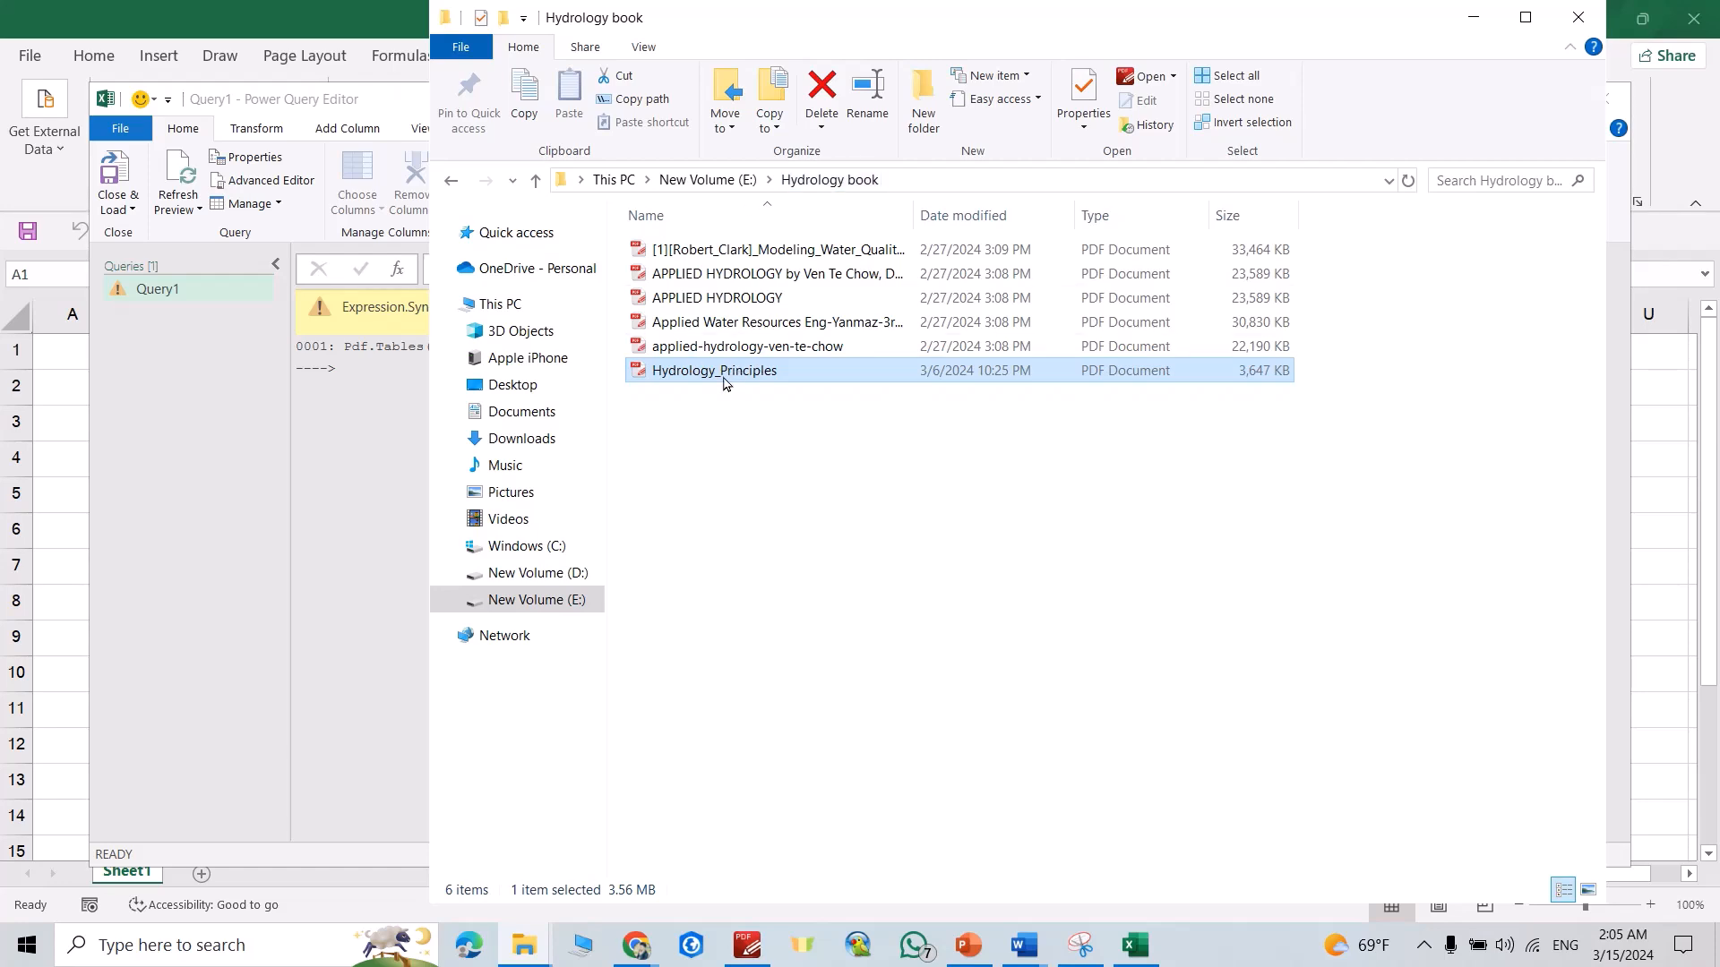
mouse_move(714, 369)
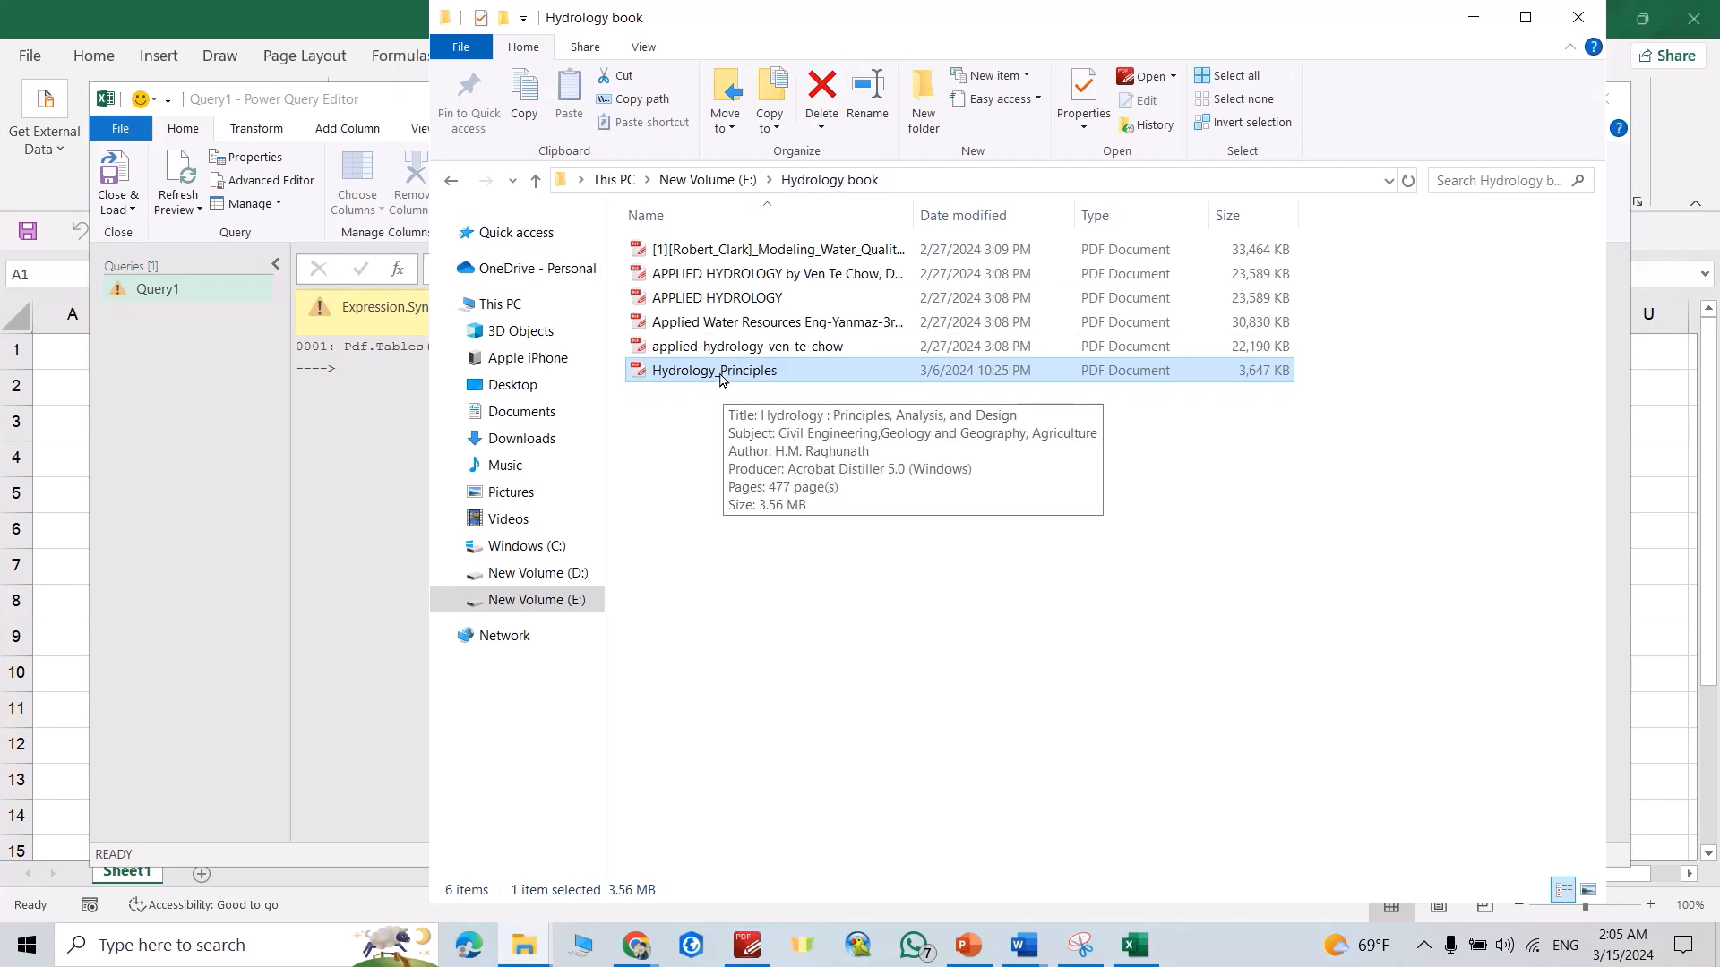
Step: Check the properties of Hydrology_Principles.pdf in File Explorer to find its folder path
right_click(715, 369)
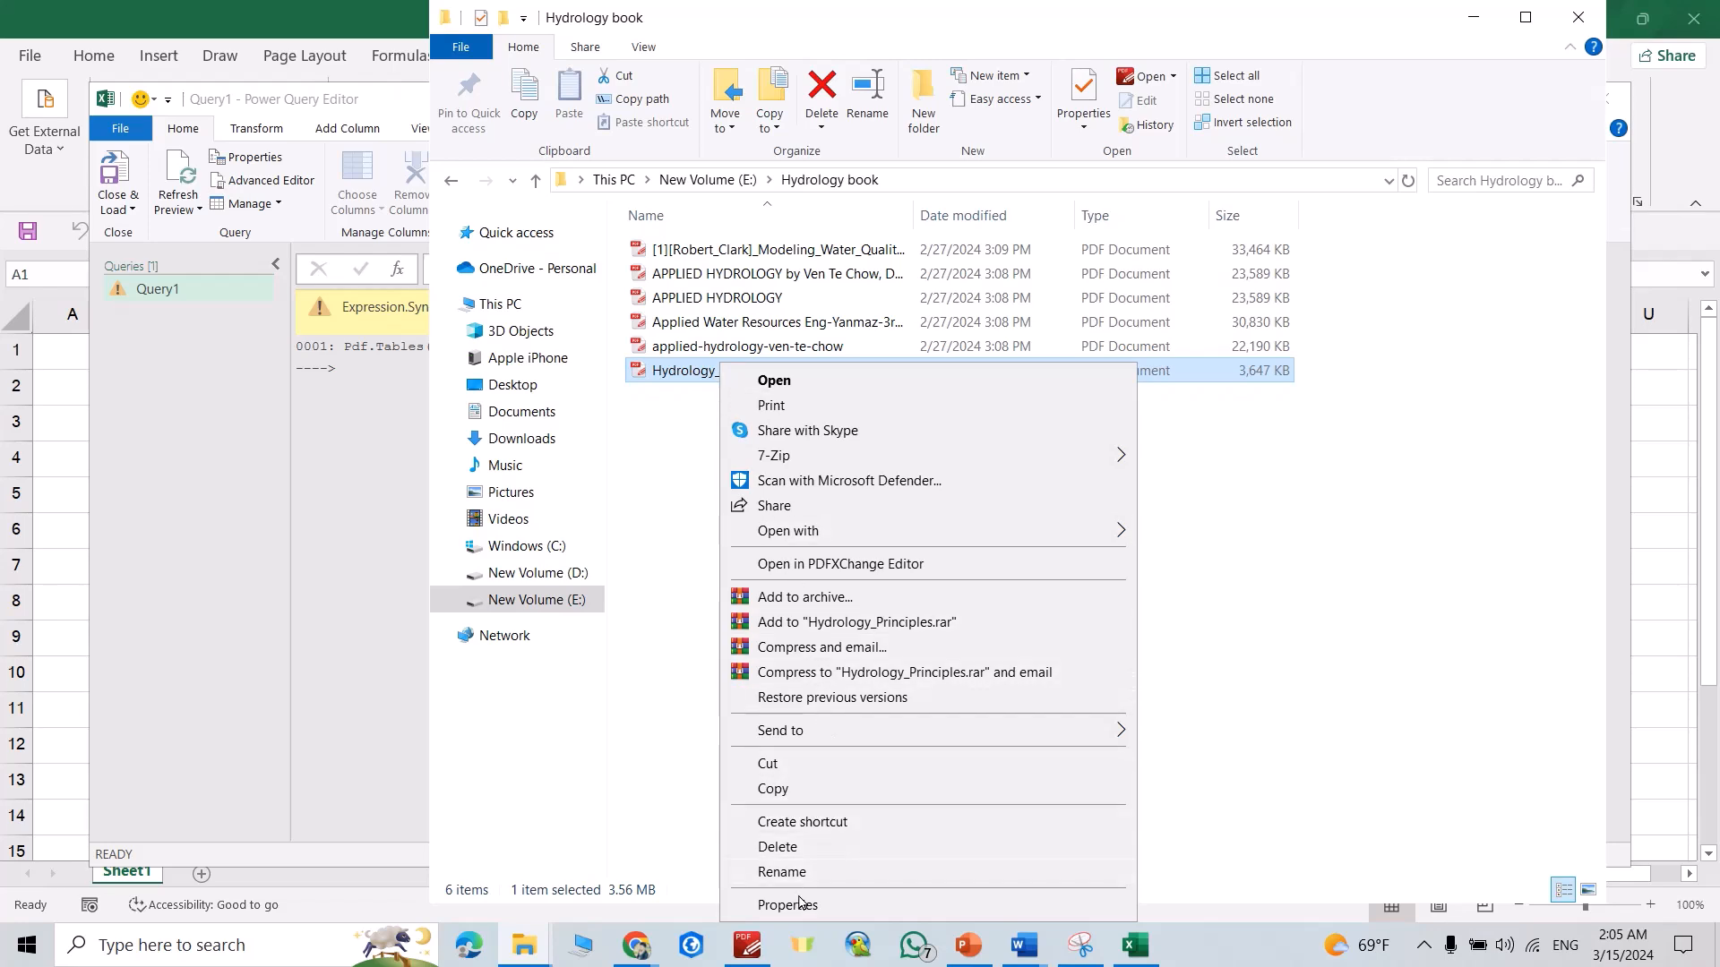
left_click(786, 902)
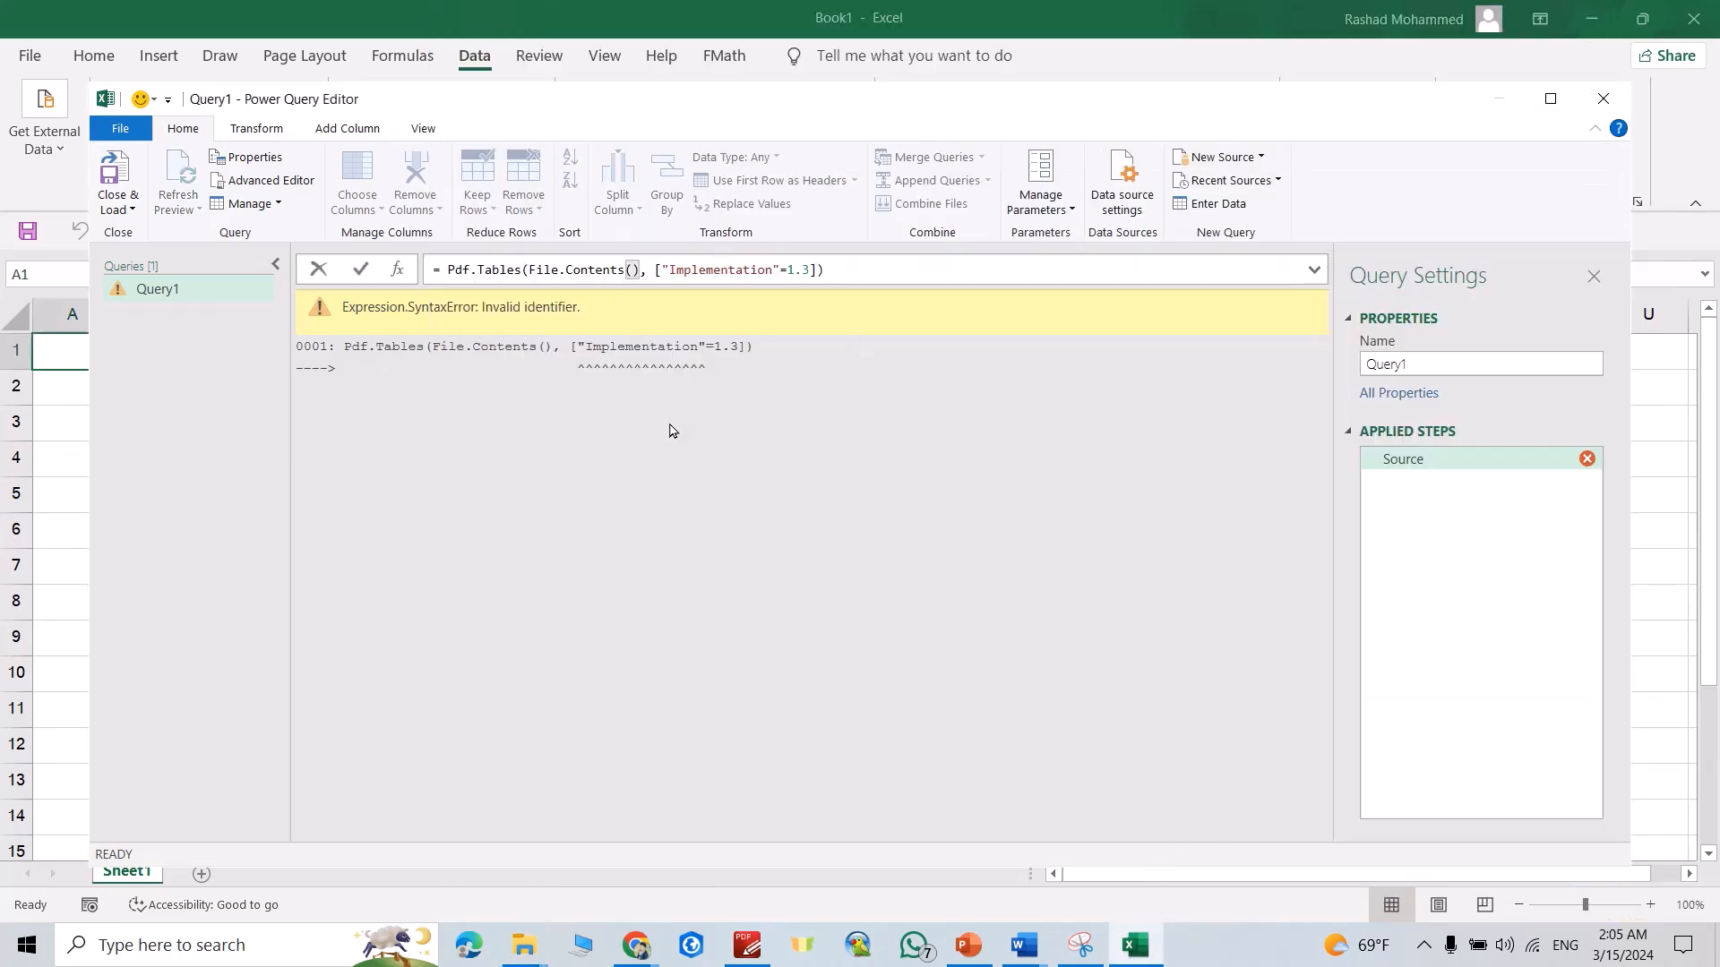
Step: Commit the formula with quoted path E:\Hydrology book\Hydrology_Principles.pdf, getting an absolute-path error
type("E:\\Hydrology book\\Hydrology_Principles.pdf")
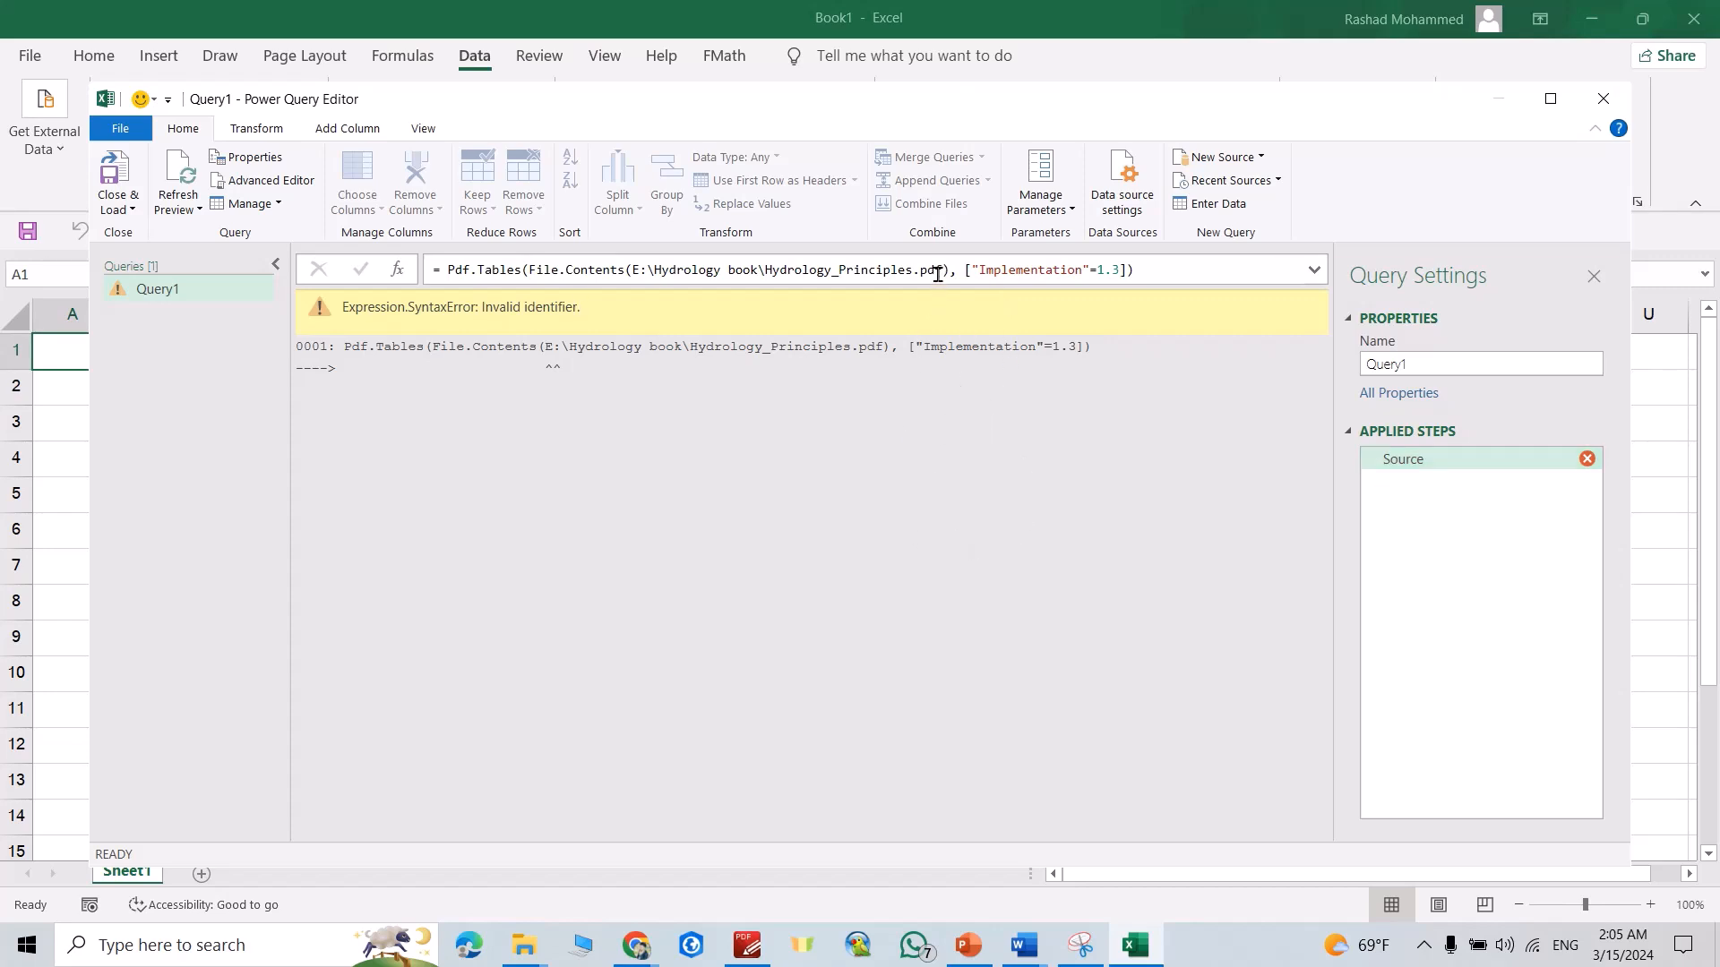
left_click(940, 271)
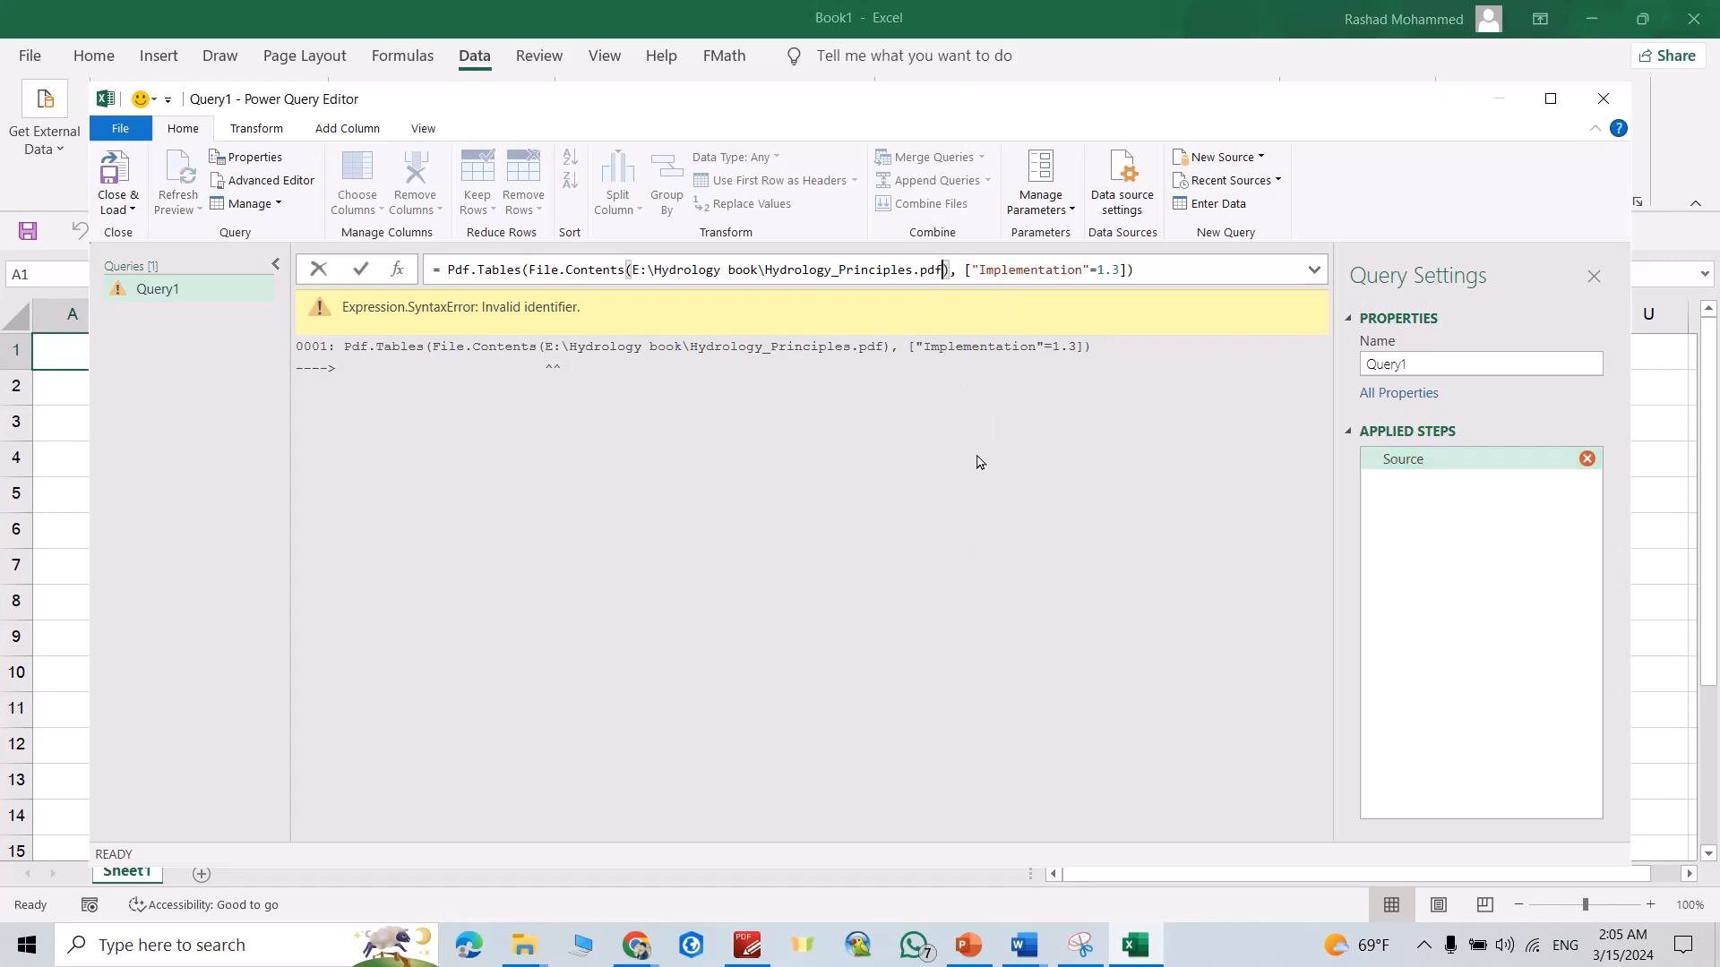
type("\"")
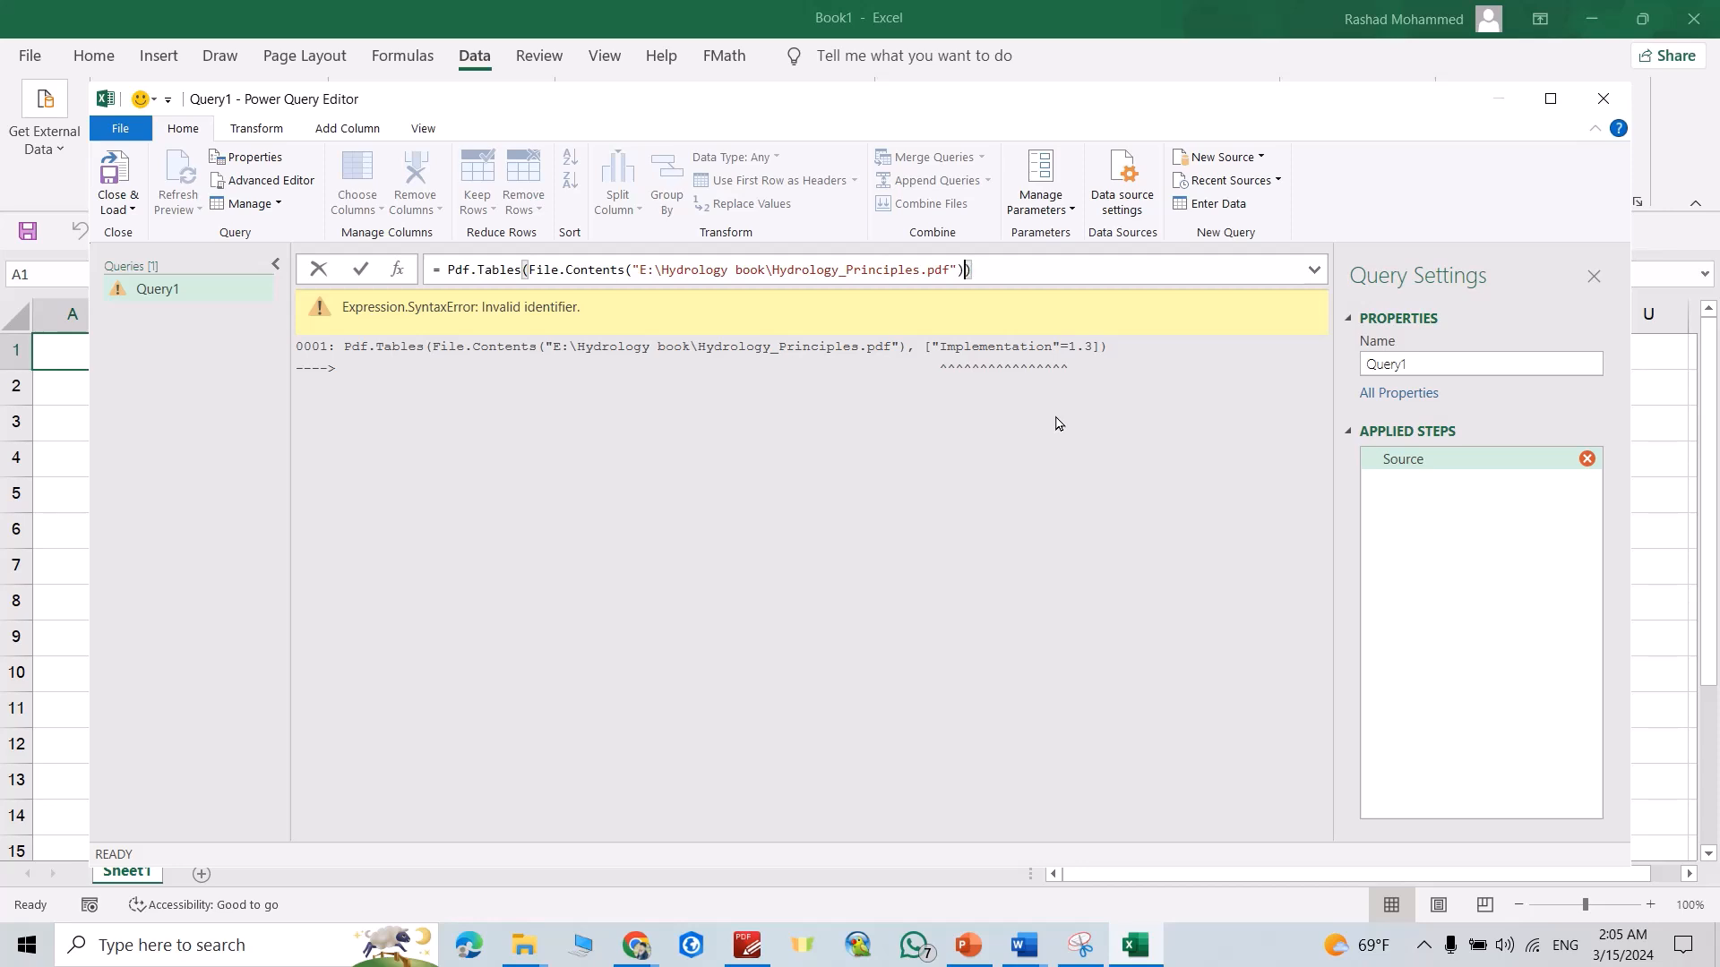
left_click(360, 268)
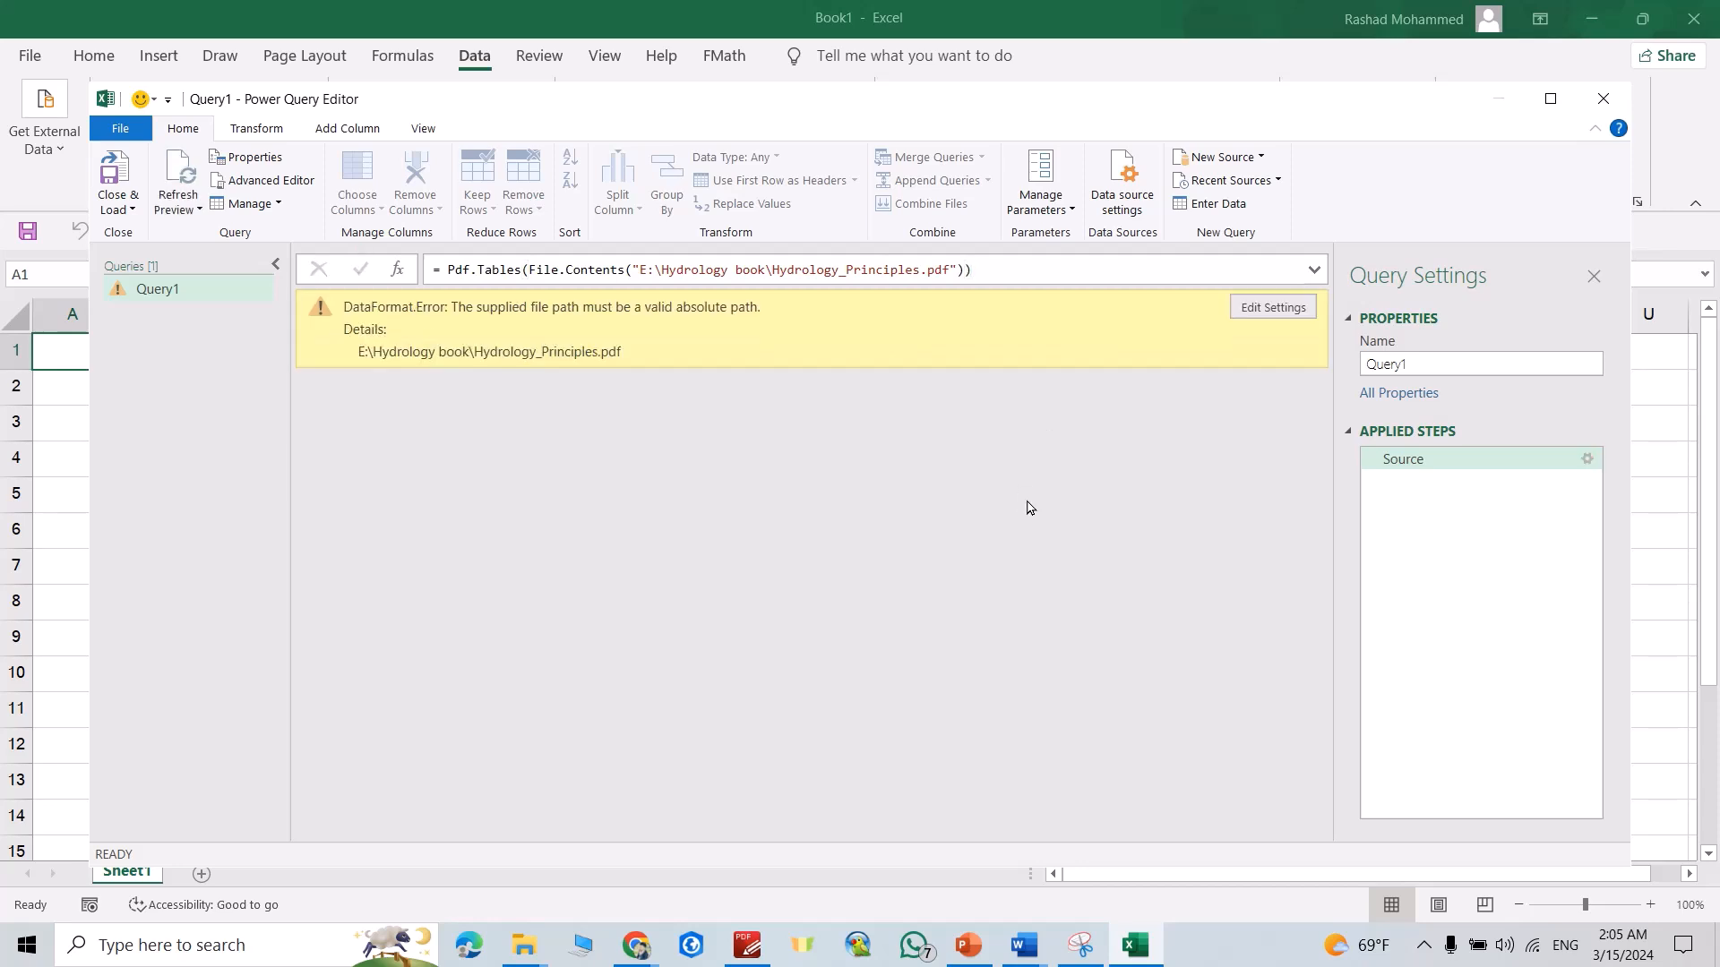
mouse_move(611, 315)
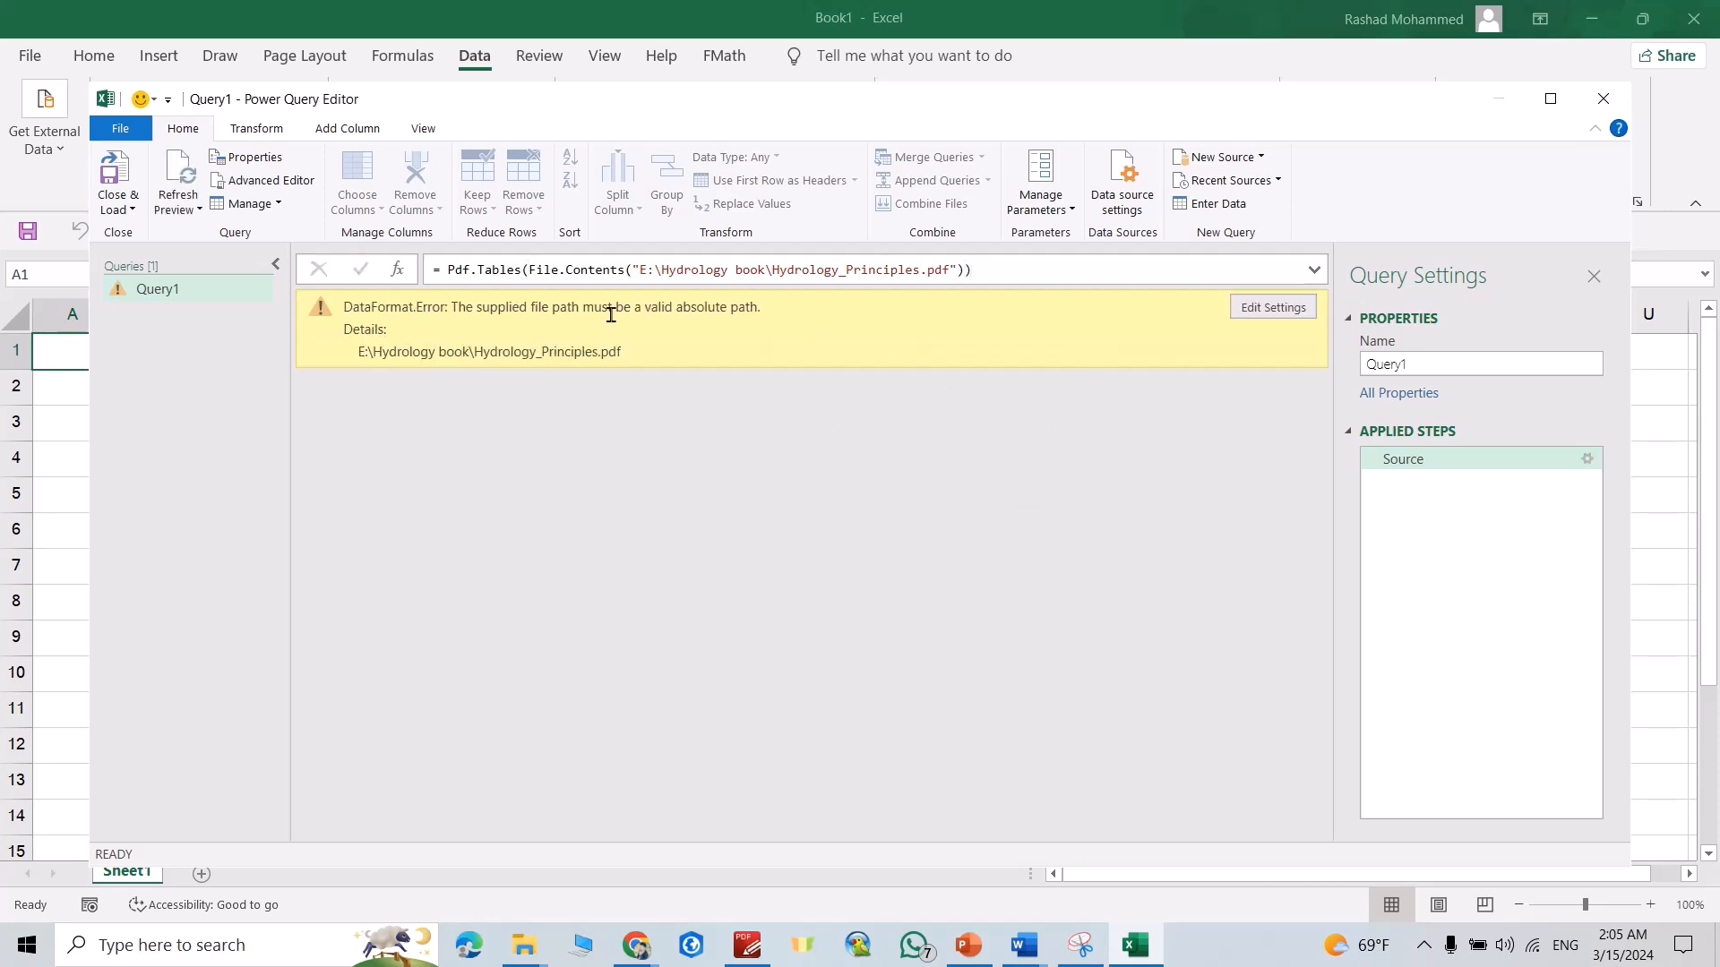
mouse_move(1150, 310)
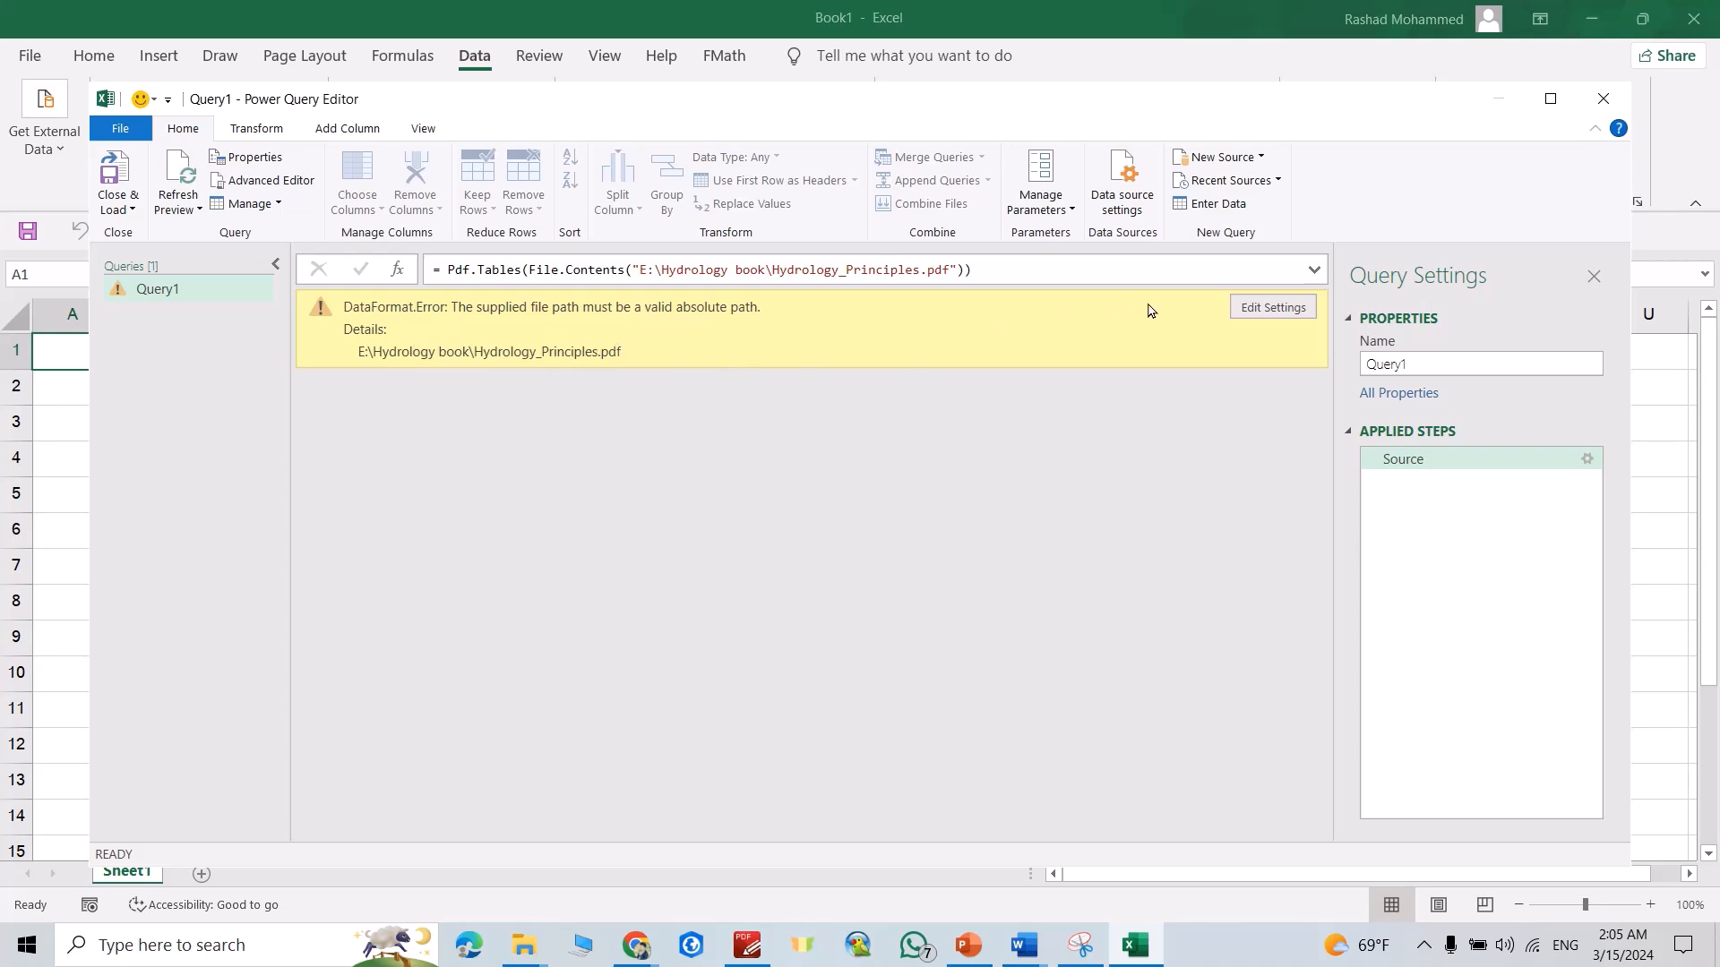
Step: Re-point the query source by browsing to E:\Hydrology book\Hydrology_Principles.pdf and confirm
left_click(1272, 306)
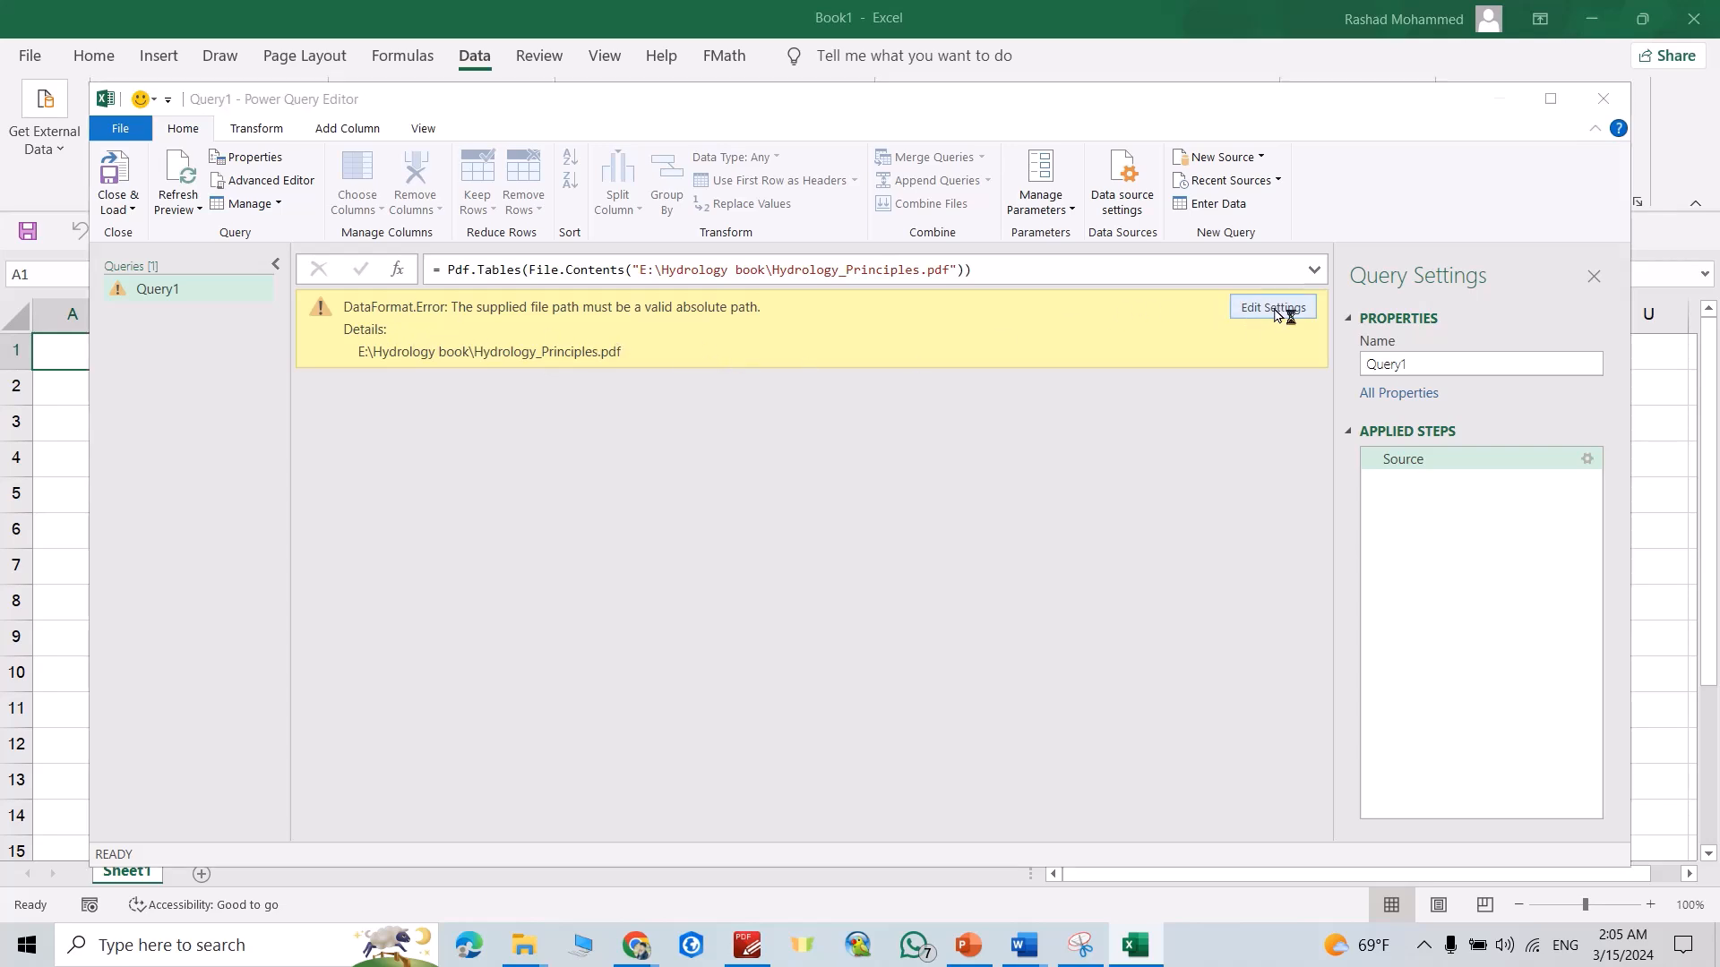
left_click(1272, 306)
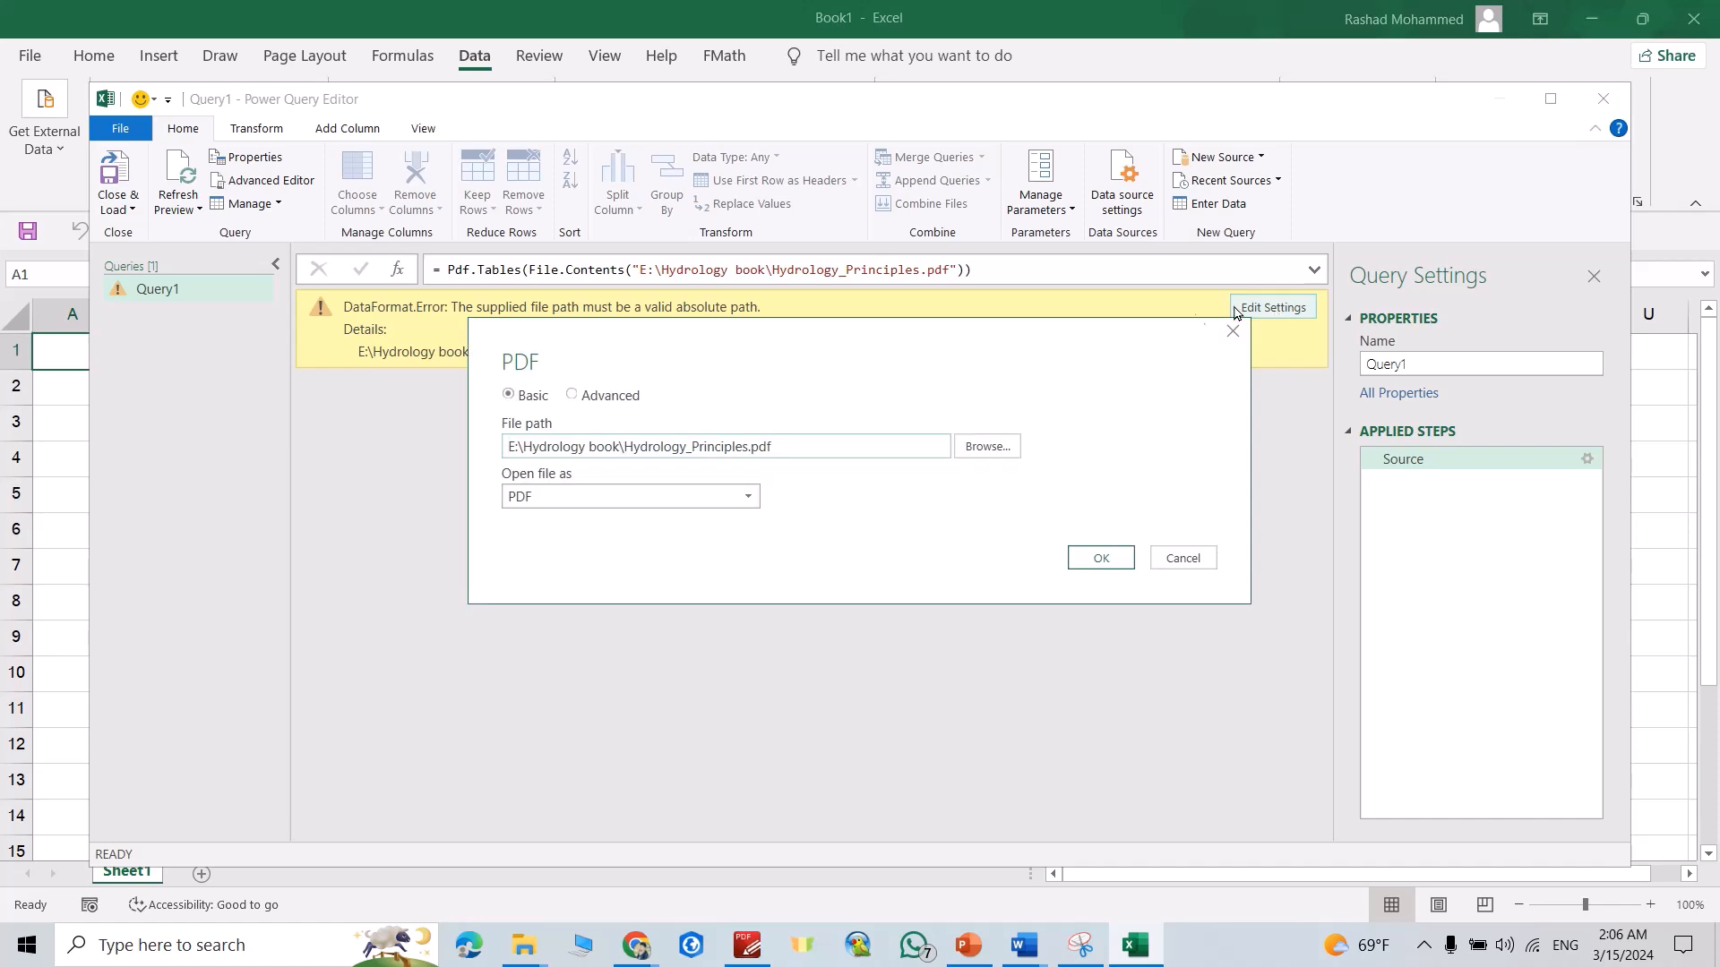
mouse_move(985, 446)
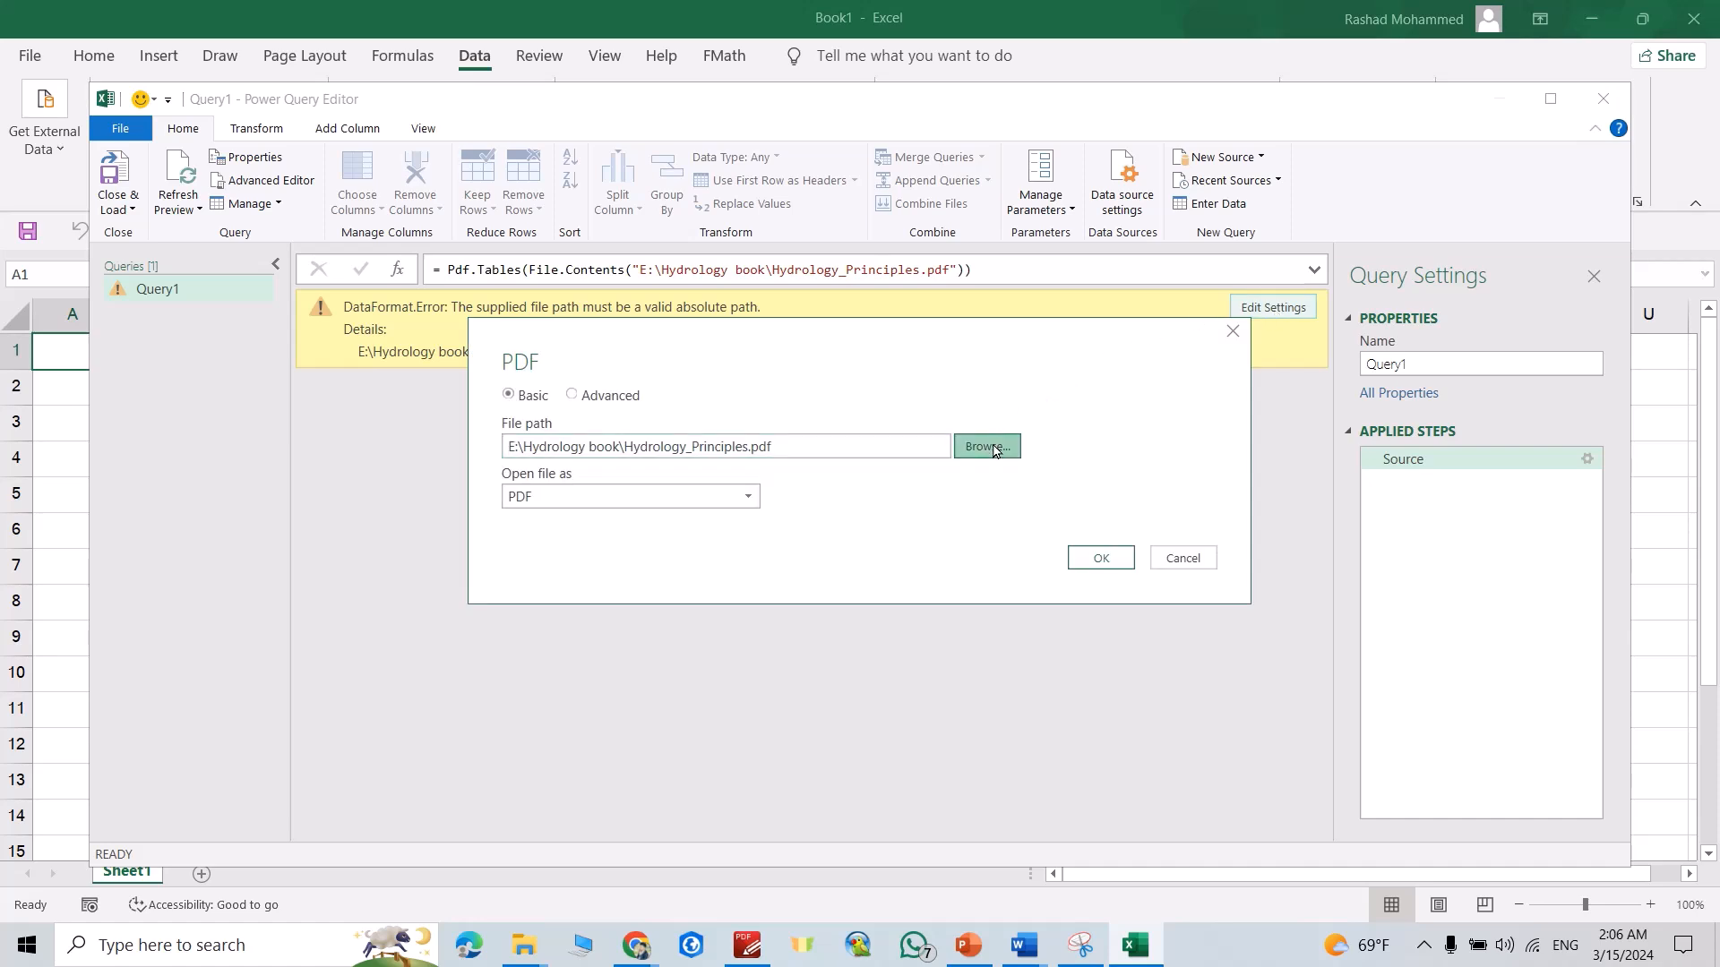
left_click(985, 446)
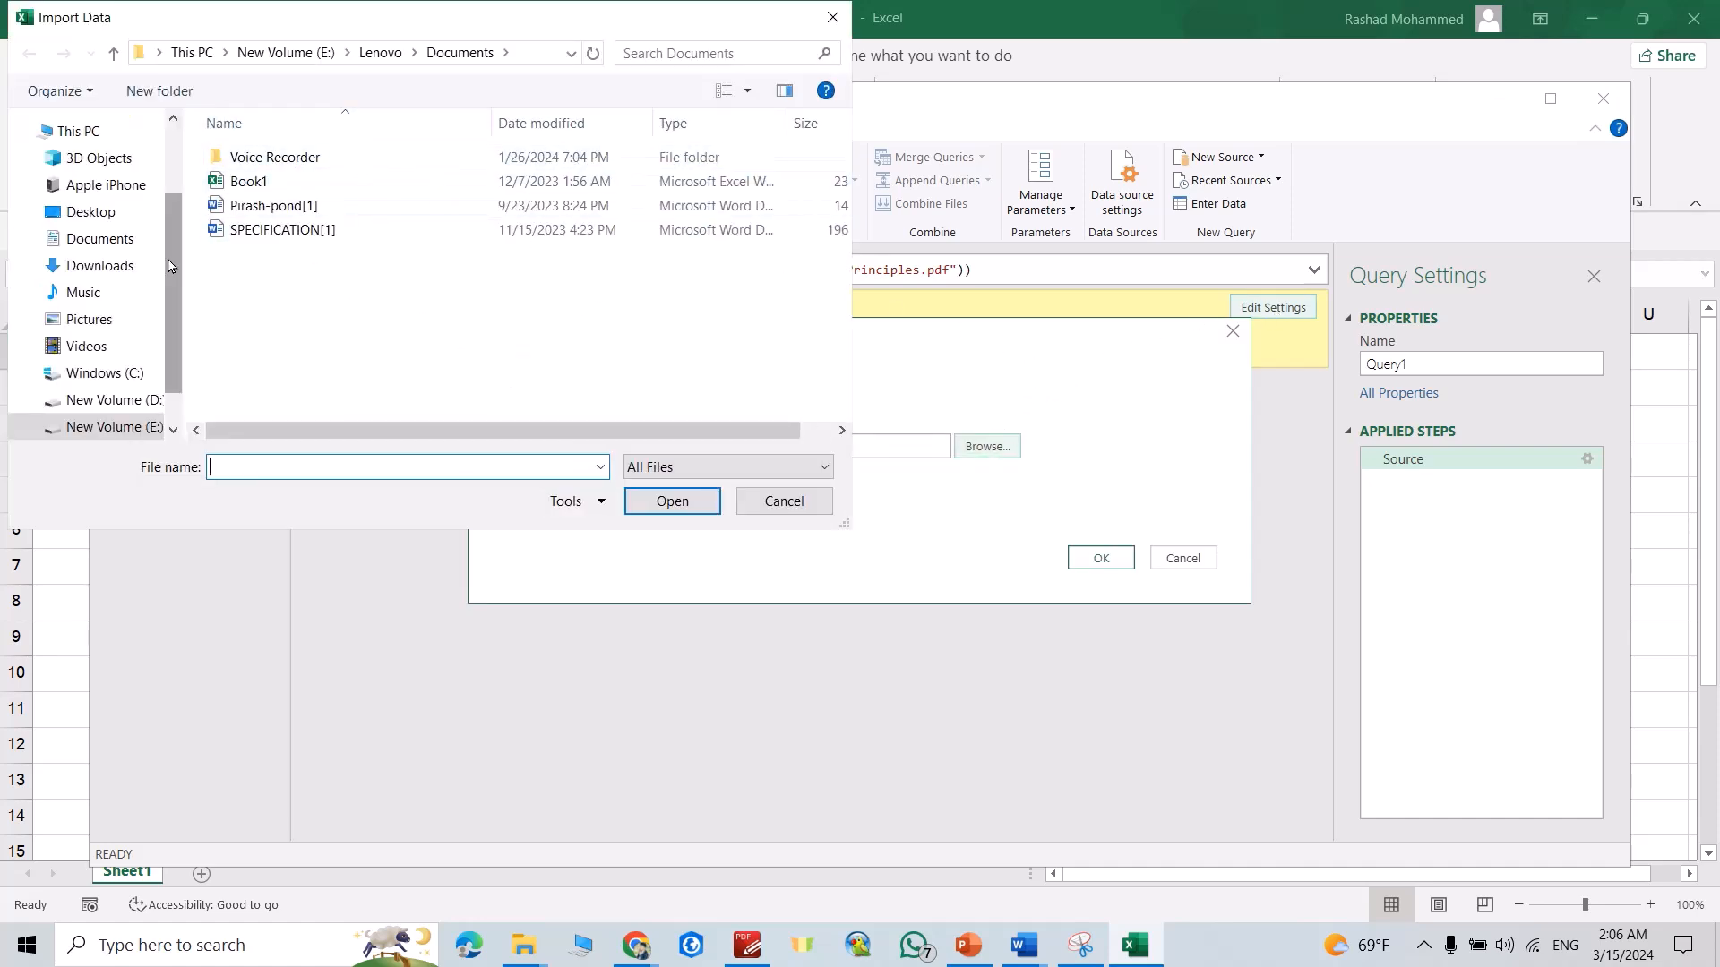
left_click(113, 426)
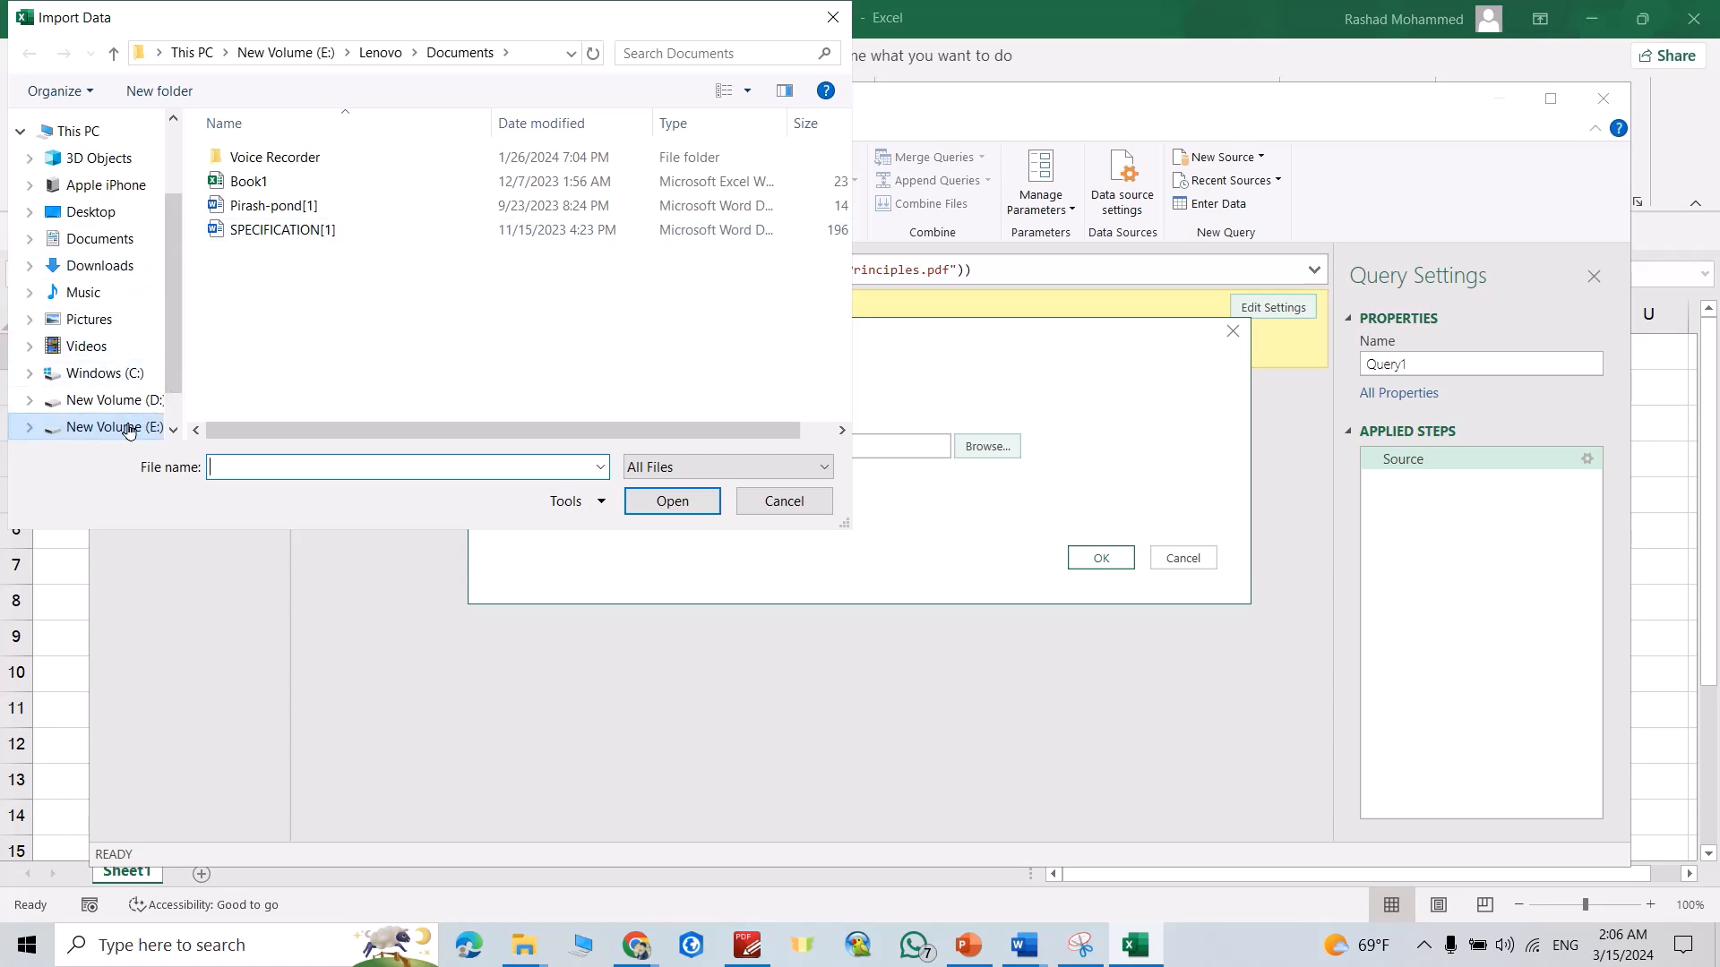
left_click(112, 429)
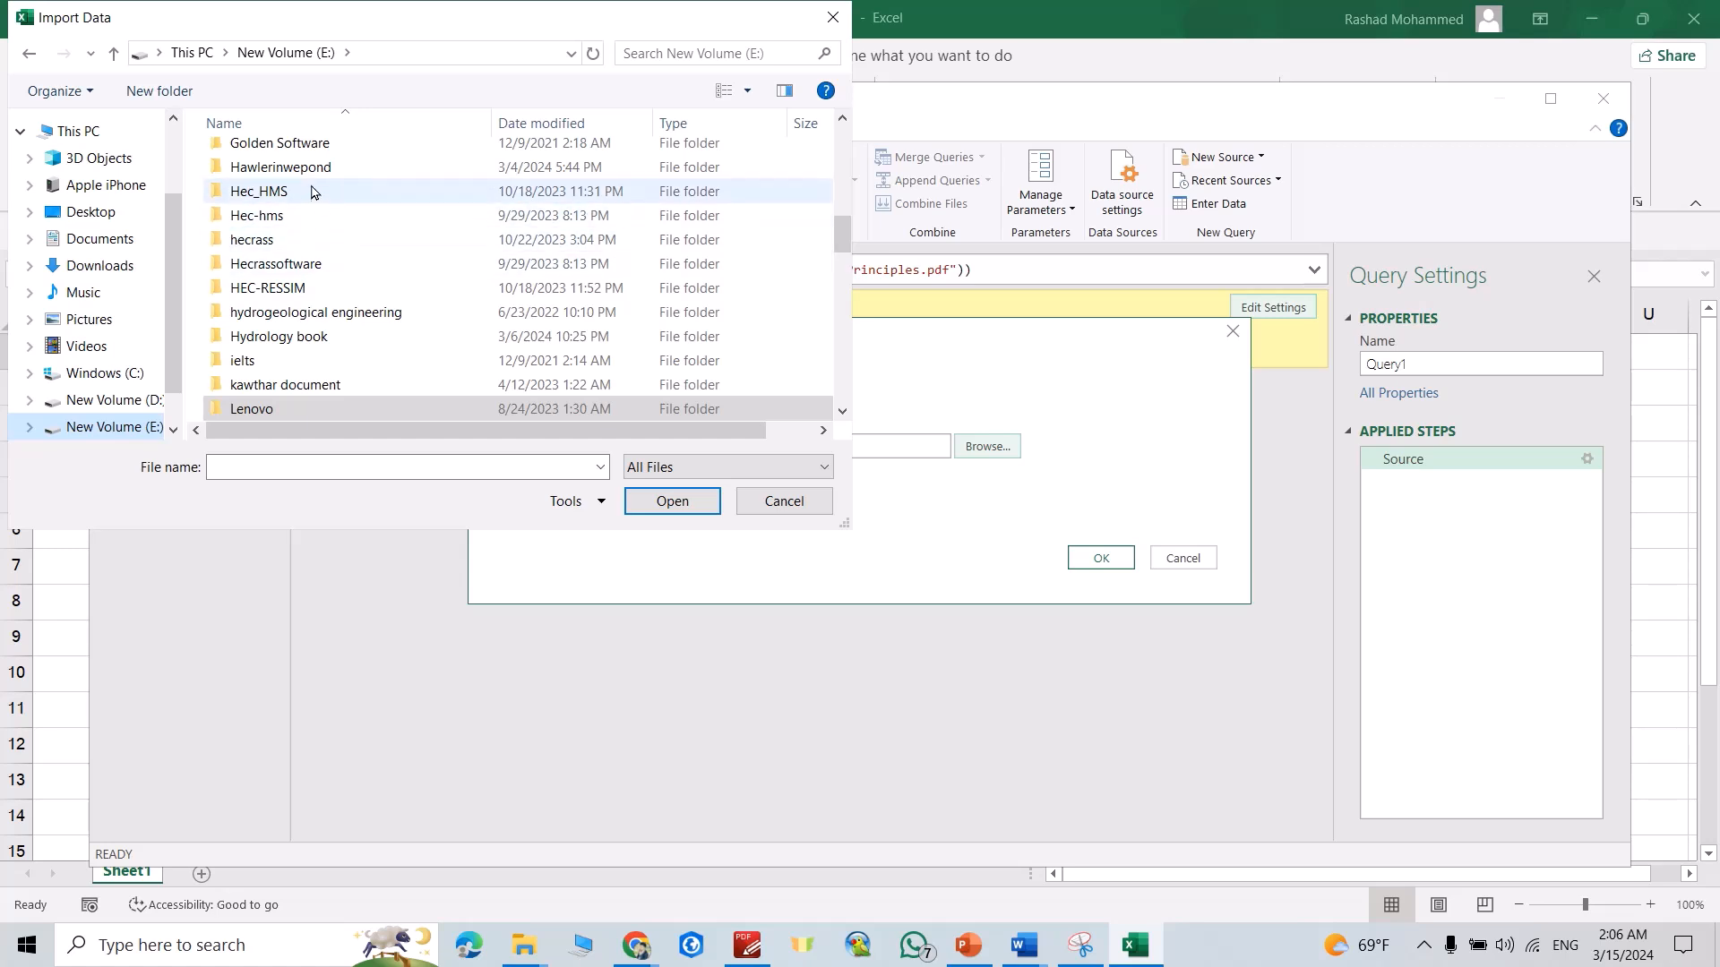
scroll("down", 3)
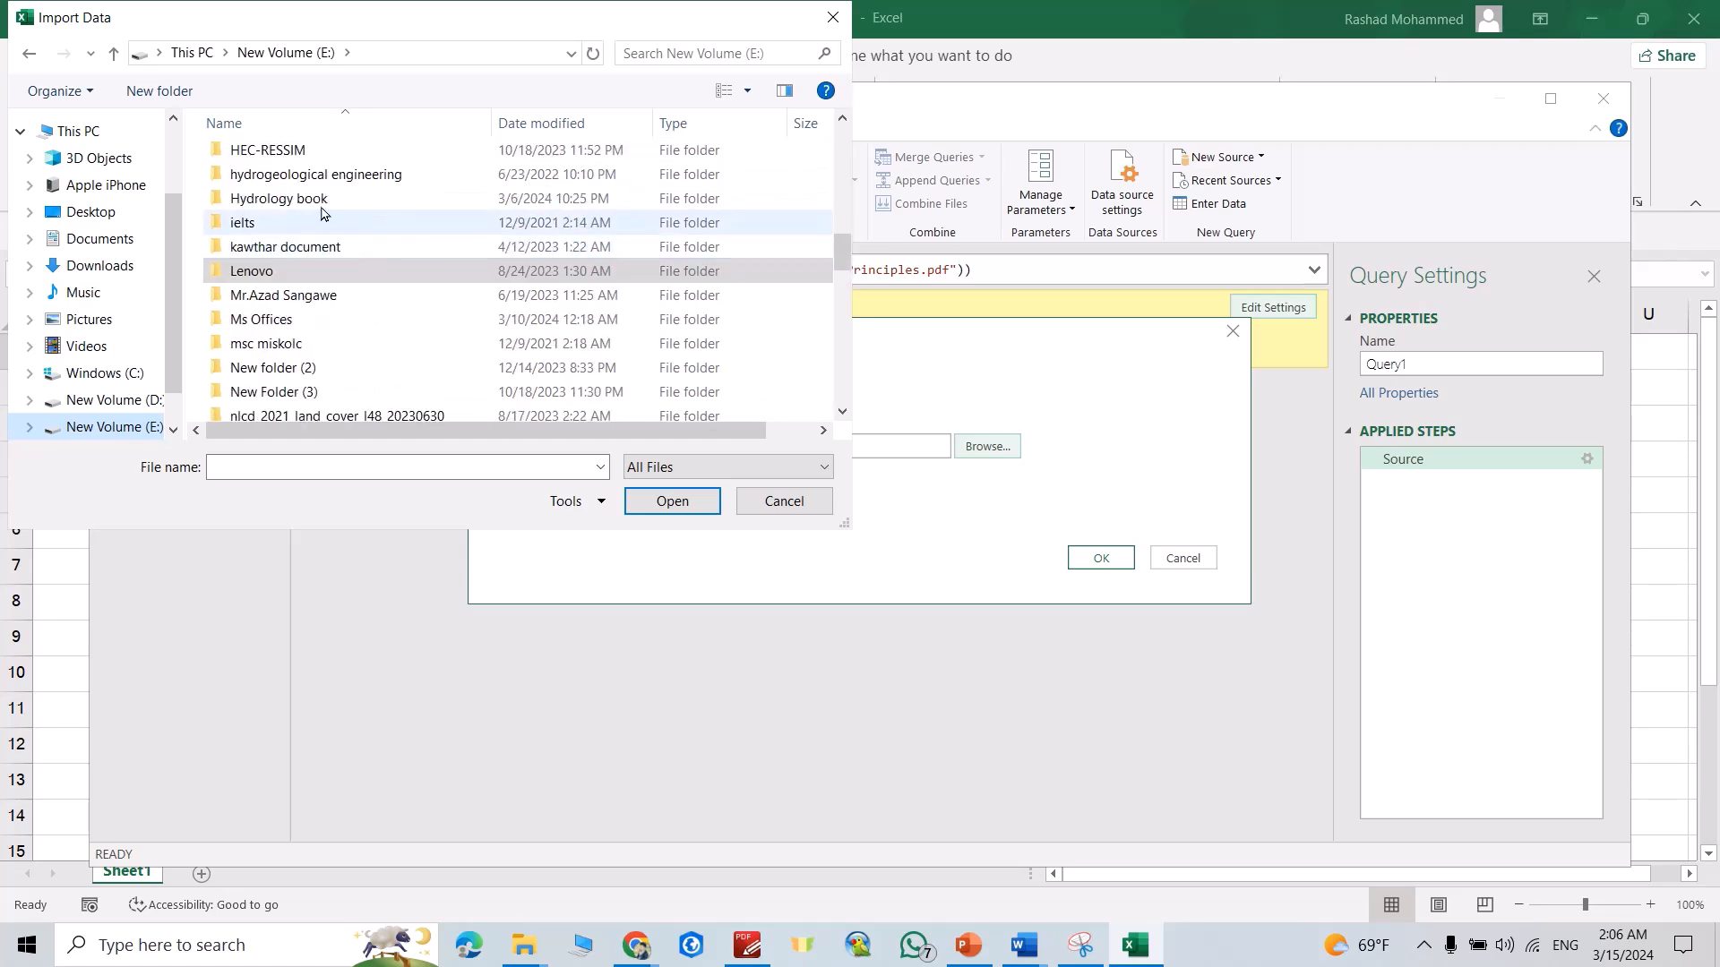
double_click(279, 199)
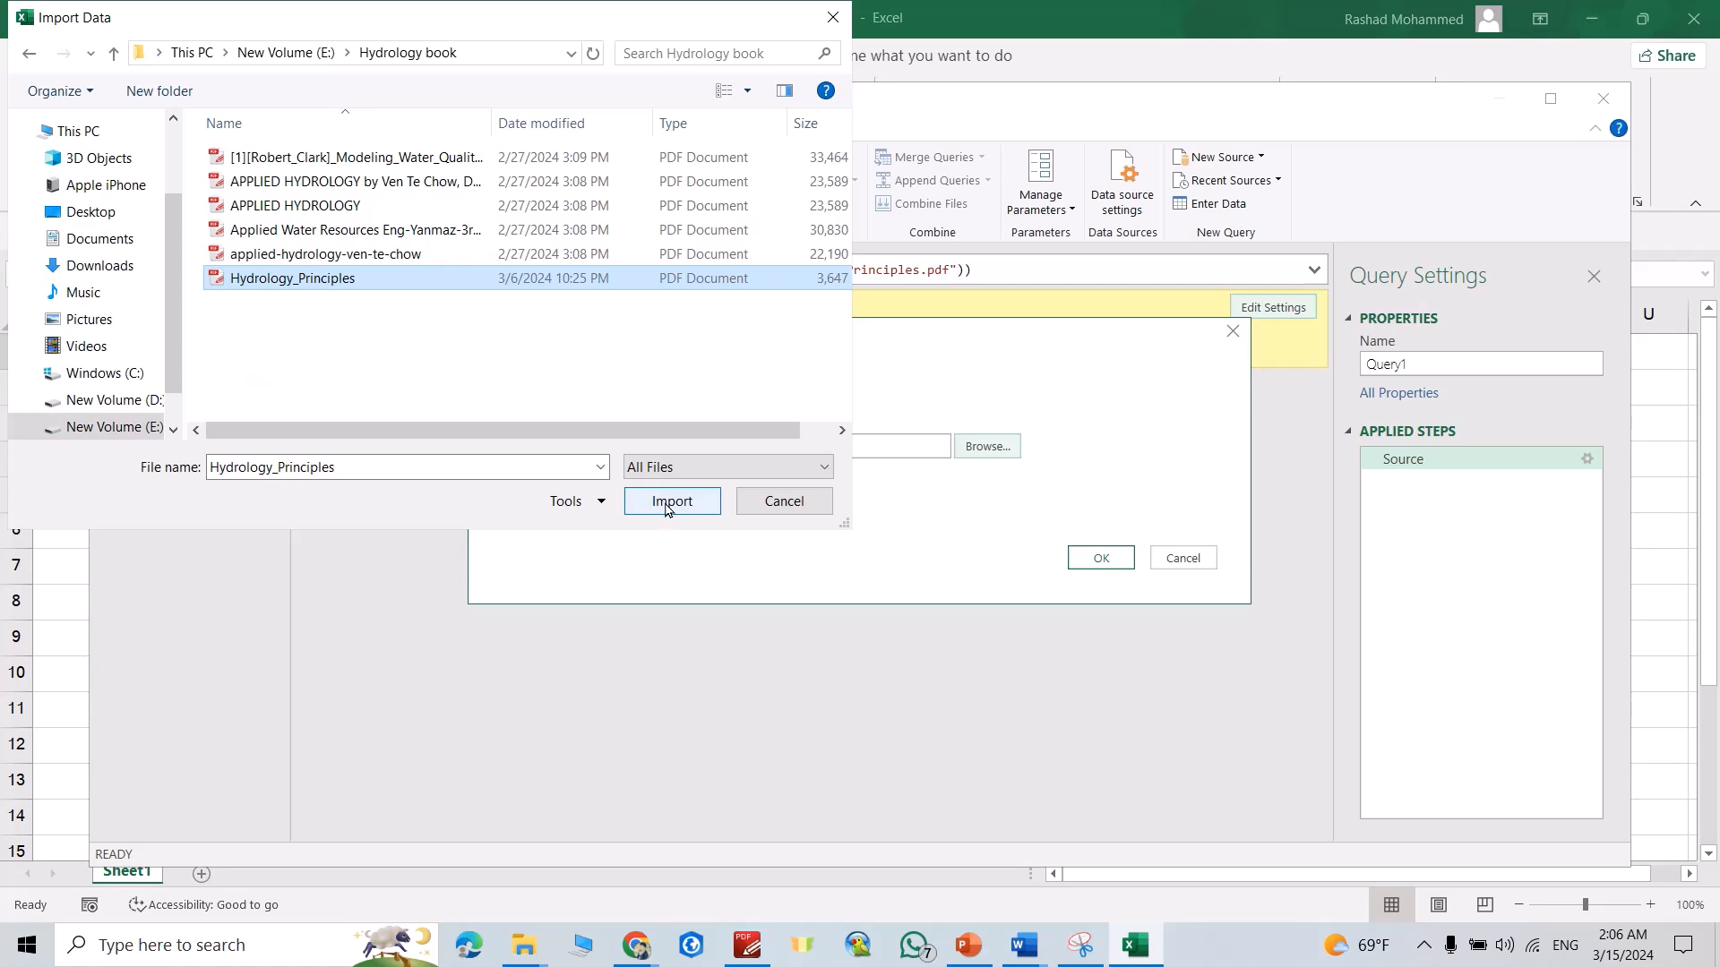
left_click(671, 501)
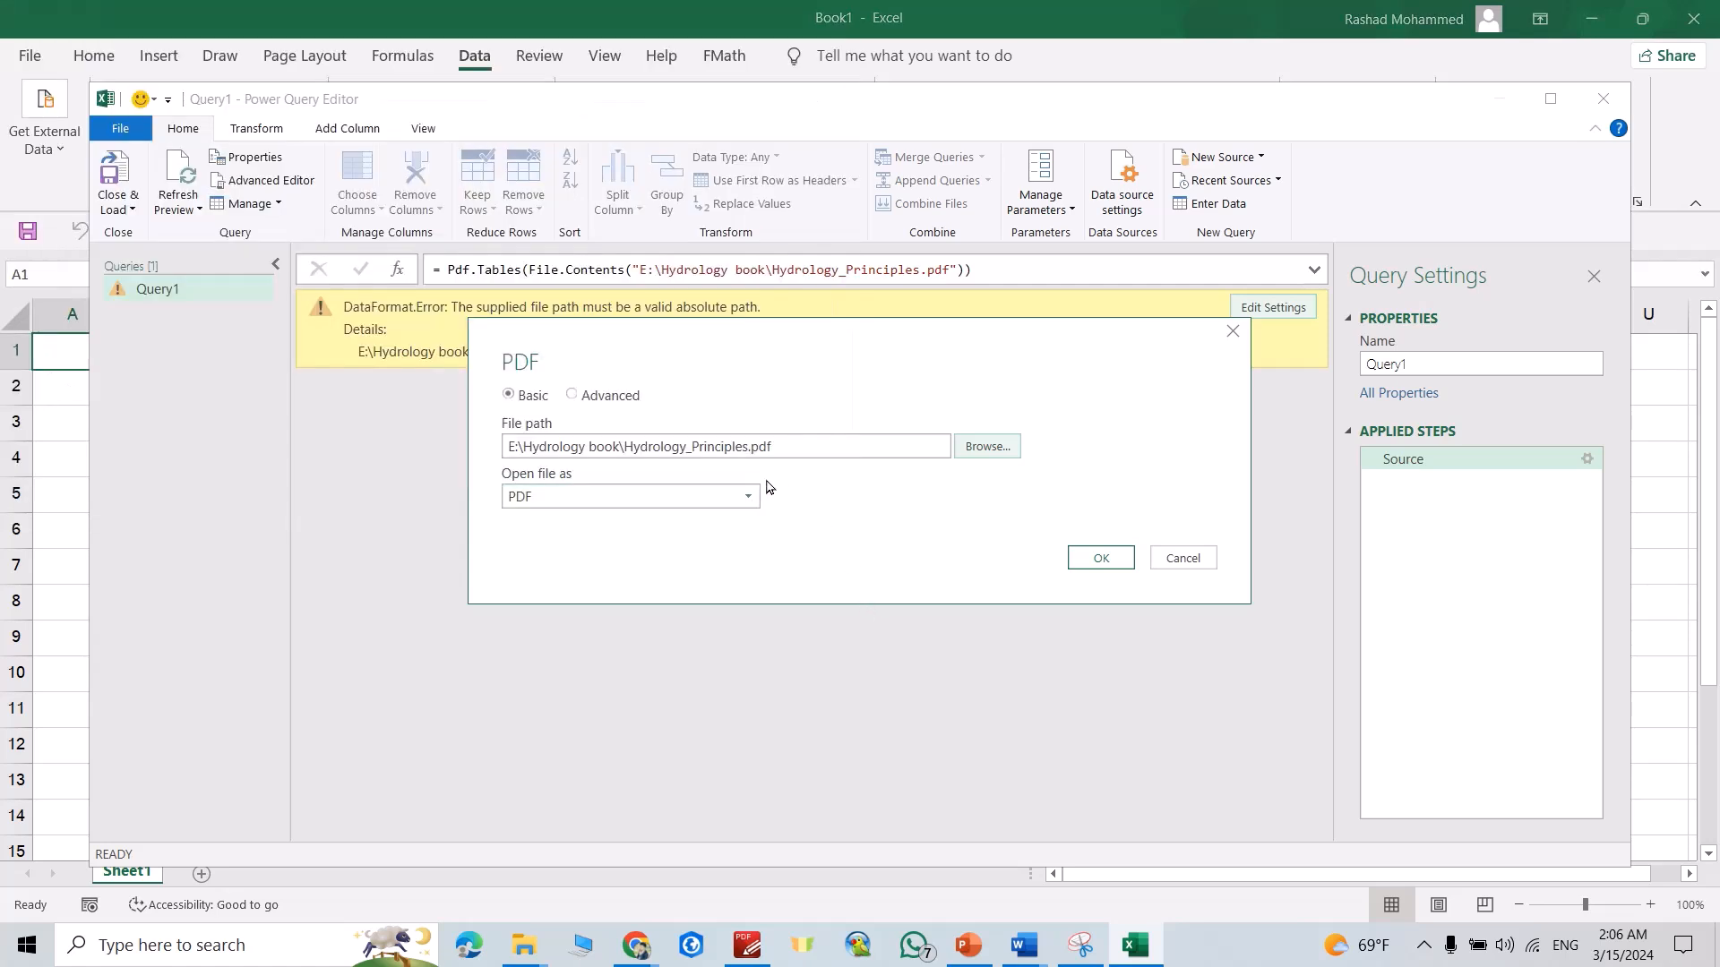
left_click(1100, 557)
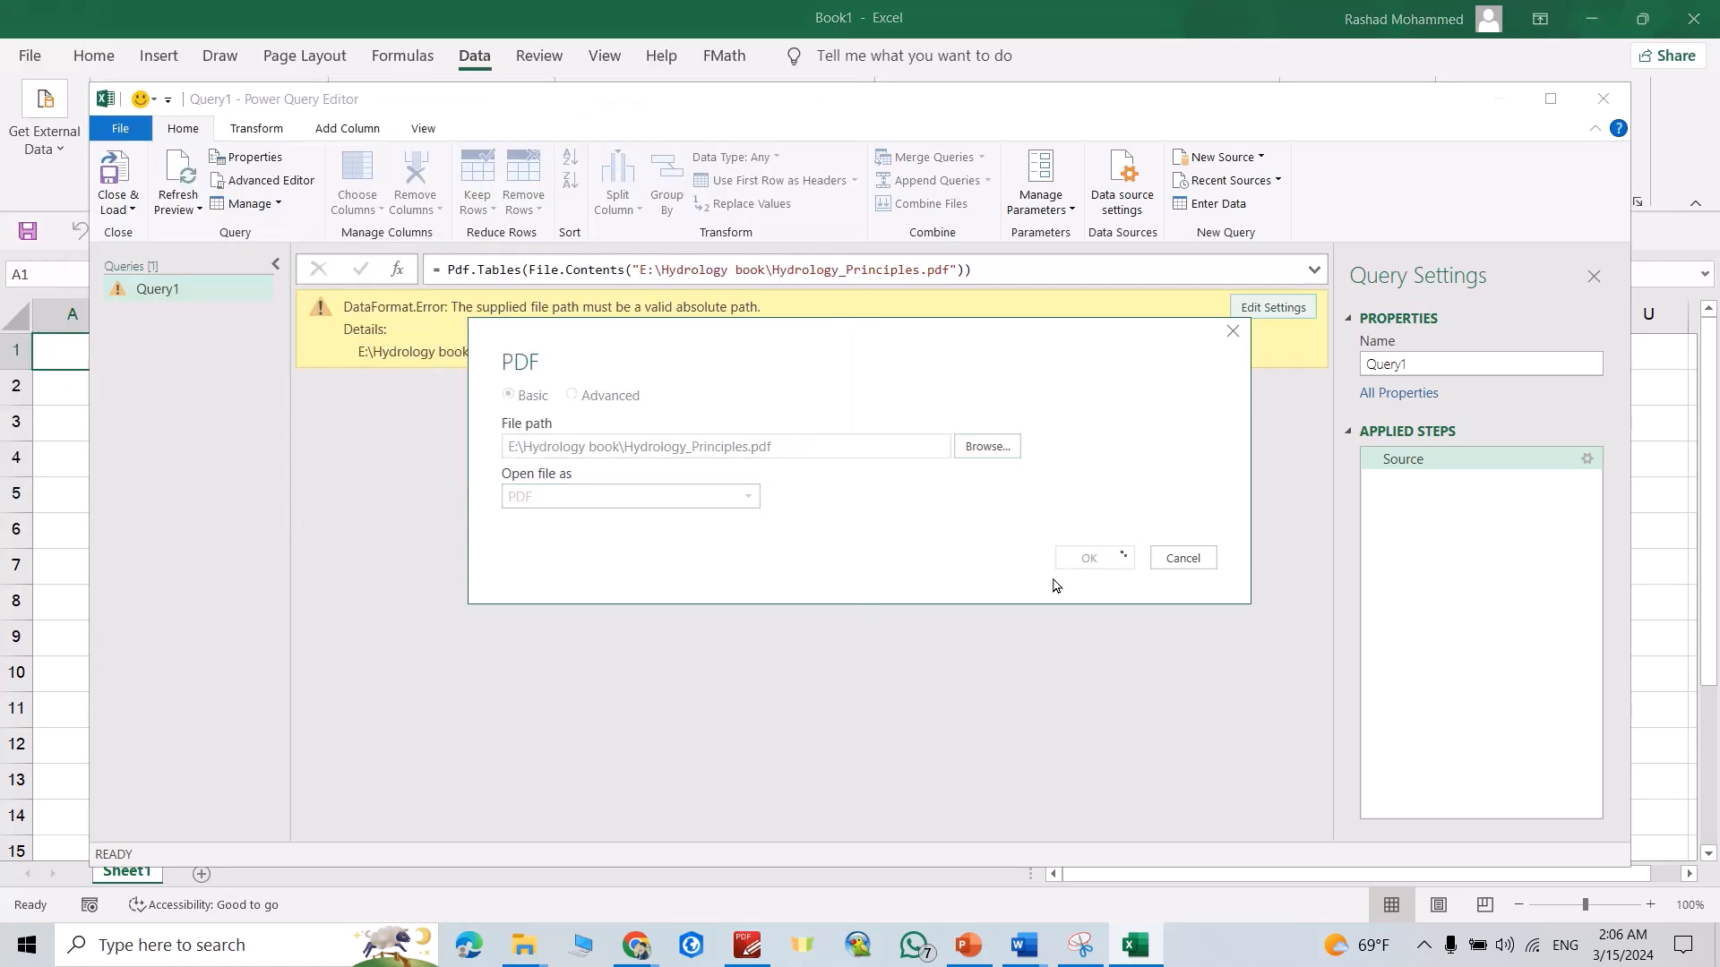
Step: Preview Page029's table, then return to the full list of pages and tables at the Source step
left_click(1087, 557)
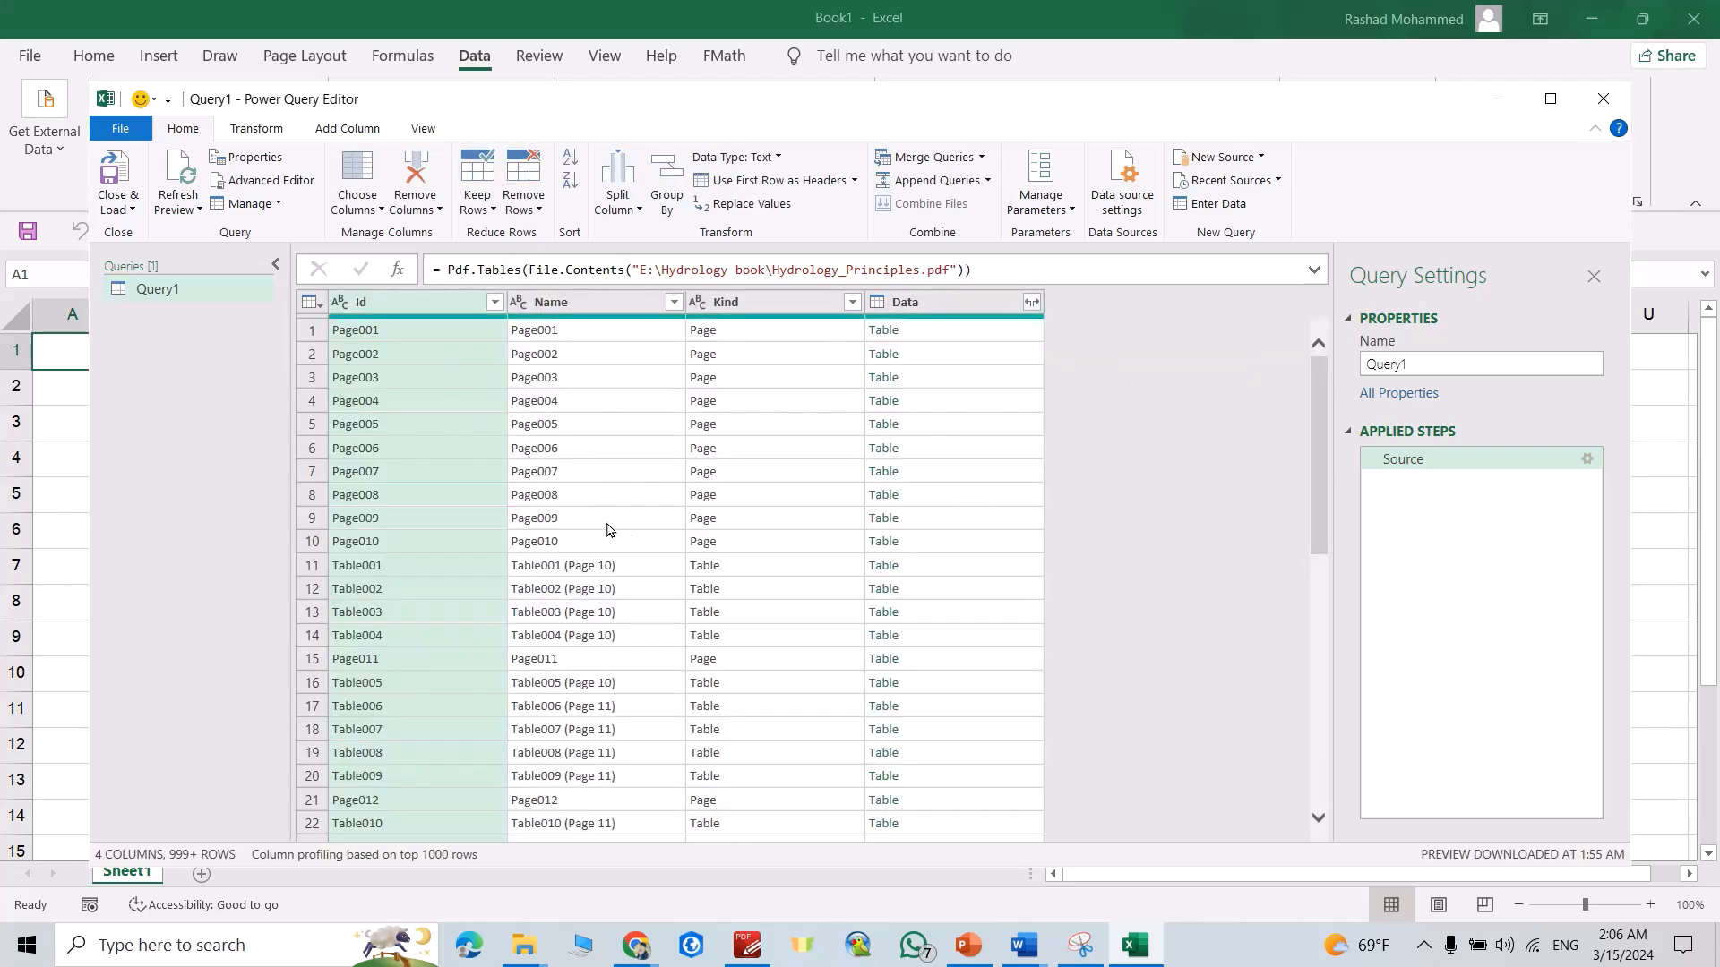
scroll("down", 3)
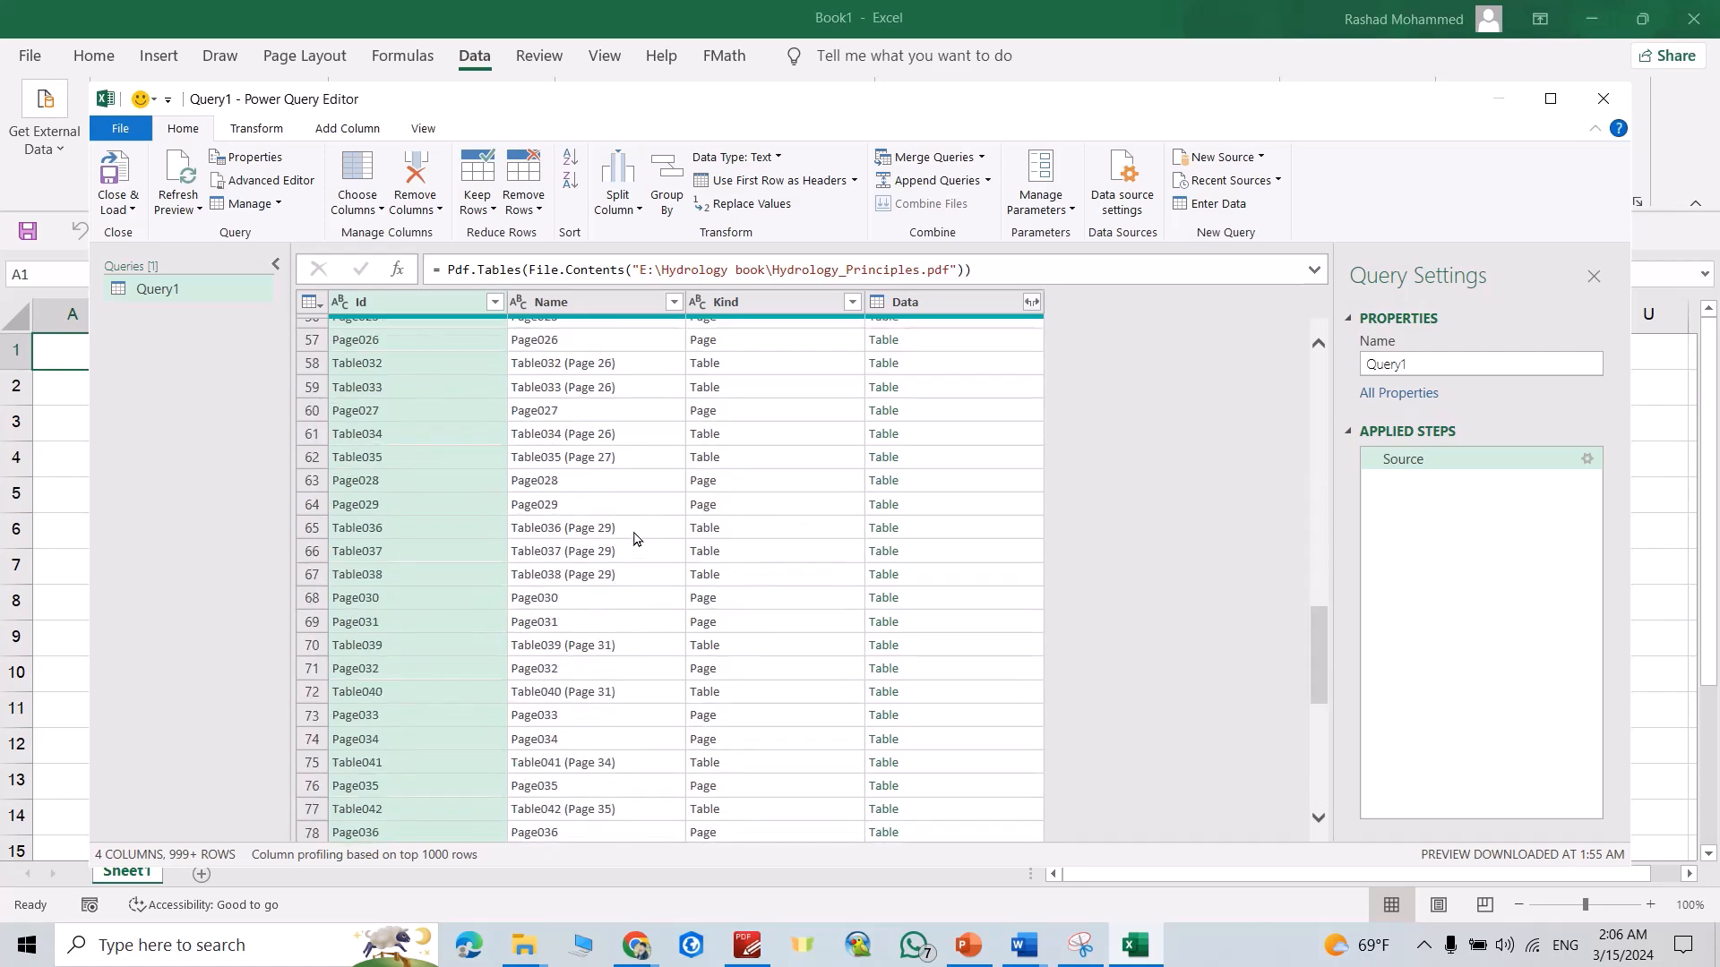
mouse_move(597, 505)
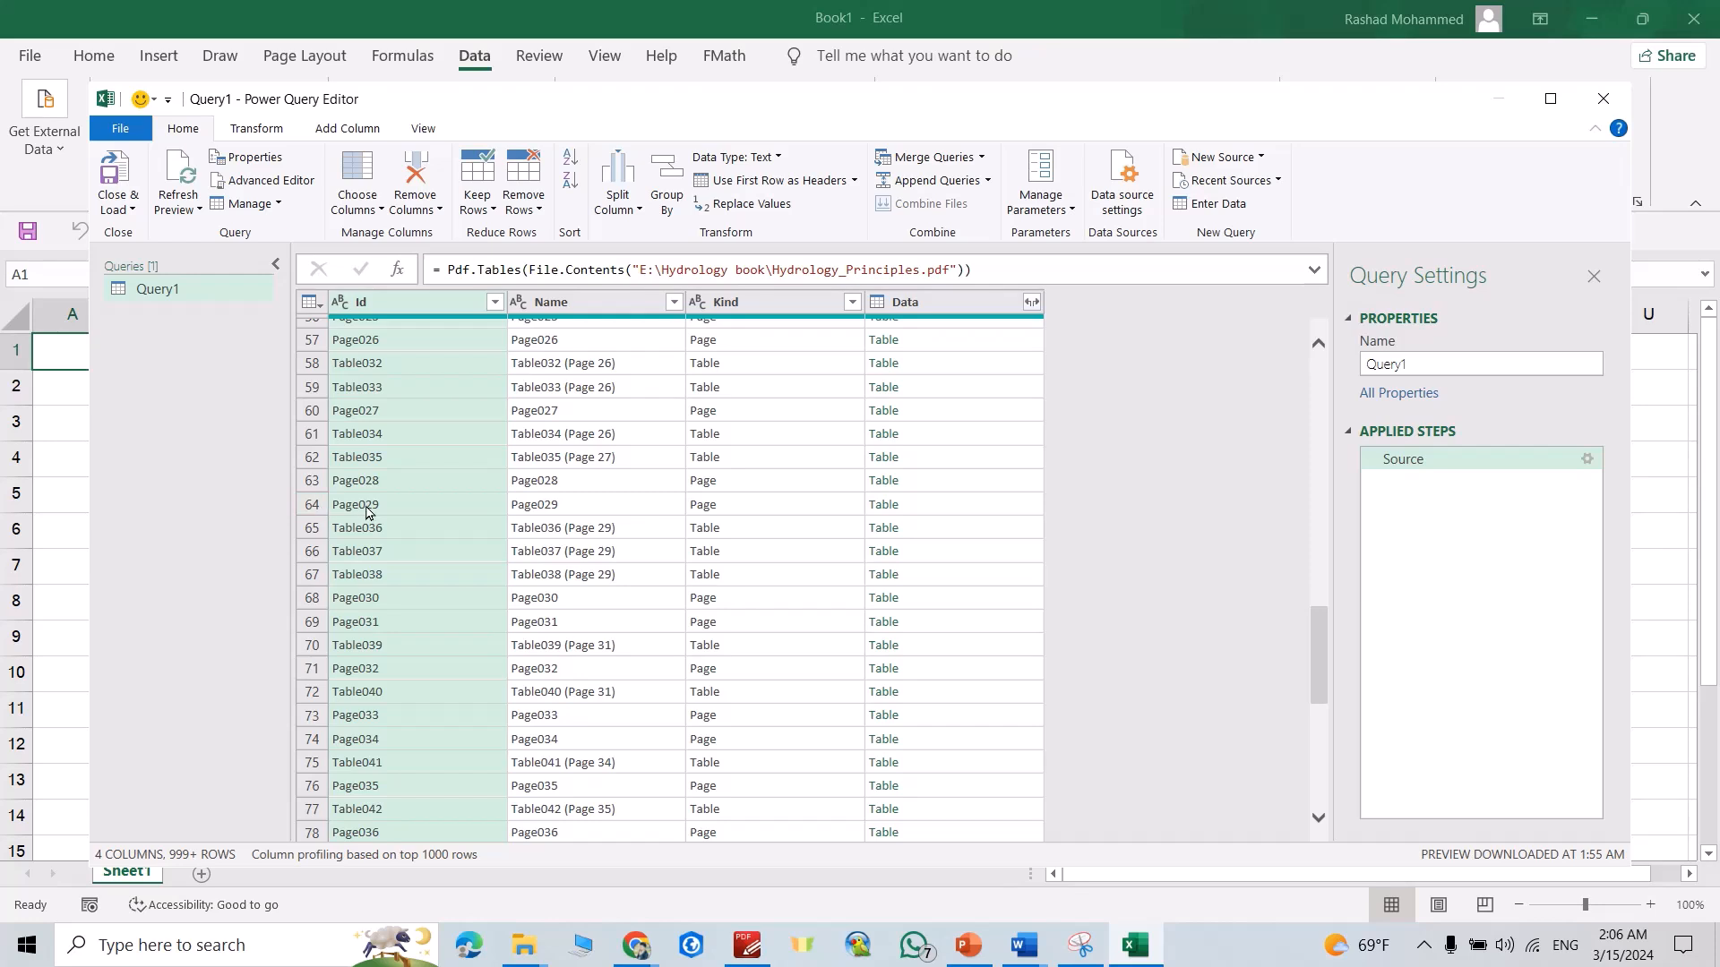
mouse_move(874, 520)
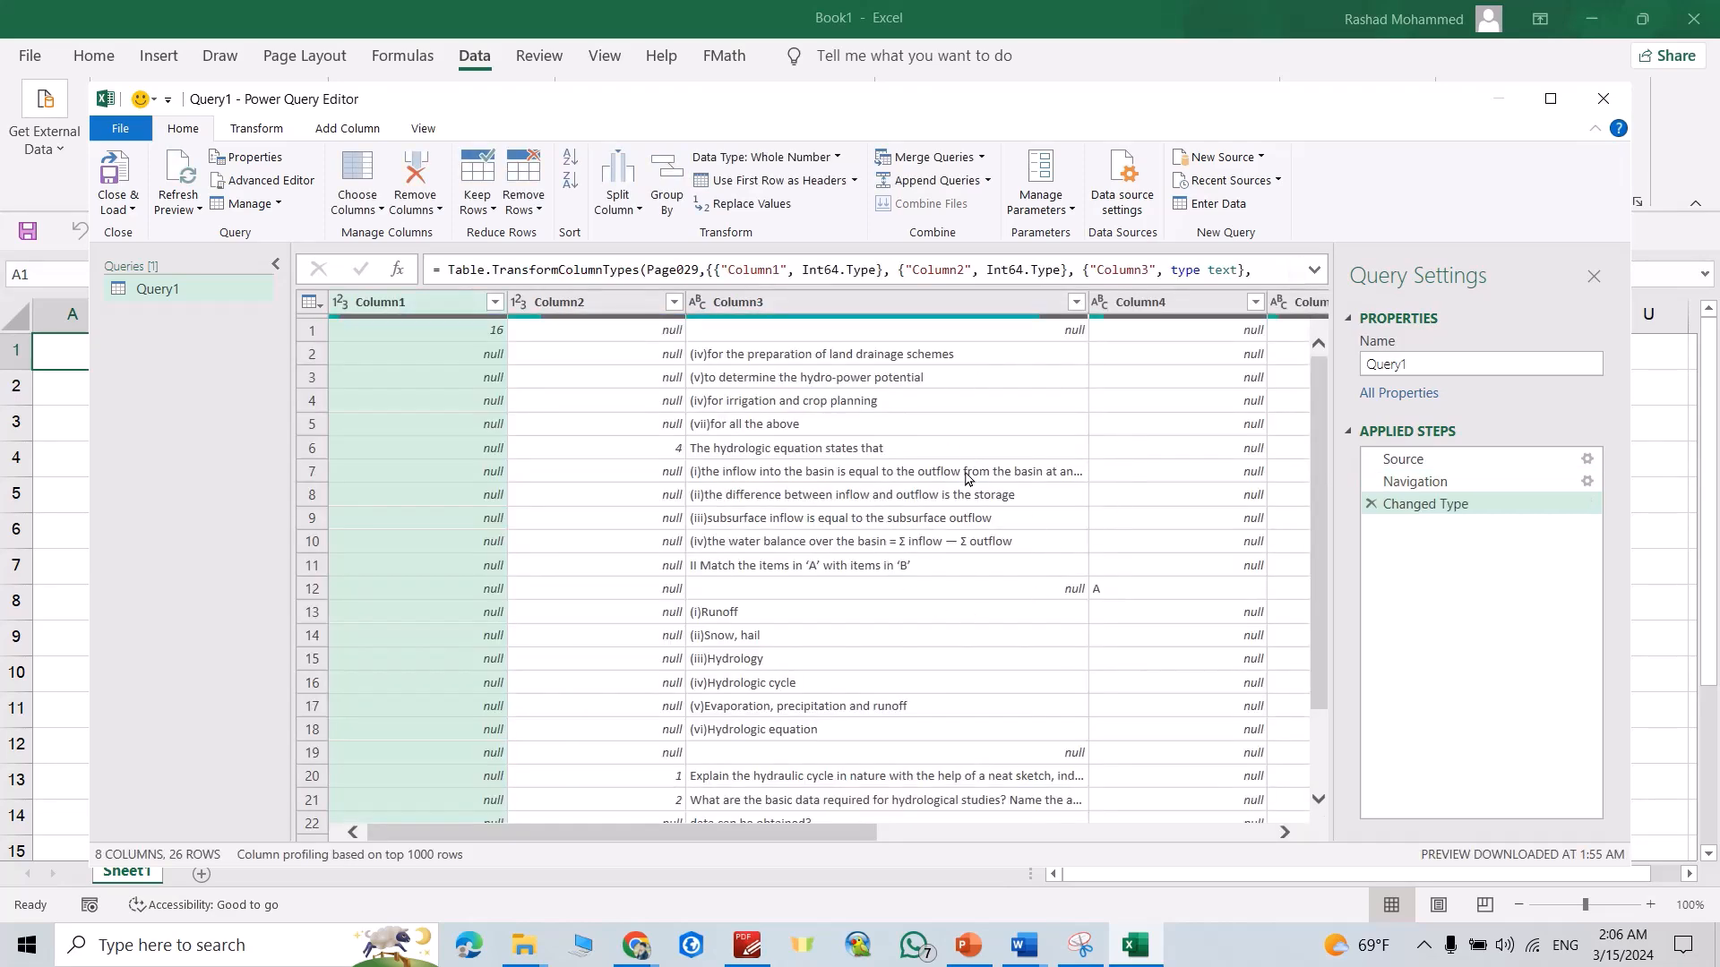
mouse_move(1215, 381)
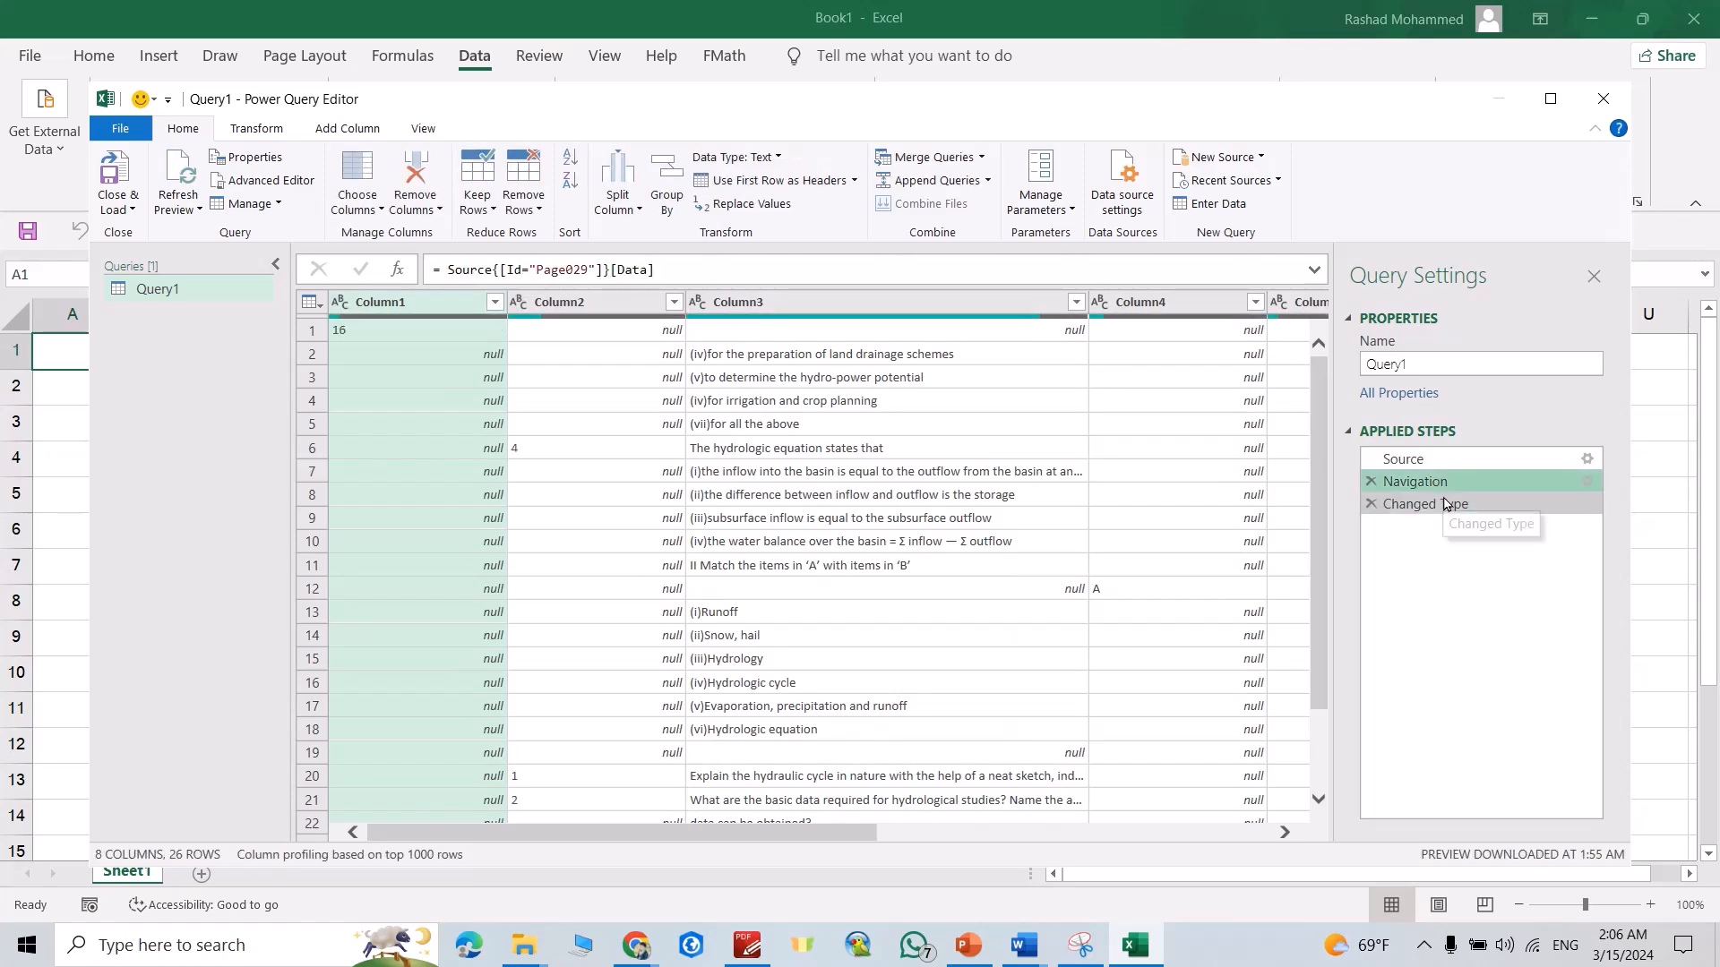
left_click(1424, 503)
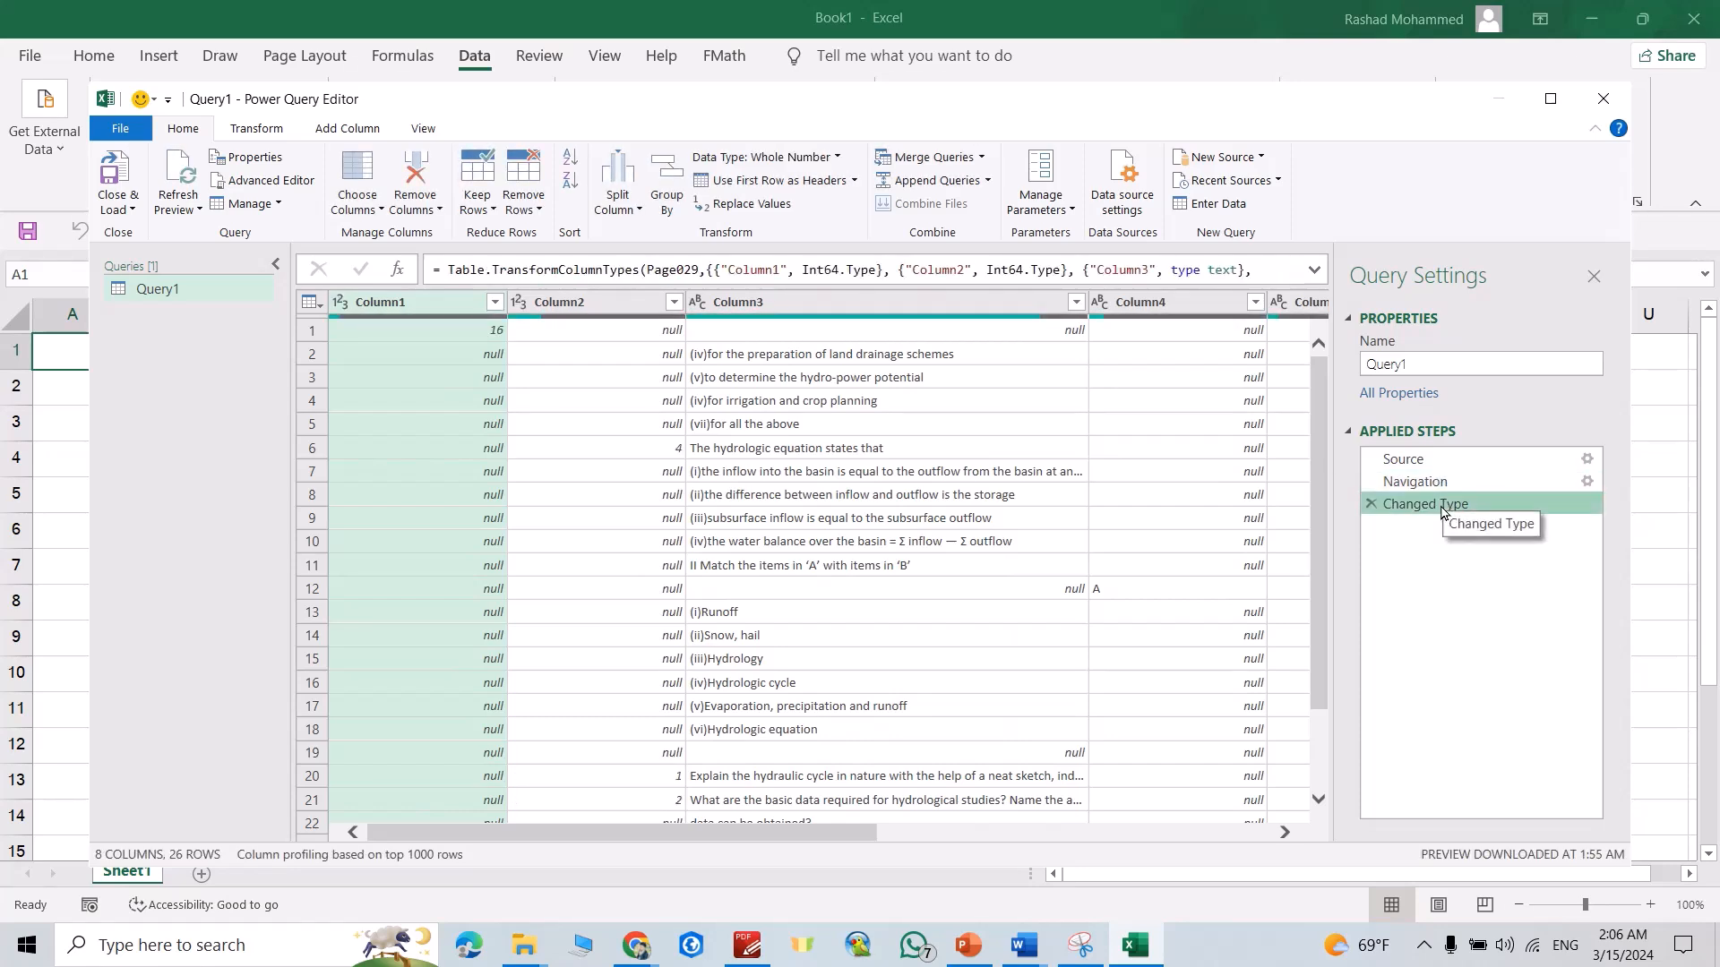
left_click(1404, 458)
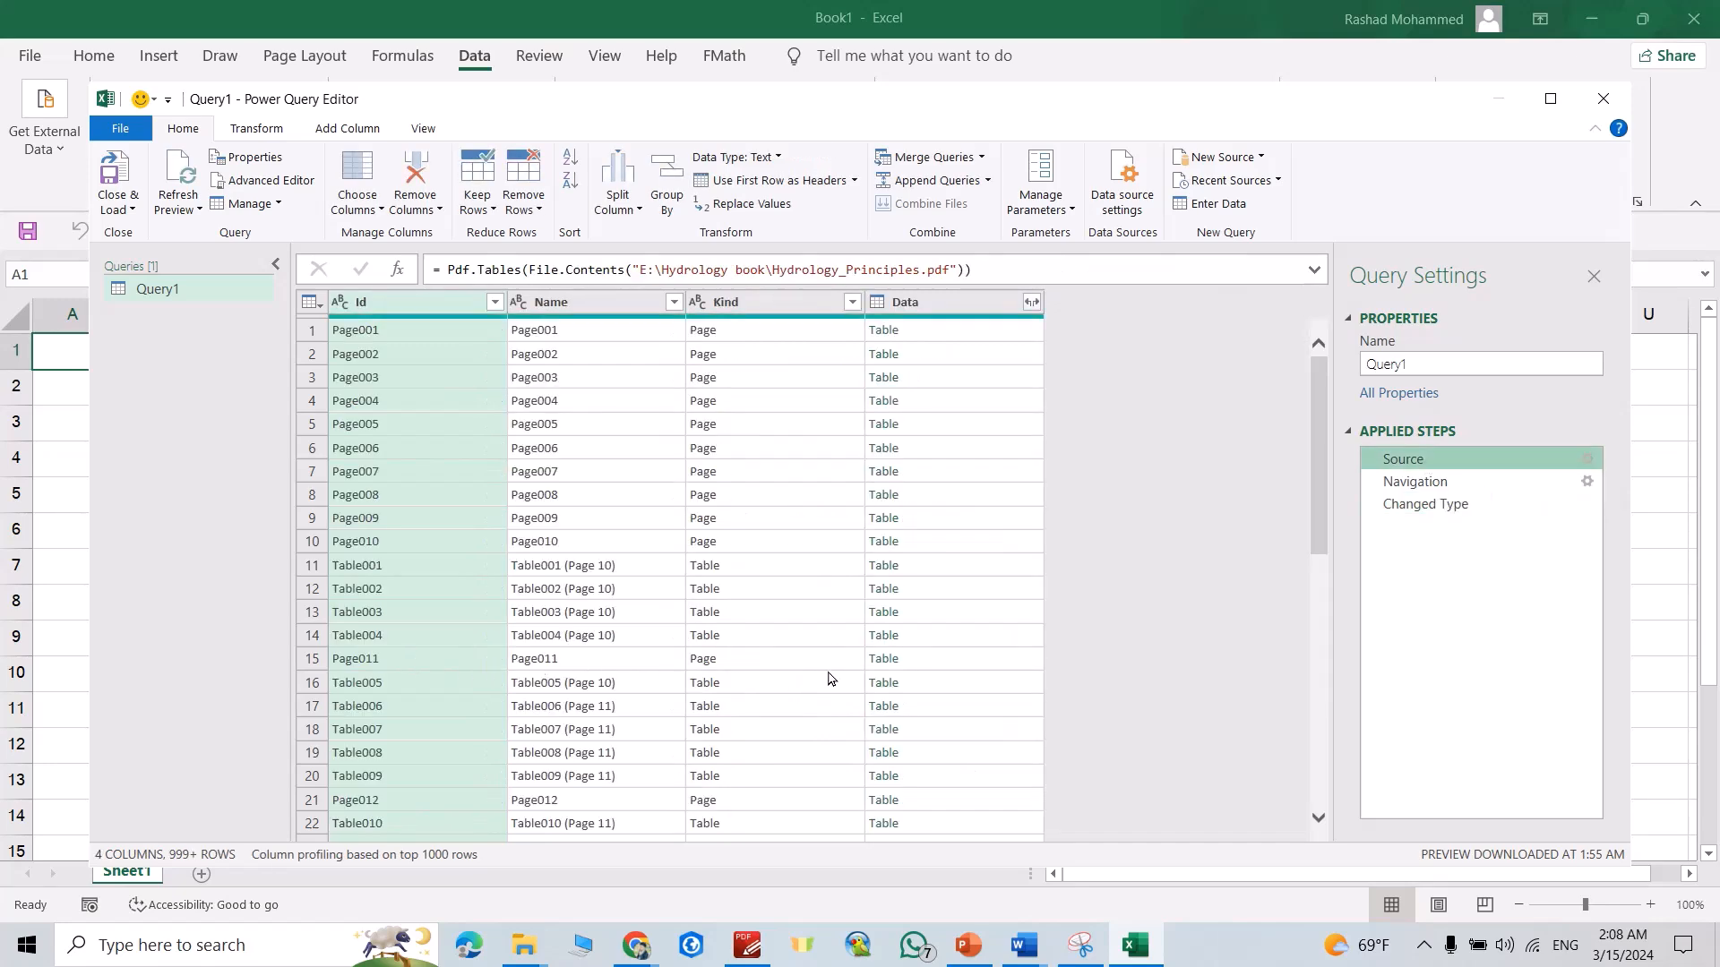
mouse_move(885, 658)
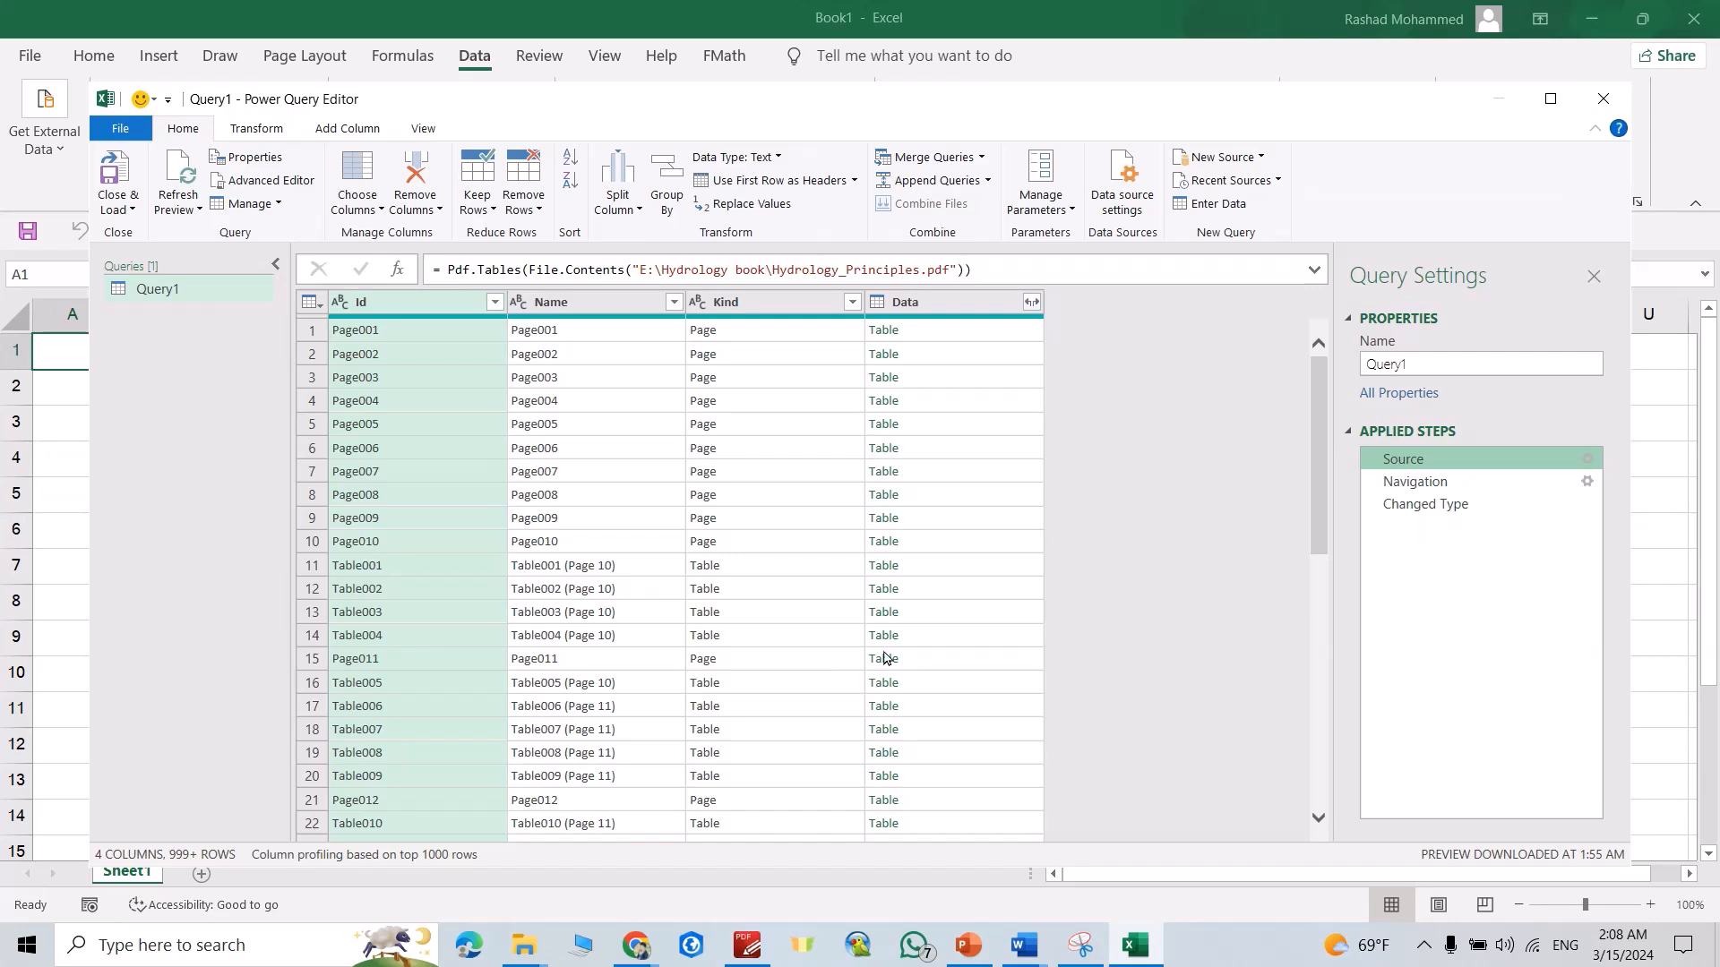
Step: Navigate into Page011's table, replacing the later steps, to show the book's contents list
left_click(884, 657)
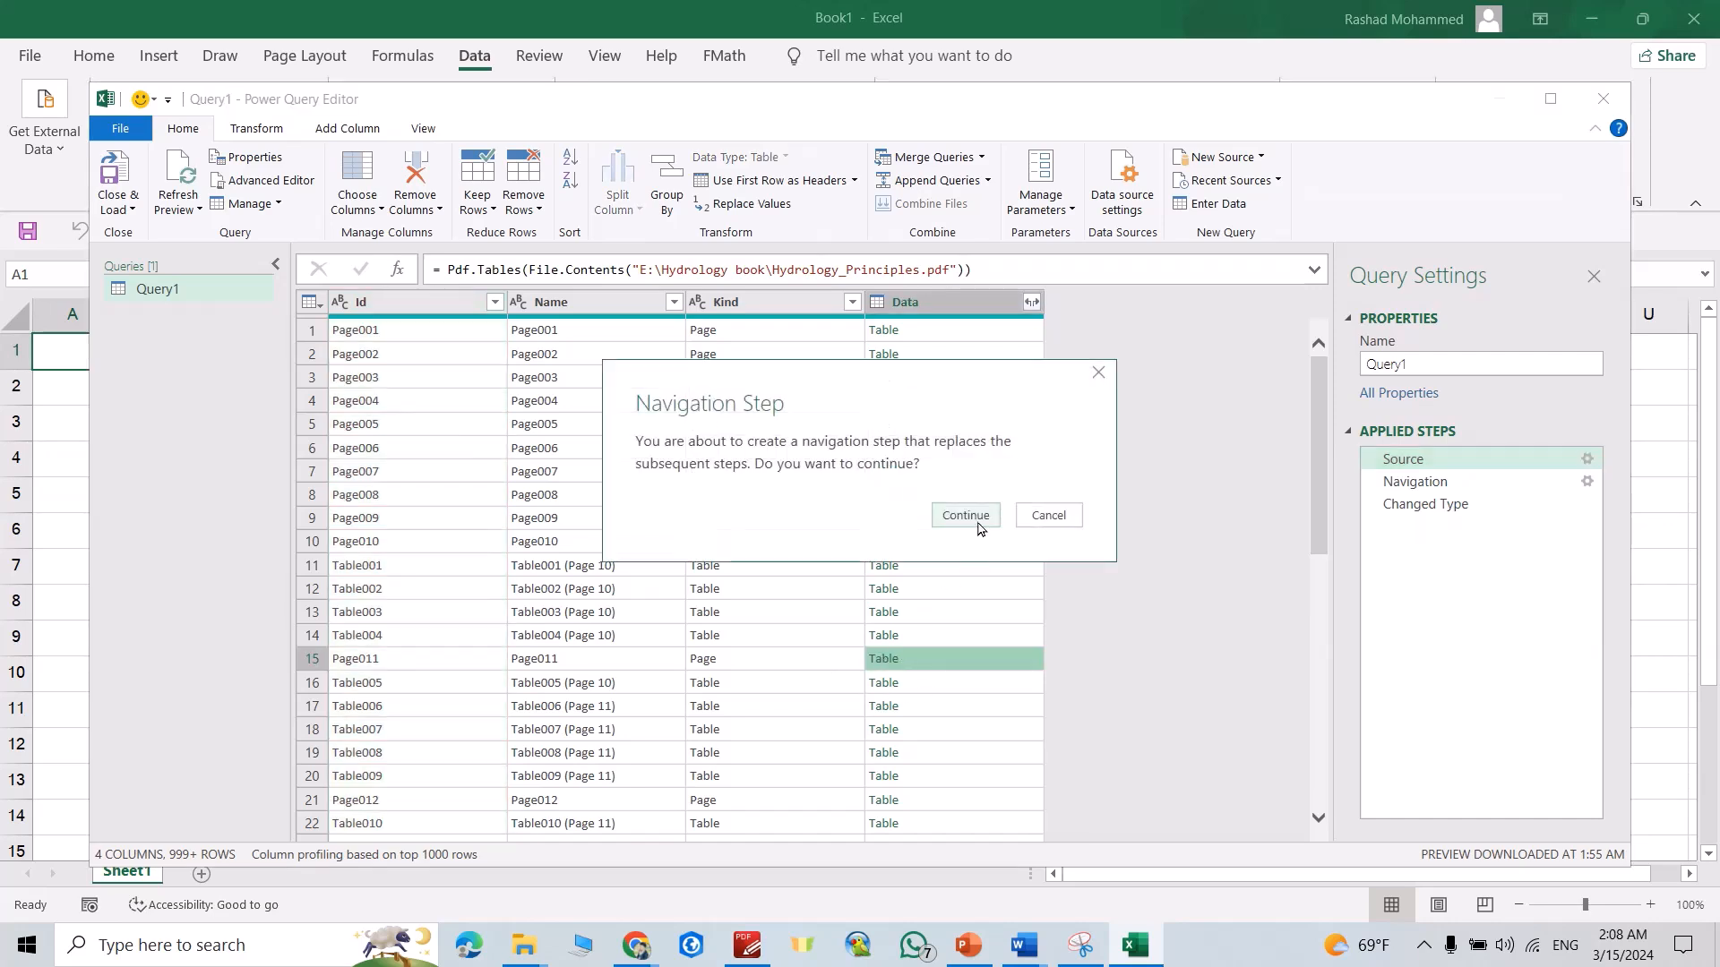
left_click(964, 516)
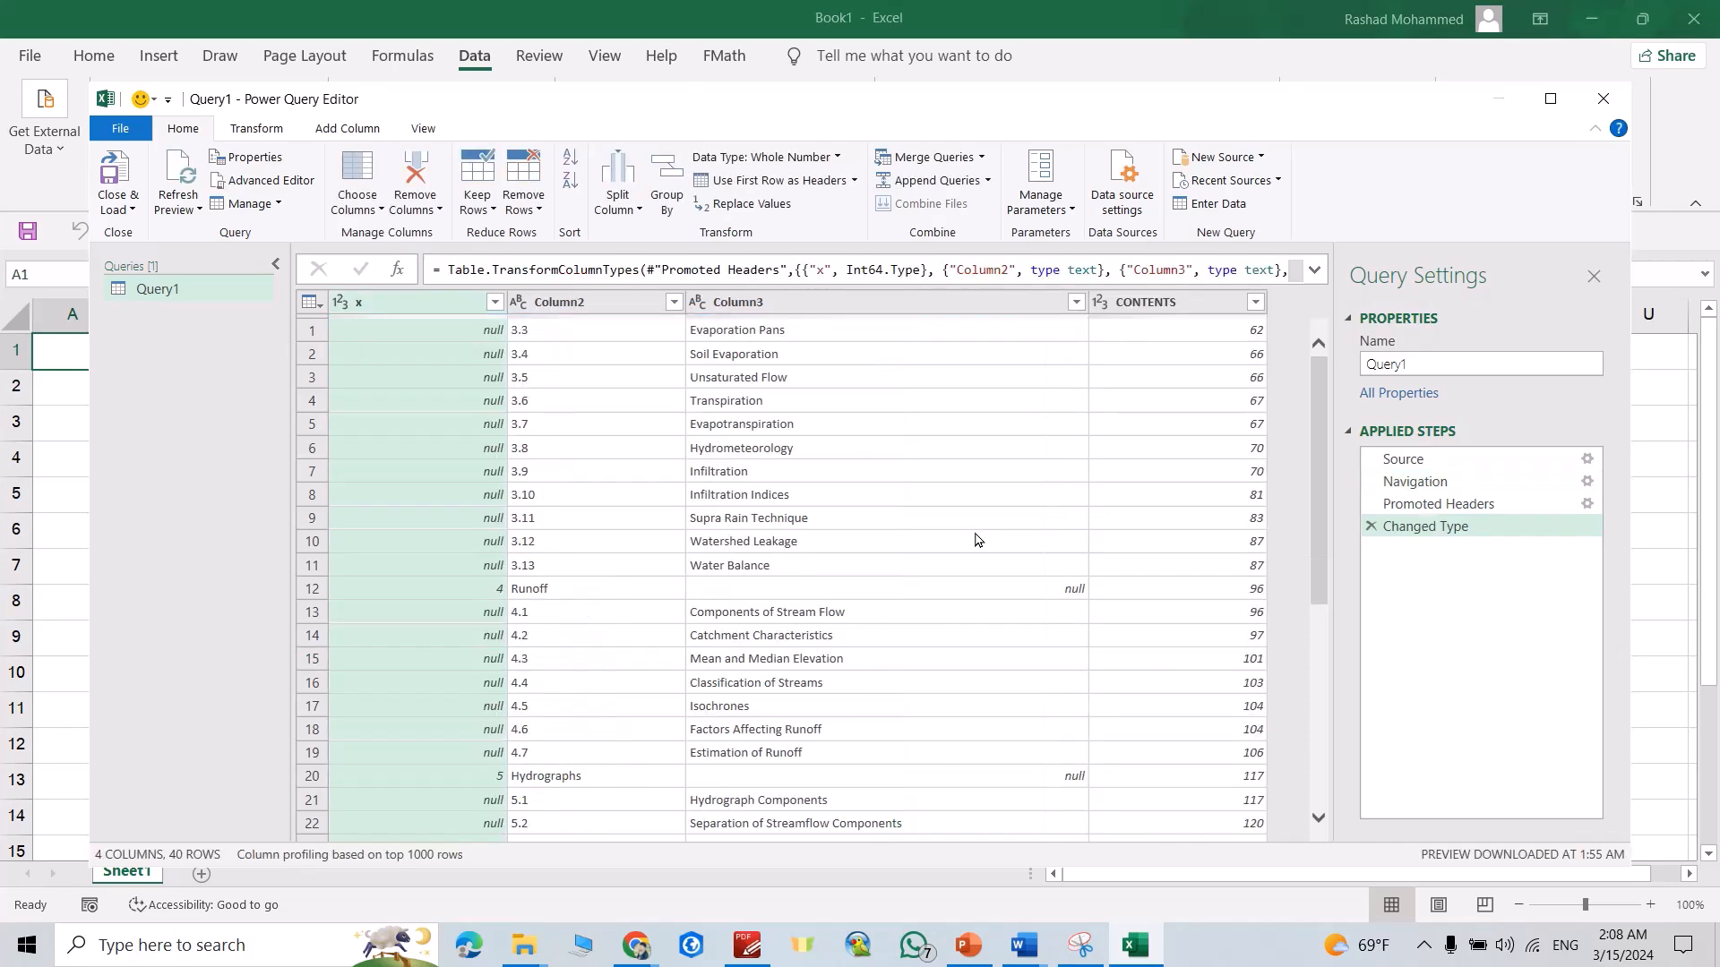
scroll("down", 3)
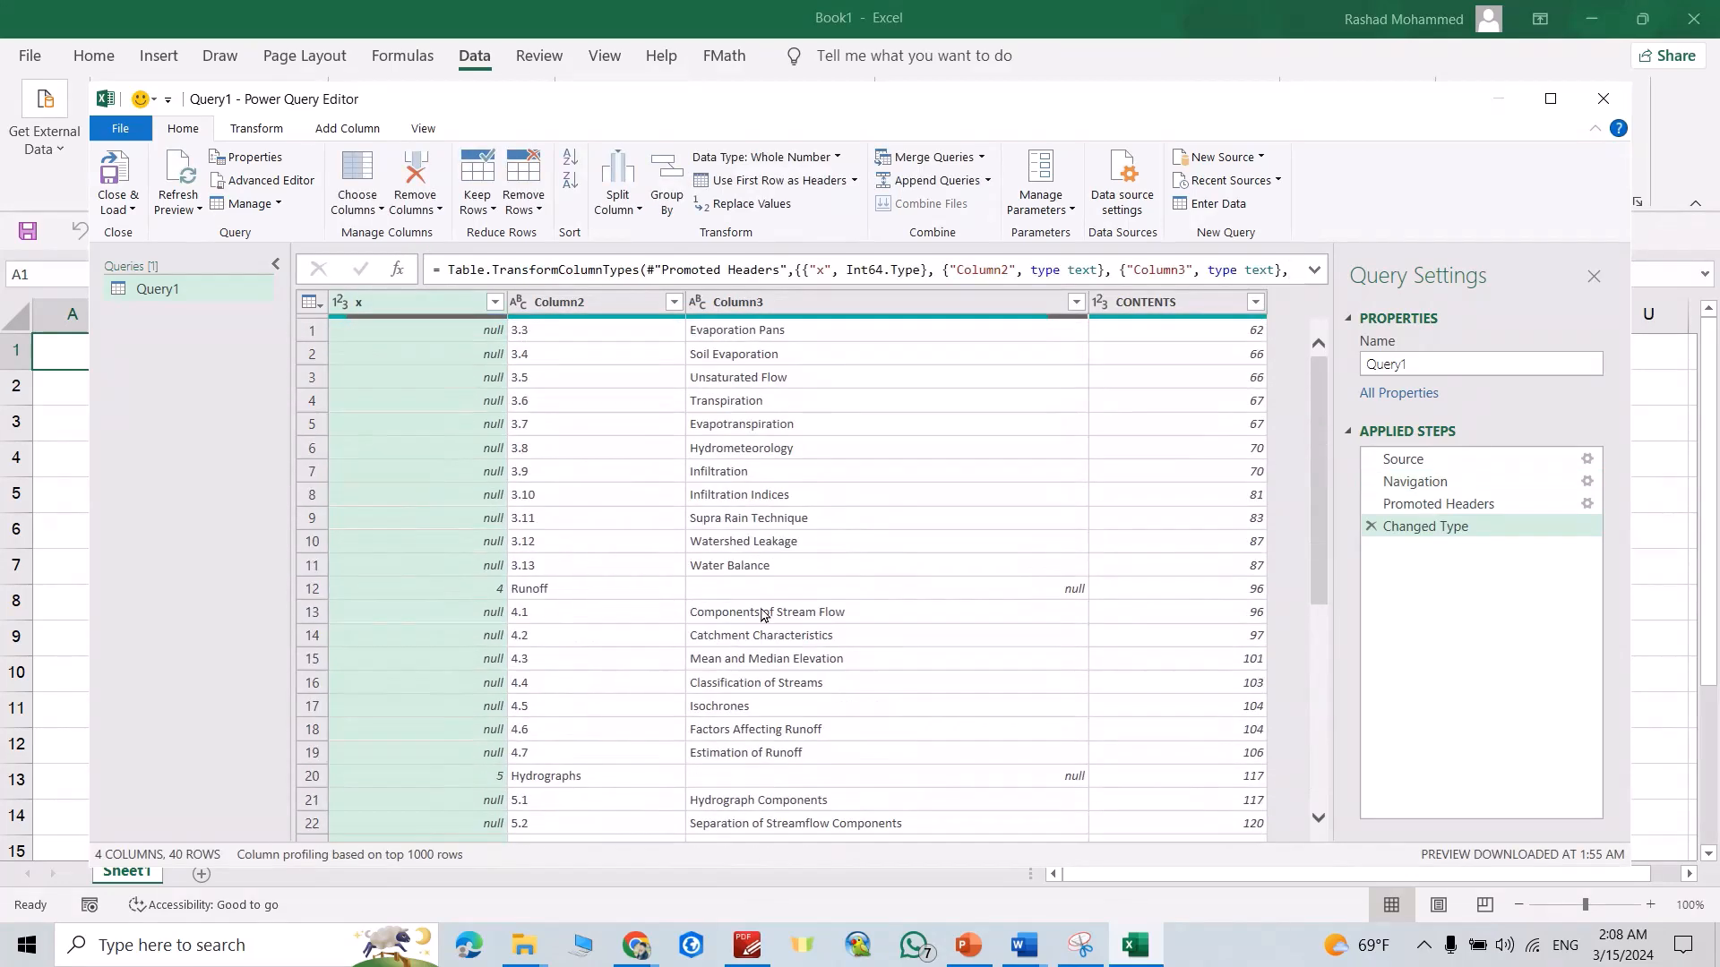
mouse_move(776, 482)
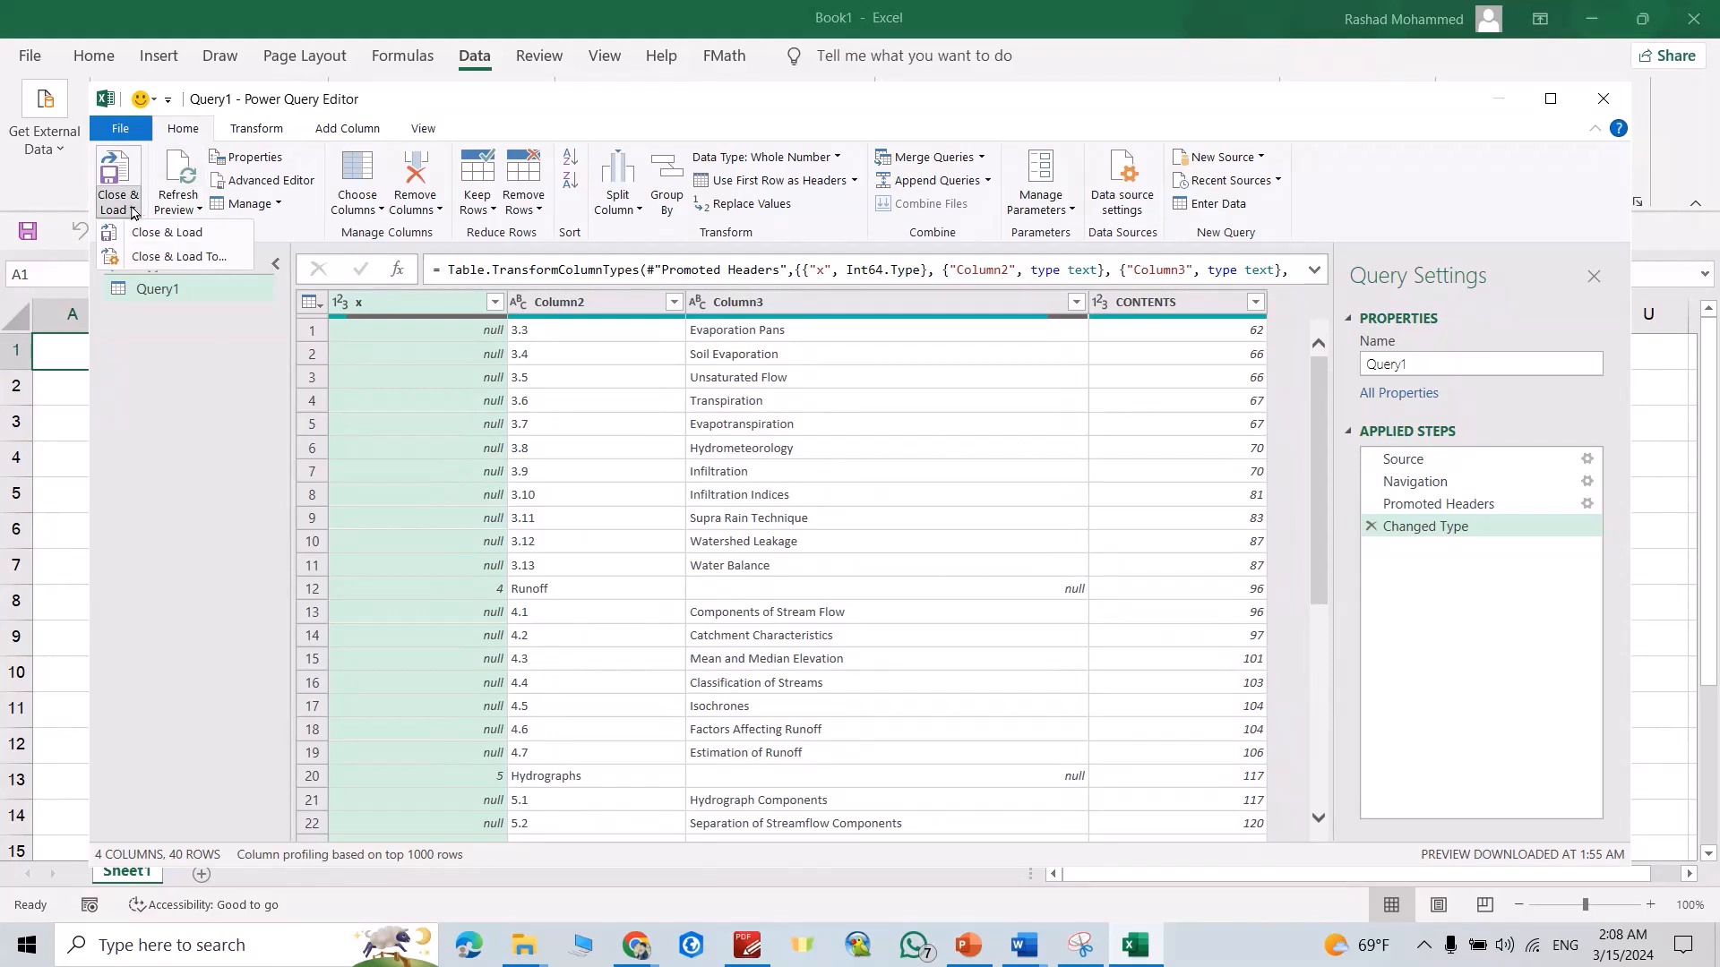
Step: Close & Load the Page011 contents table into a new worksheet, Sheet2, with 40 rows
left_click(167, 231)
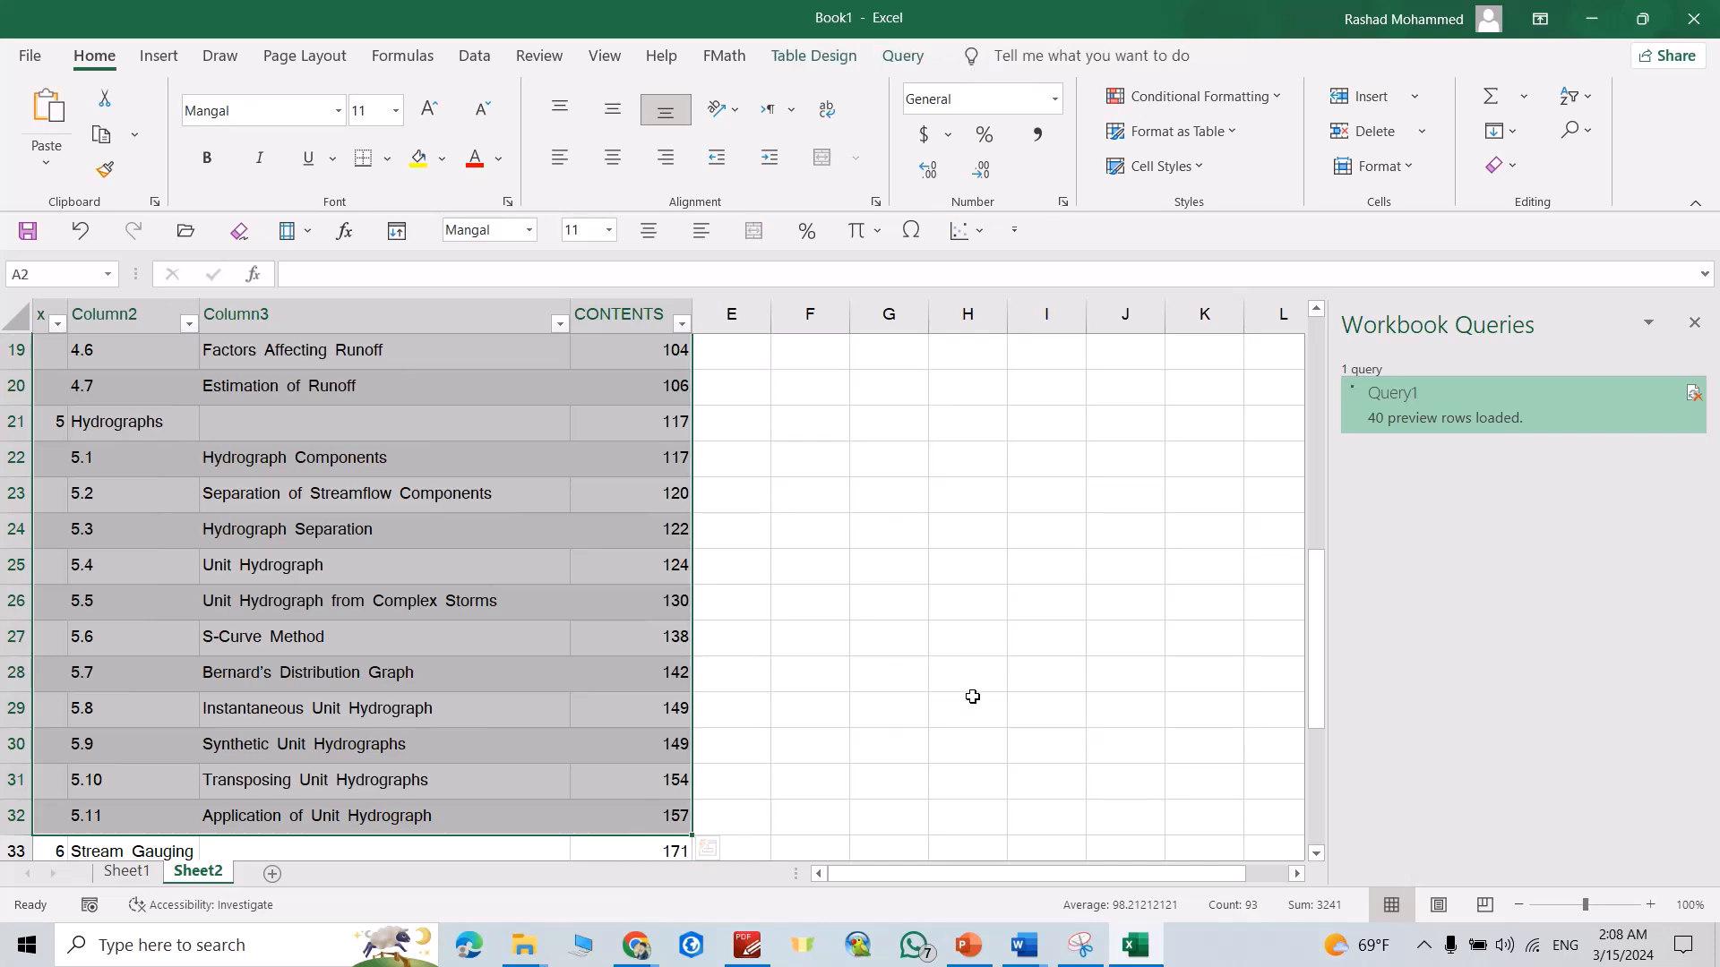
mouse_move(851, 629)
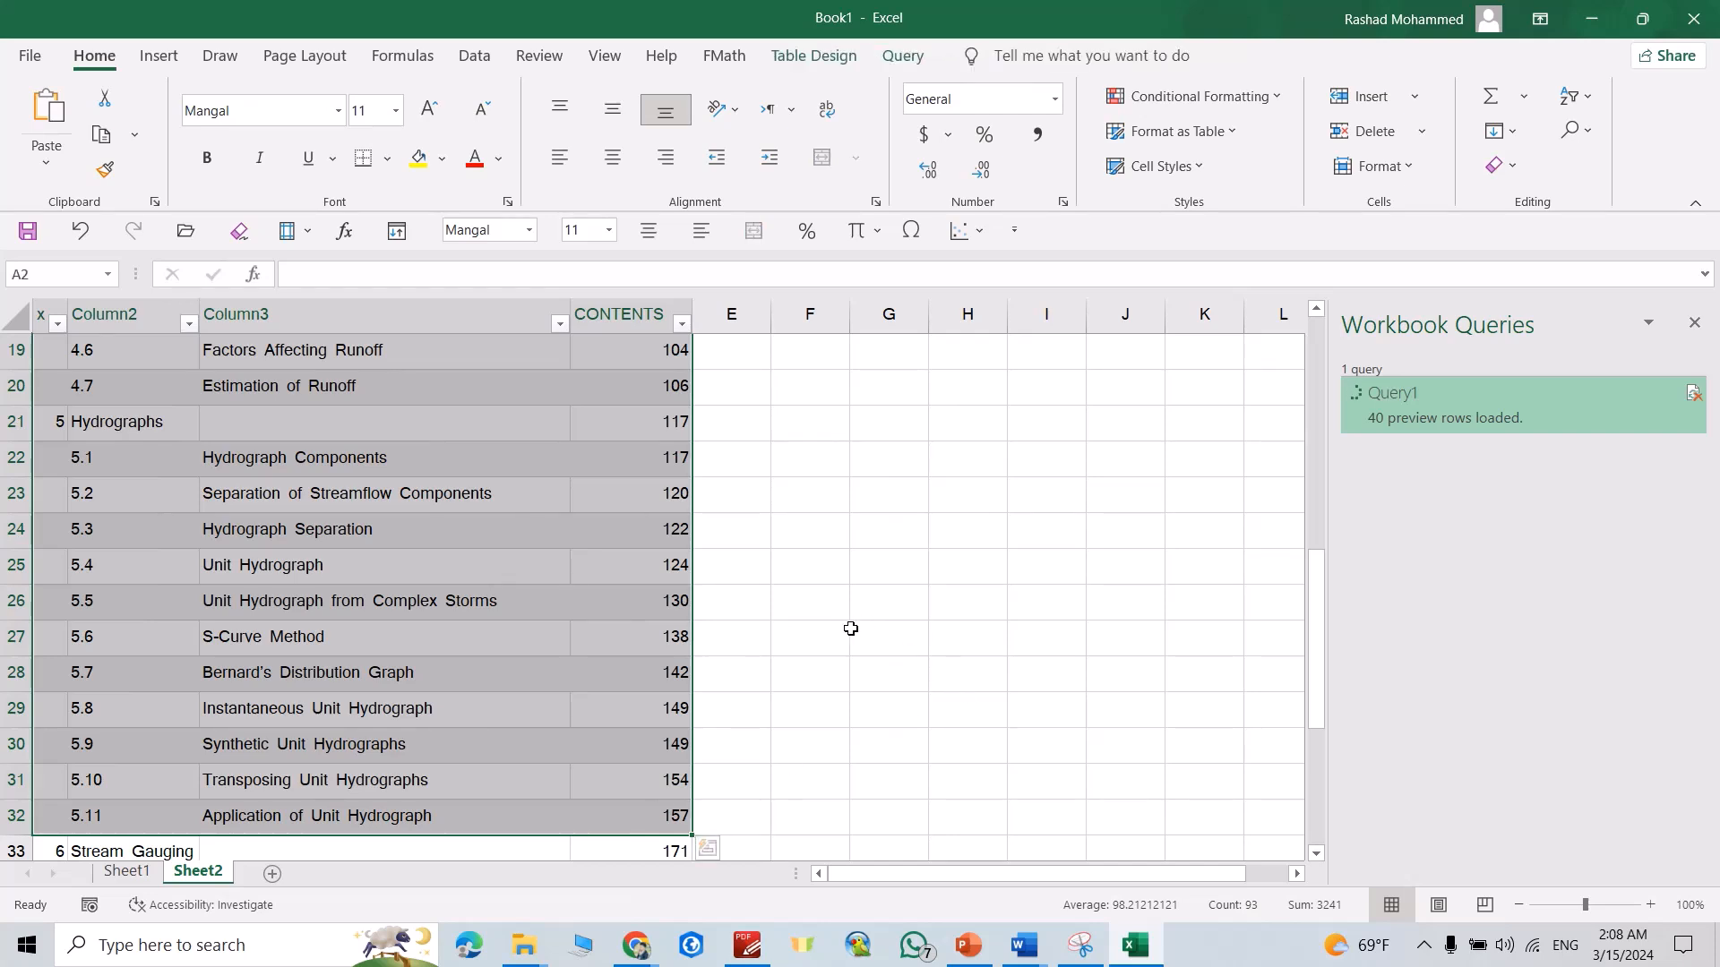